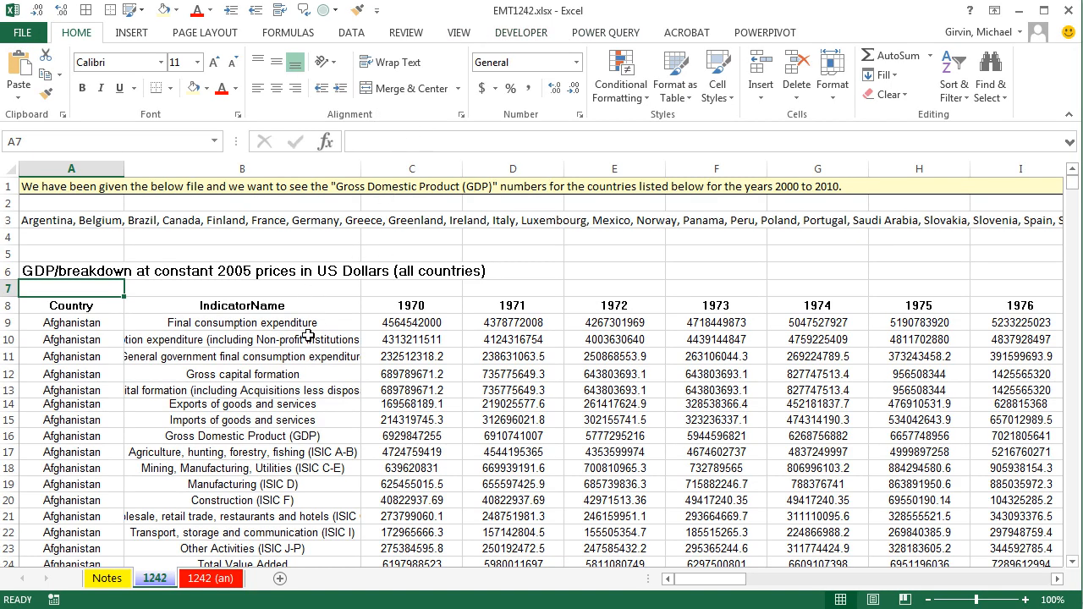
# Look over the GDP data sheet, checking the Country and indicator cells and the year columns through 2013.
pyautogui.click(71, 304)
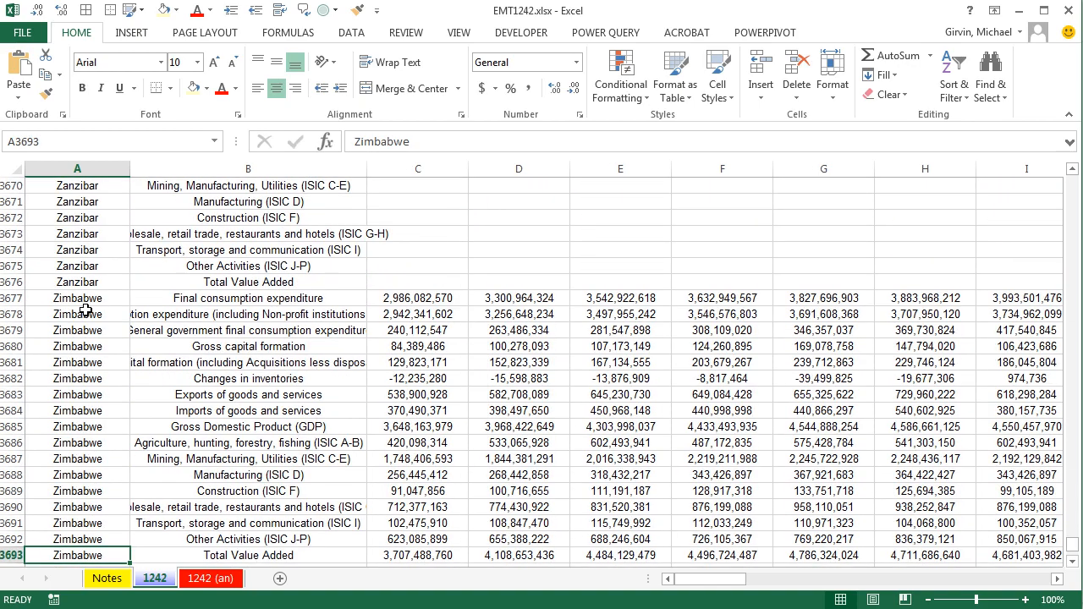
pyautogui.press('Ctrl+Home')
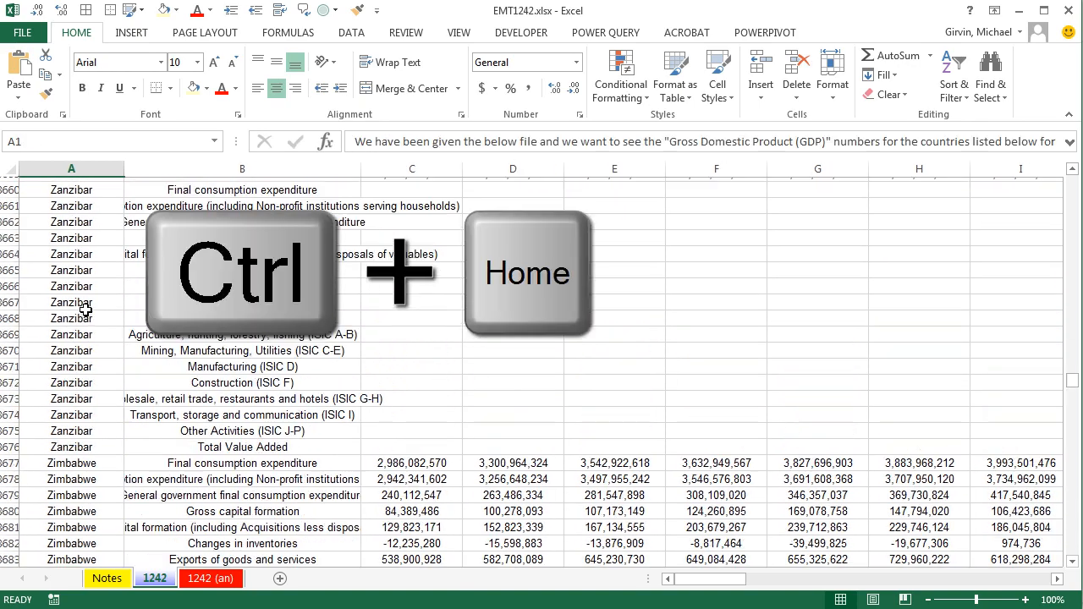
pyautogui.press('ctrl+Home')
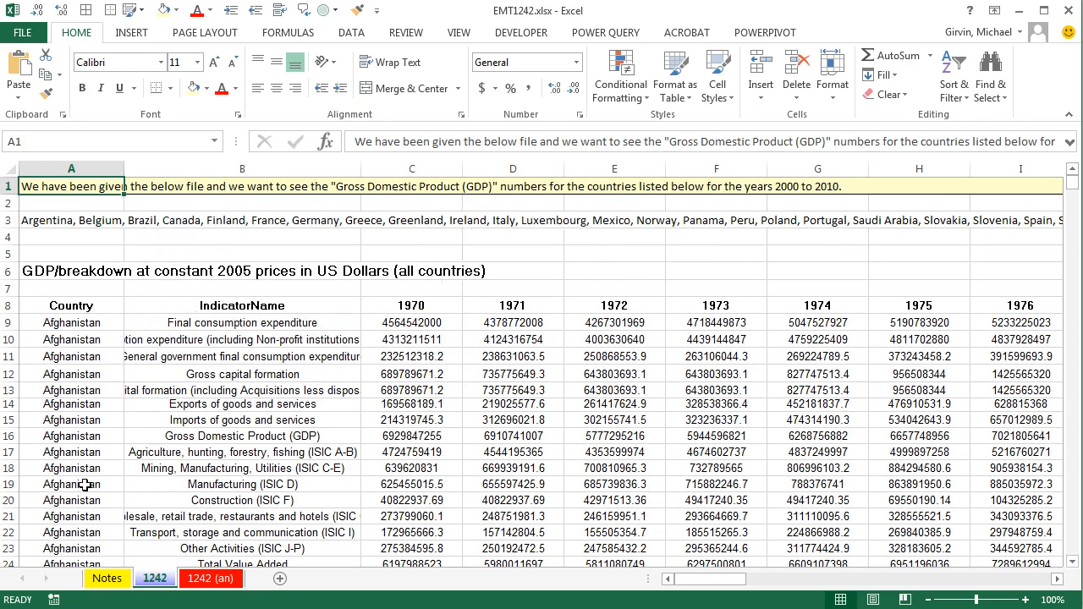
pyautogui.moveTo(242, 322); pyautogui.dragTo(242, 389)
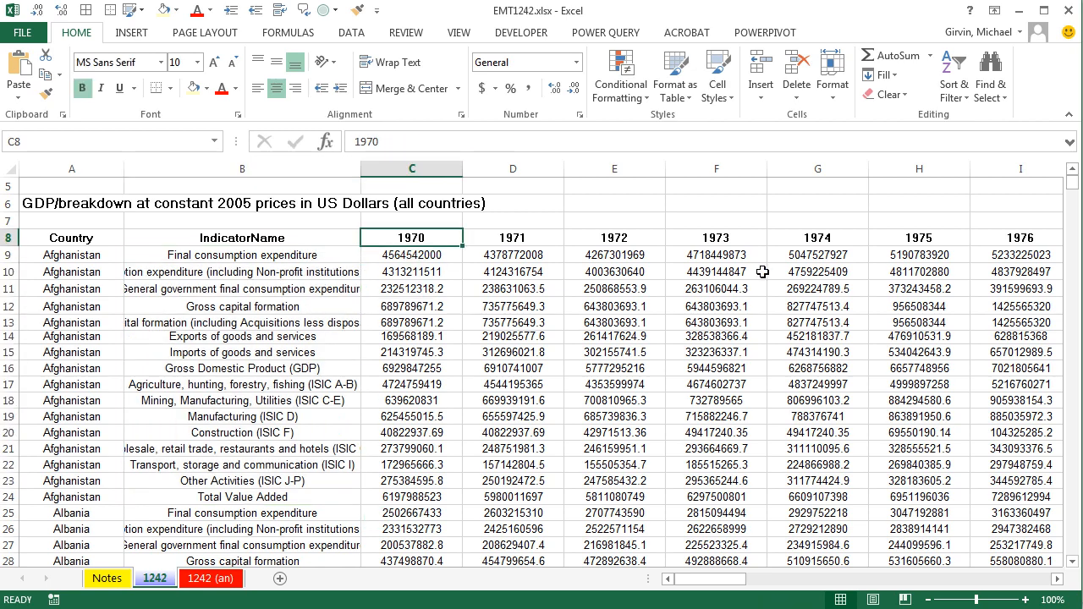
pyautogui.hscroll(3)
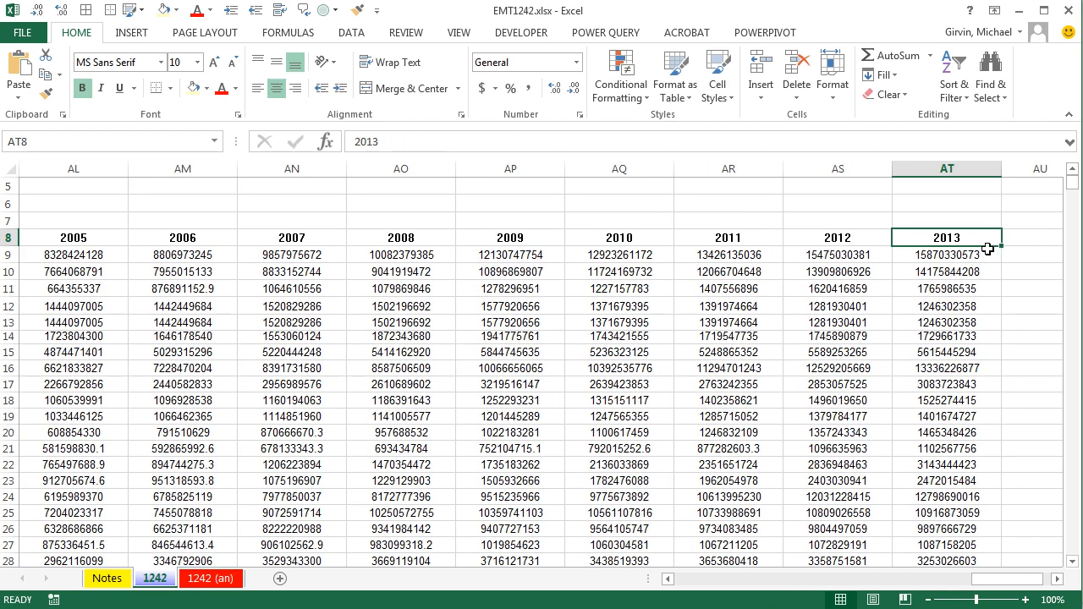
pyautogui.press('ctrl+Home')
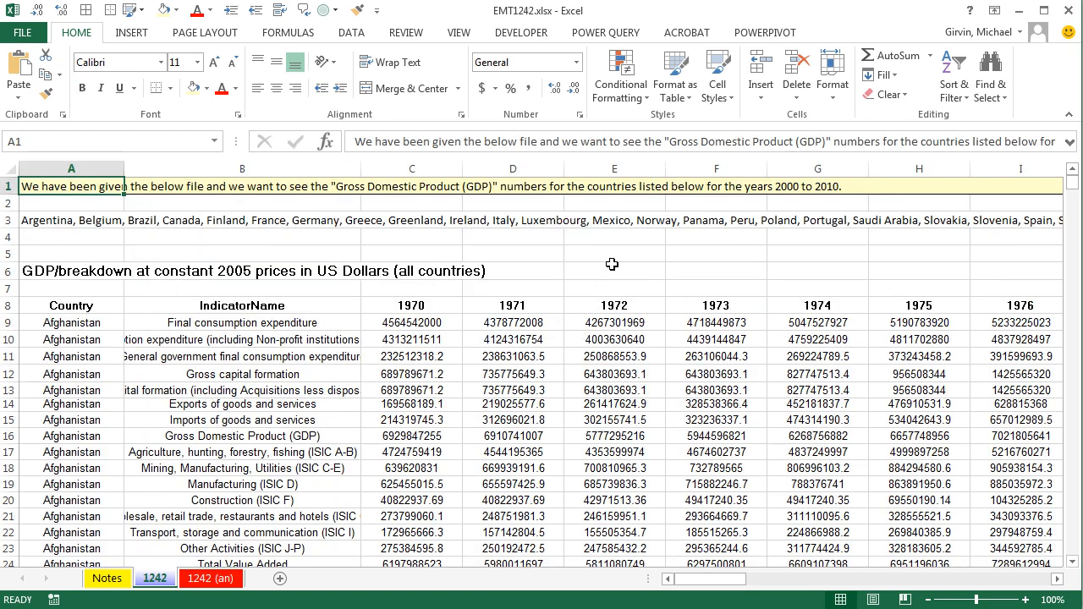
pyautogui.moveTo(85, 329)
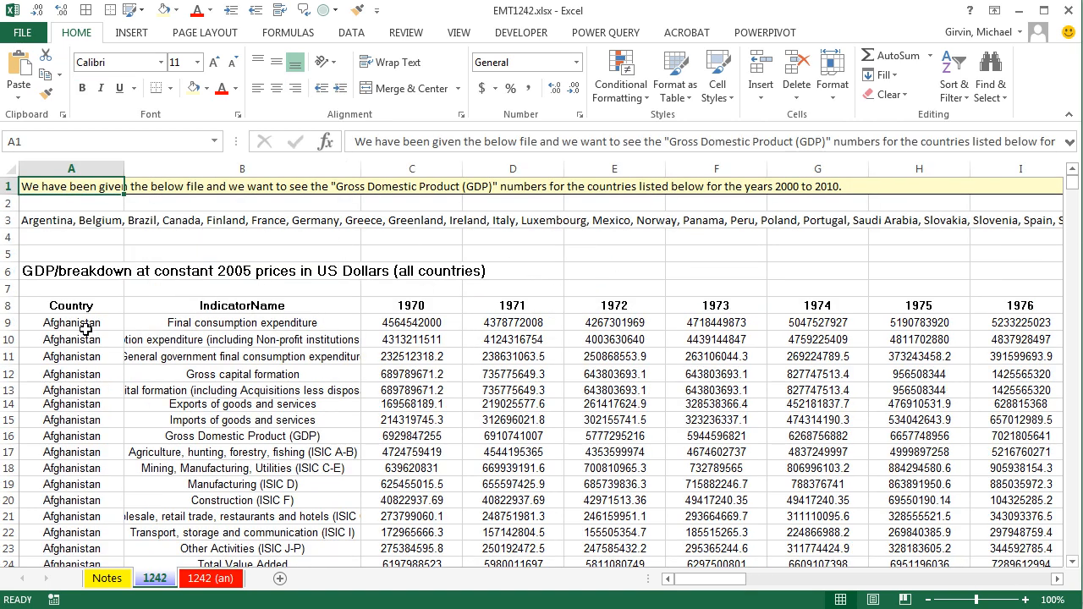
pyautogui.click(71, 321)
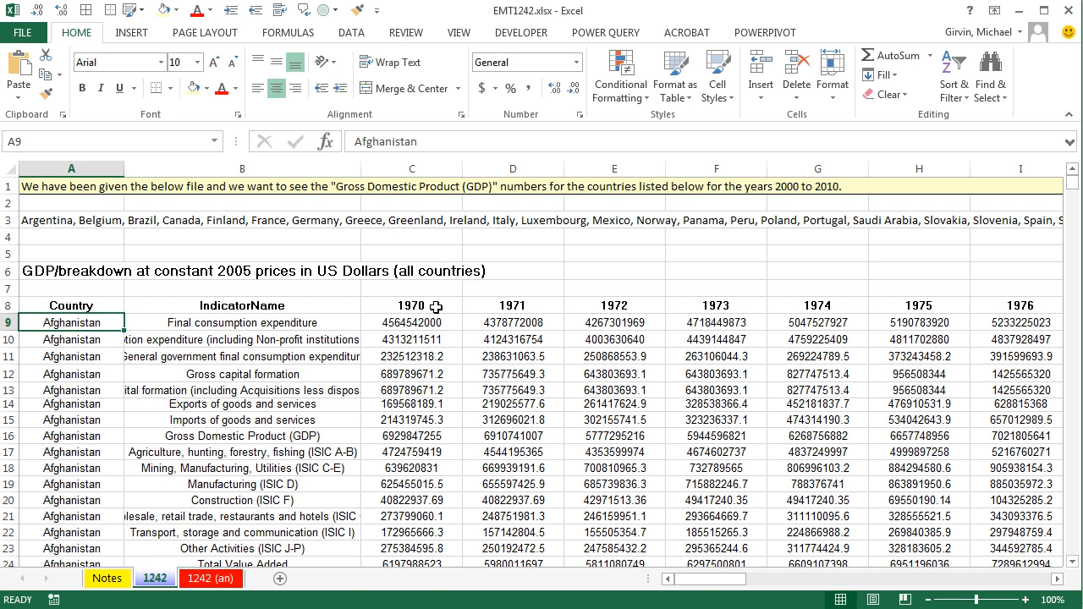
pyautogui.moveTo(342, 399)
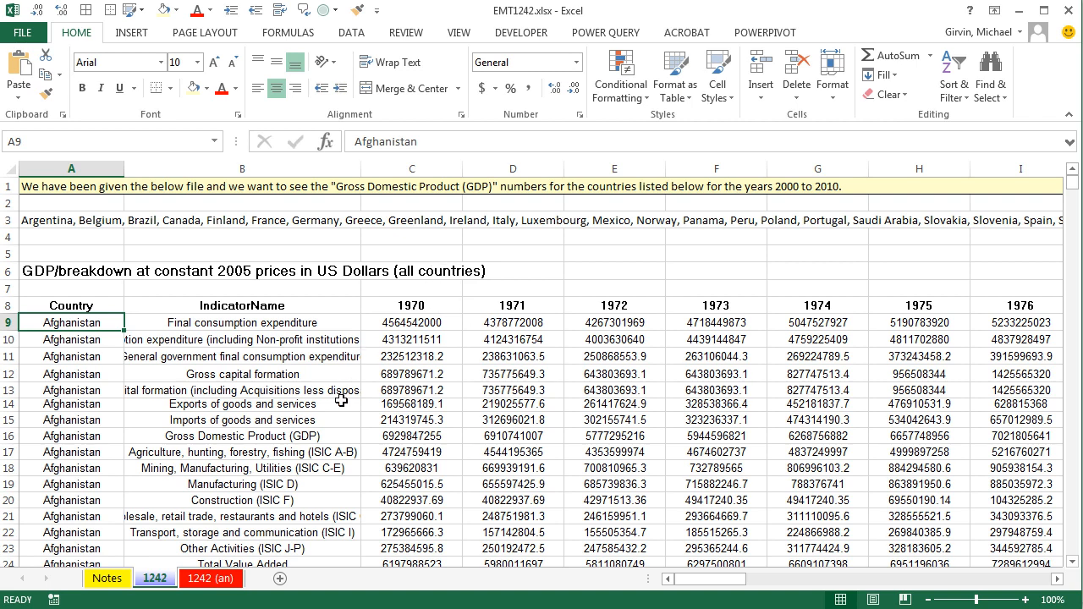
pyautogui.click(242, 436)
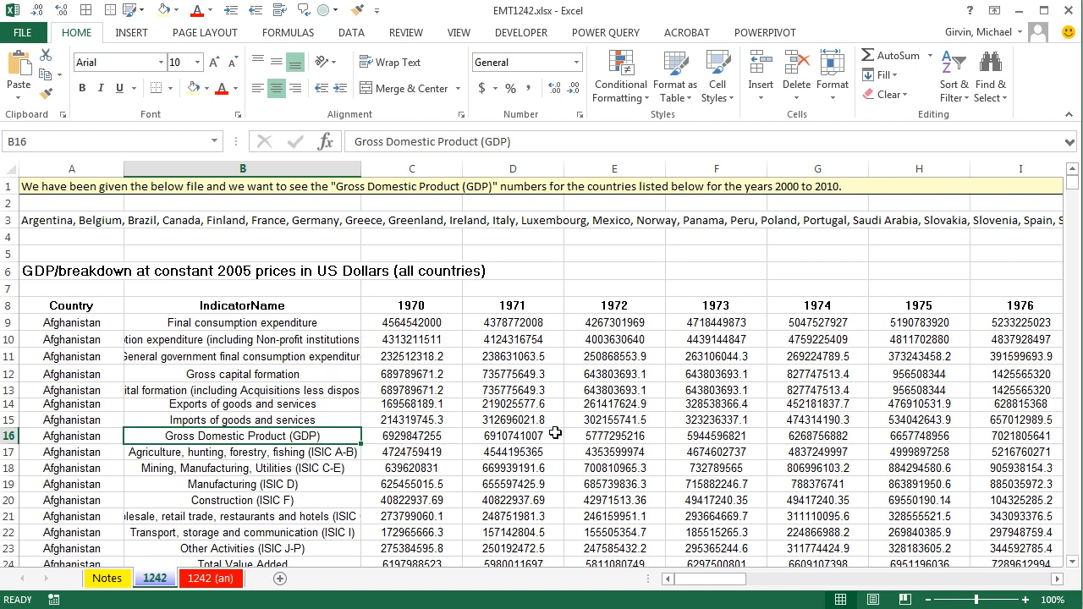
pyautogui.moveTo(132, 550)
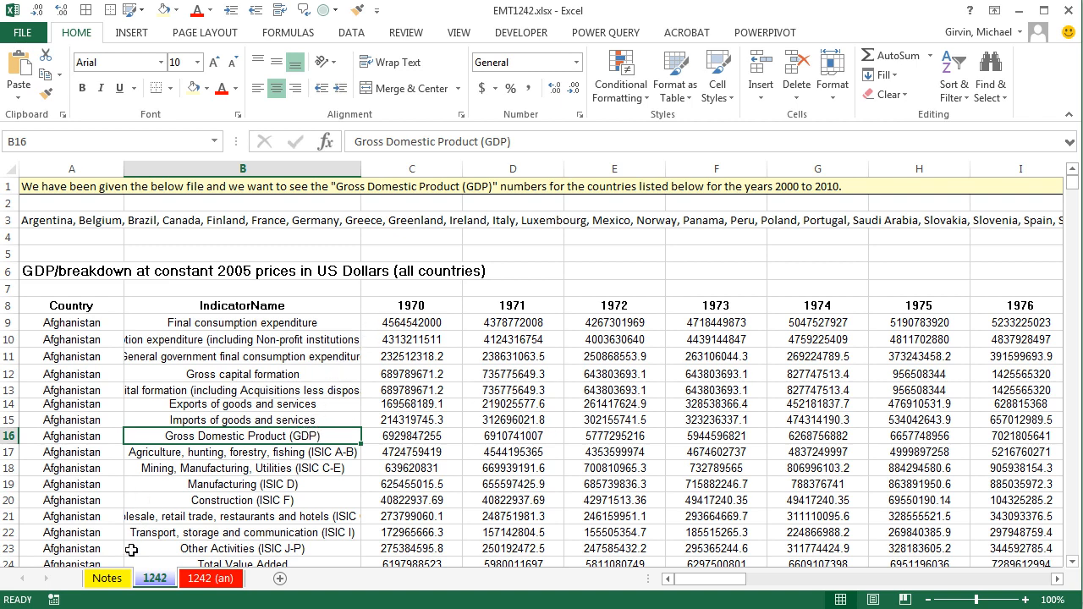
# Review the task notes sheet, then start Text to Columns on the row 3 country list as Delimited.
pyautogui.click(108, 579)
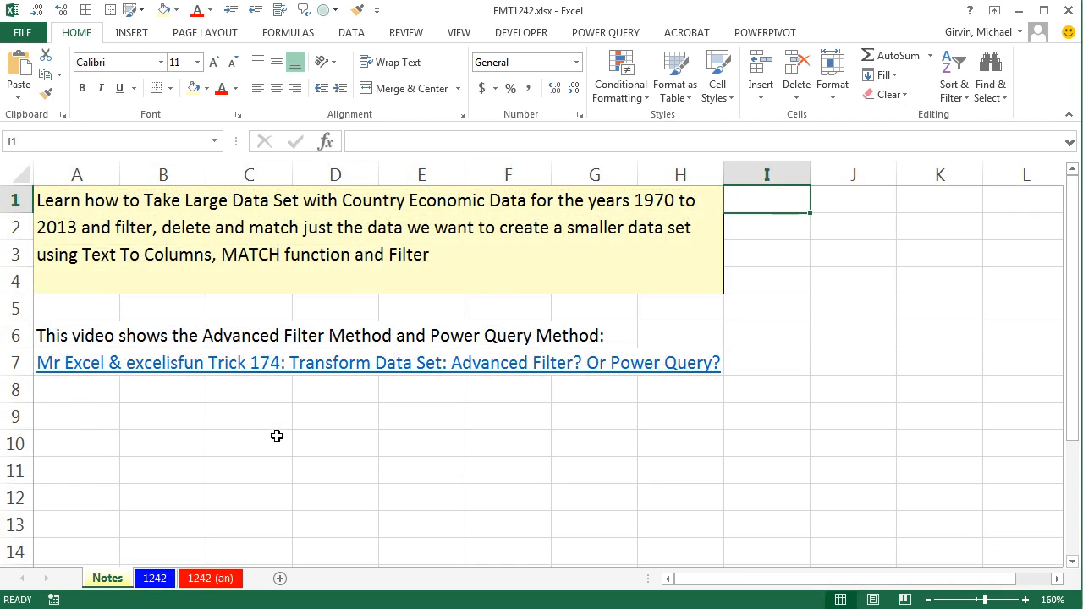
pyautogui.moveTo(291, 458)
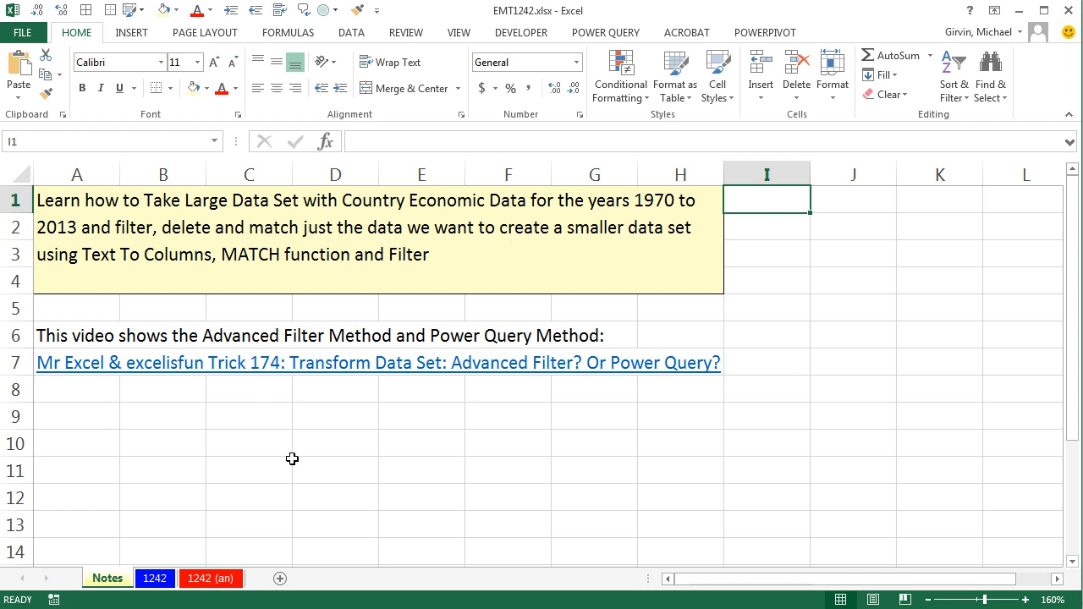
pyautogui.moveTo(542, 477)
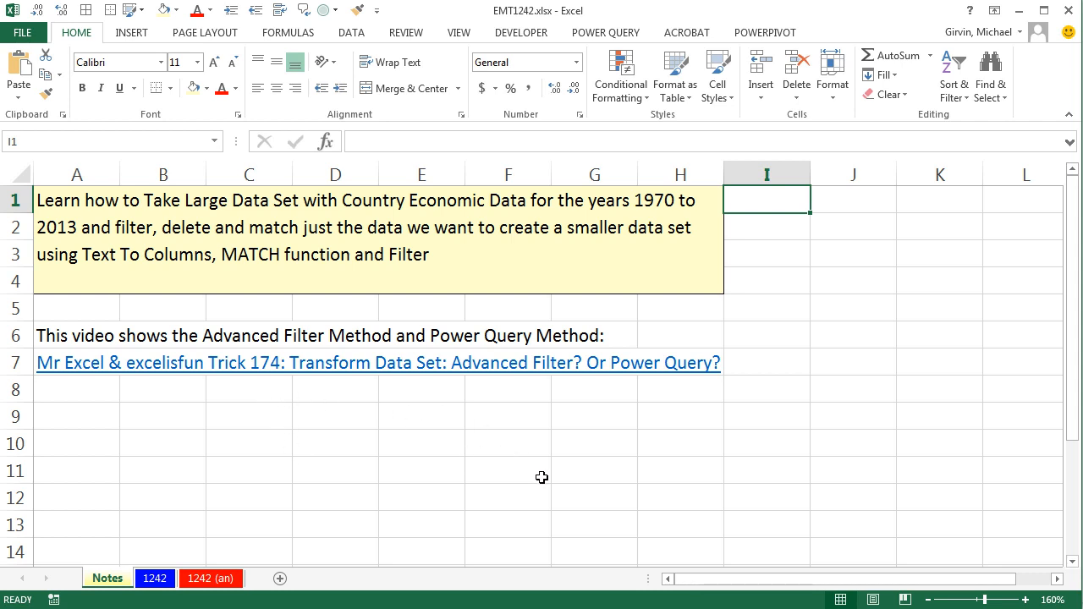
pyautogui.moveTo(663, 387)
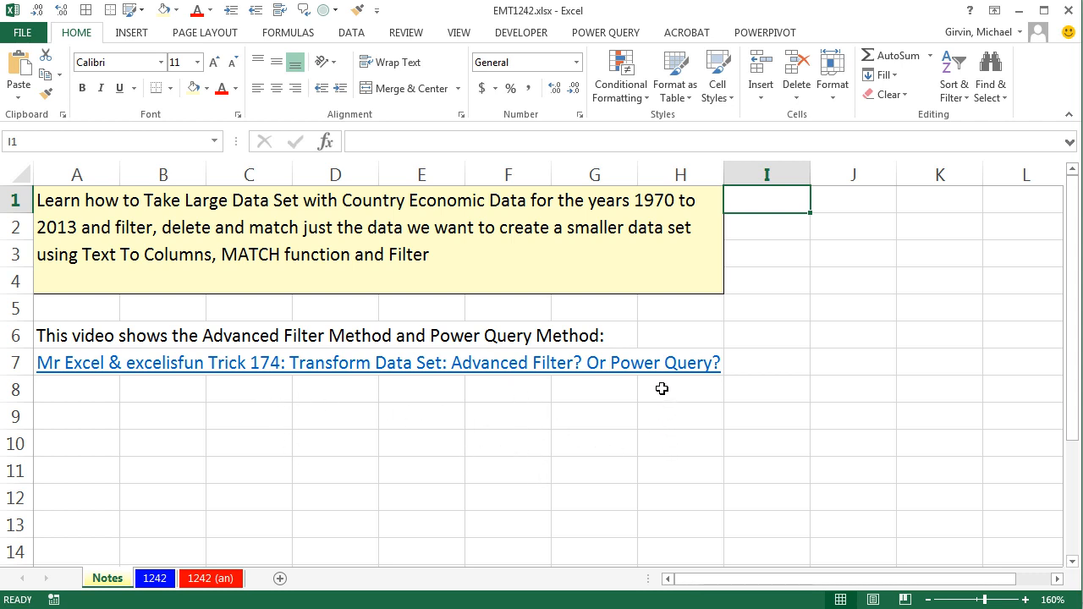
pyautogui.moveTo(367, 477)
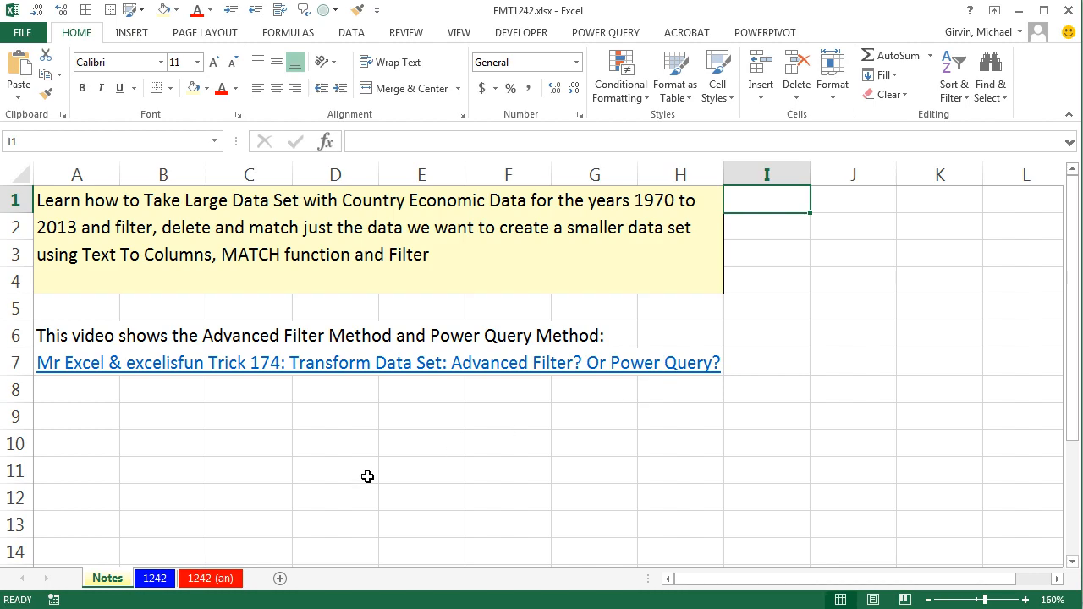
pyautogui.click(155, 579)
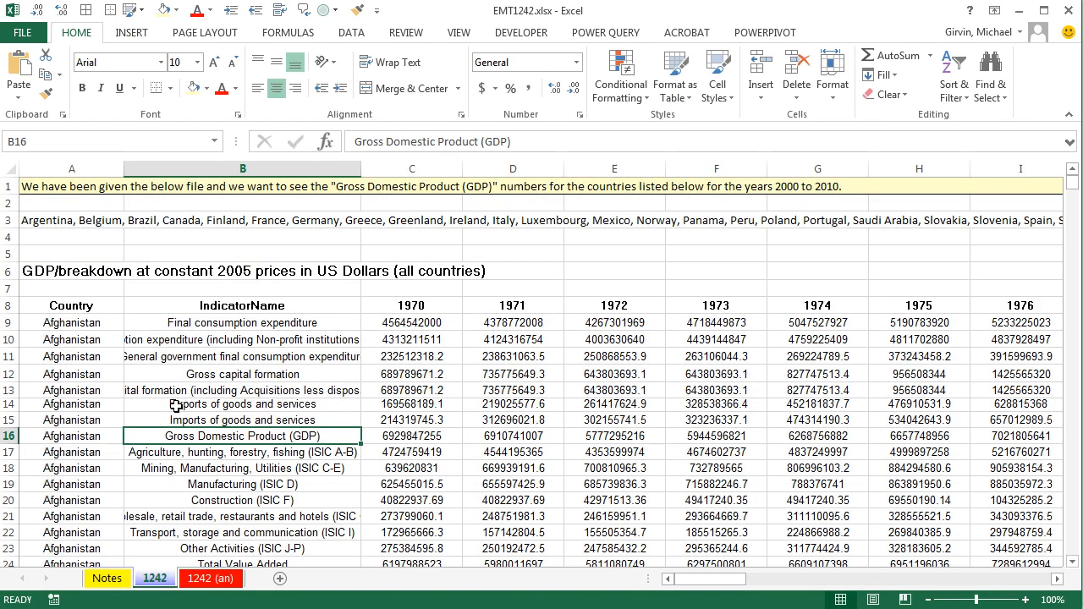
pyautogui.moveTo(220, 237)
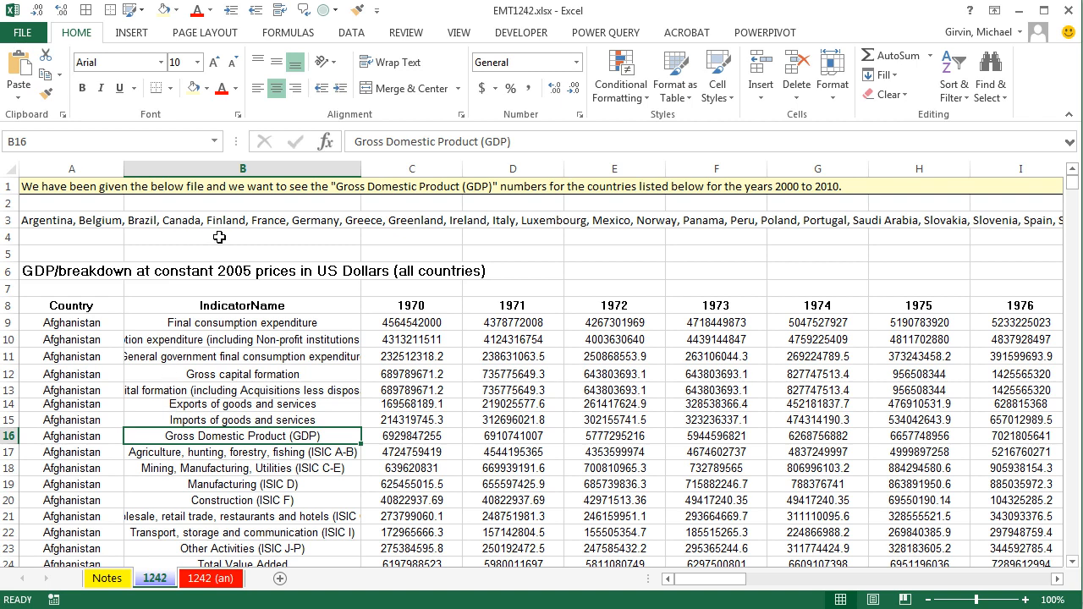
pyautogui.moveTo(67, 217)
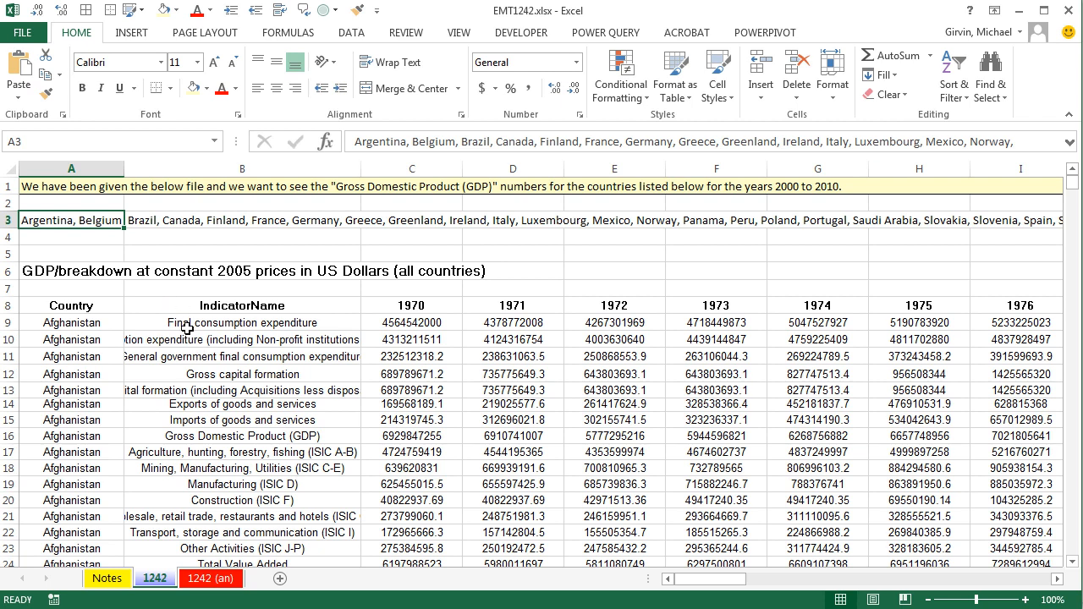
pyautogui.moveTo(98, 332)
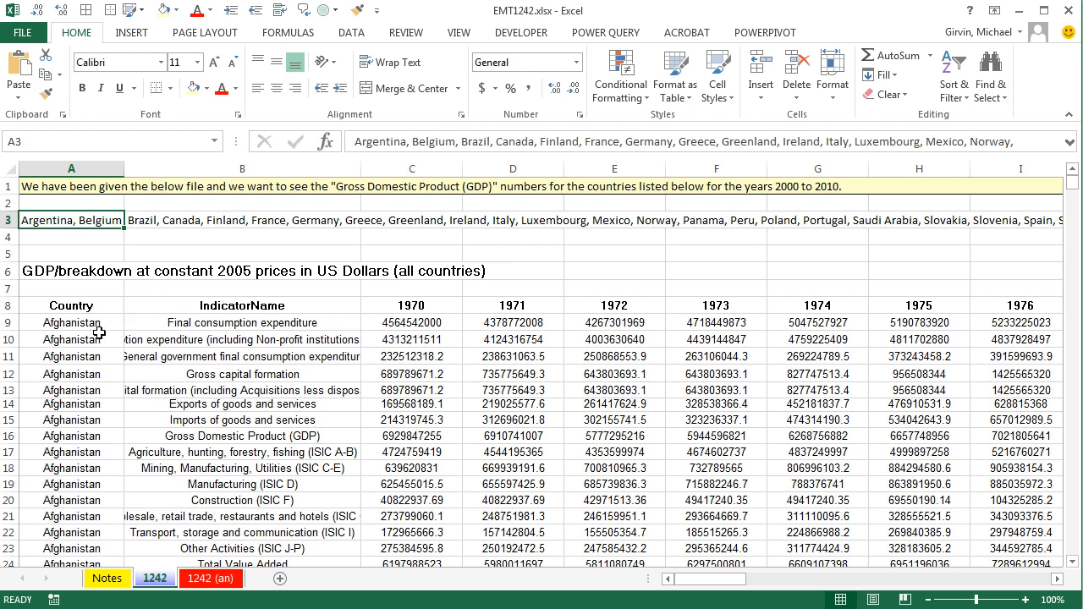
pyautogui.moveTo(96, 490)
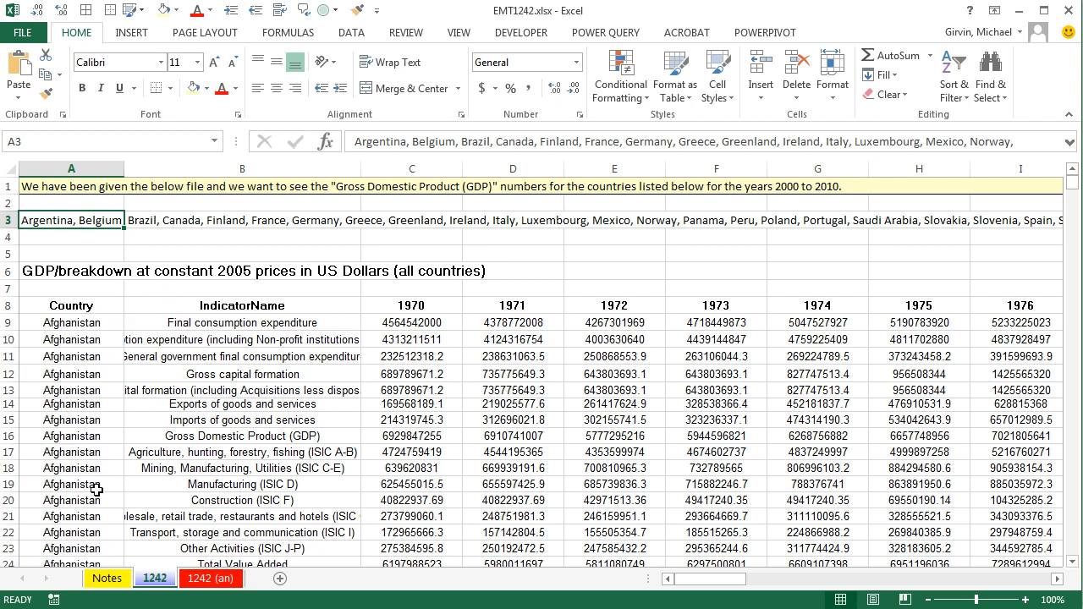
pyautogui.moveTo(1066, 267)
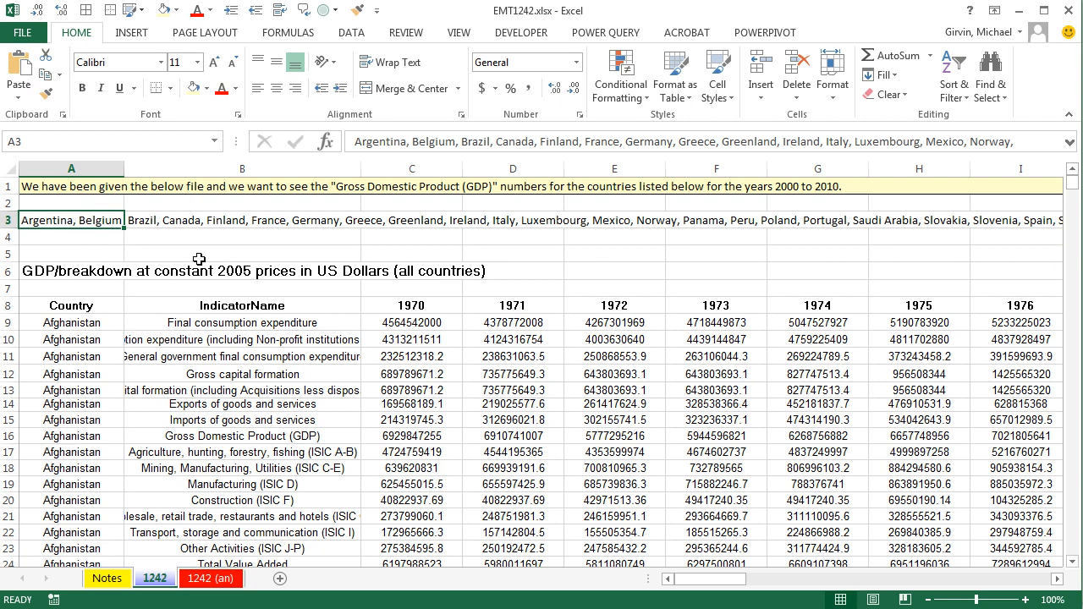
pyautogui.moveTo(517, 244)
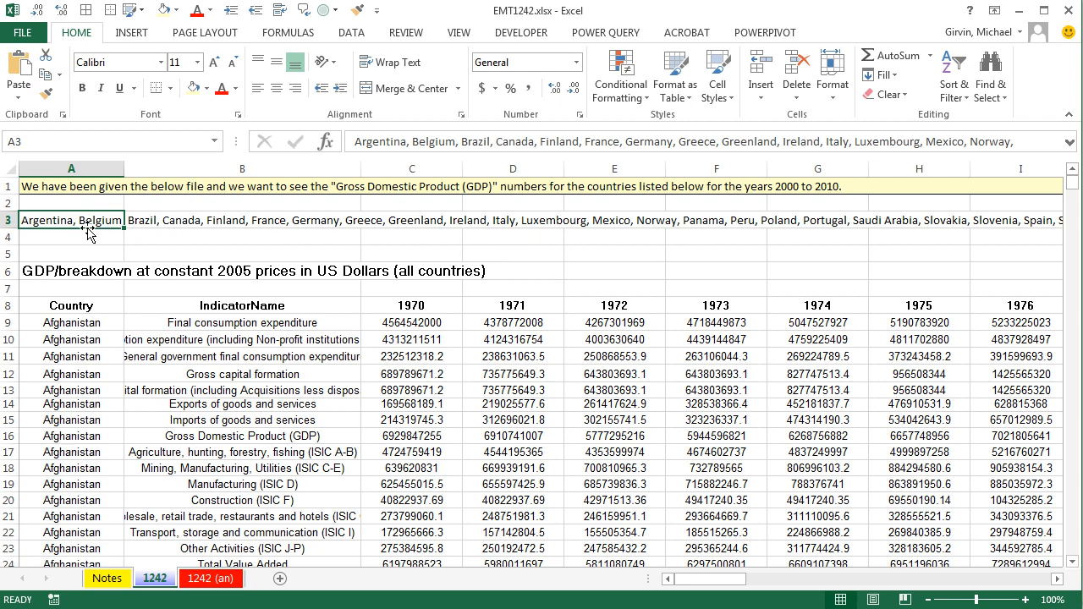
pyautogui.click(352, 32)
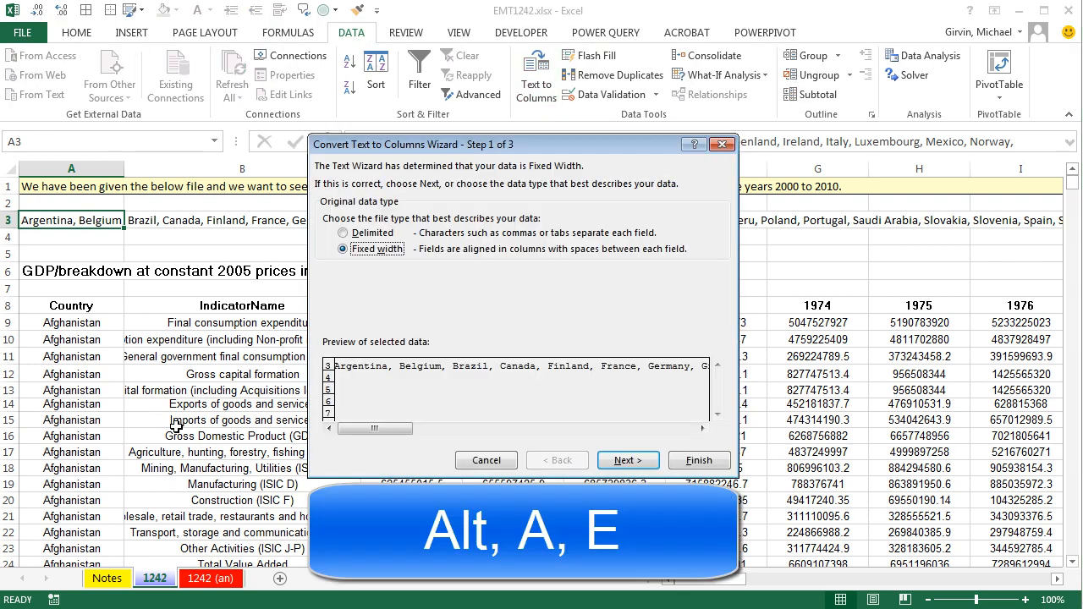
pyautogui.click(341, 234)
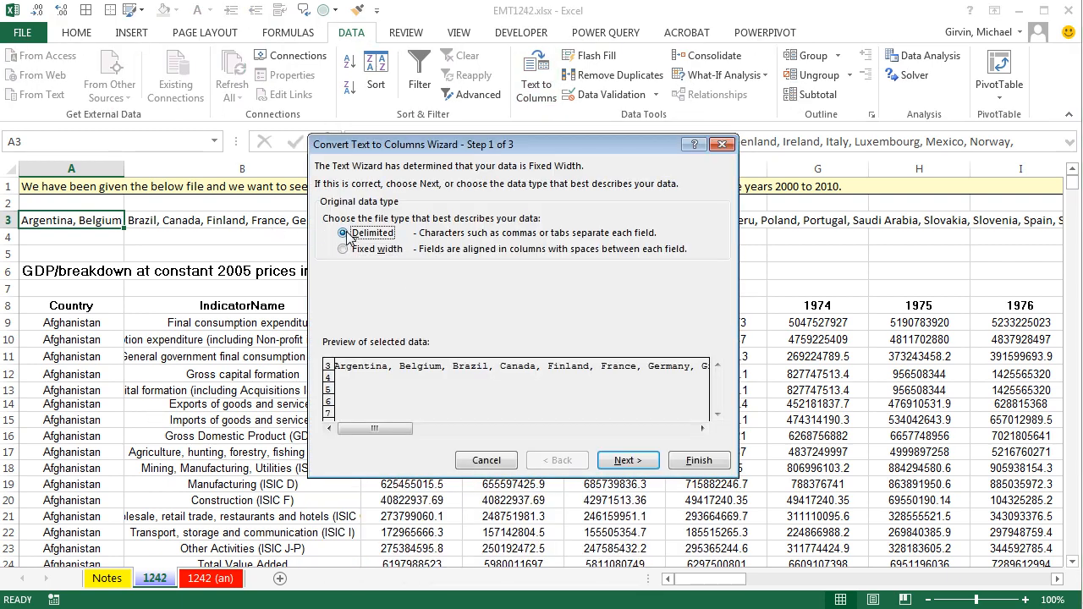
pyautogui.click(628, 460)
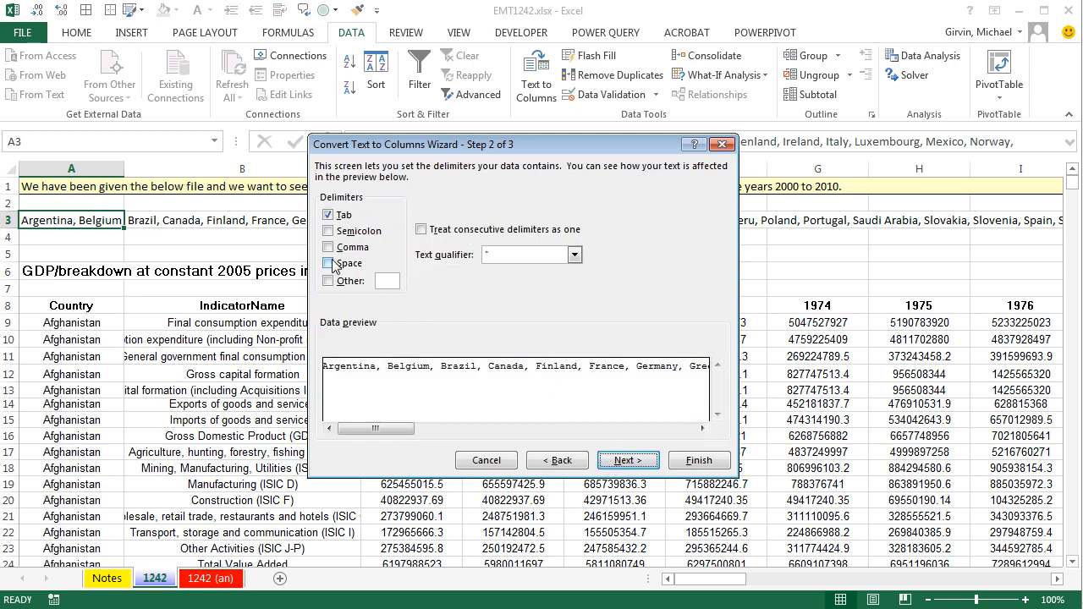
# Split the country list at commas into separate cells across row 3.
pyautogui.click(328, 247)
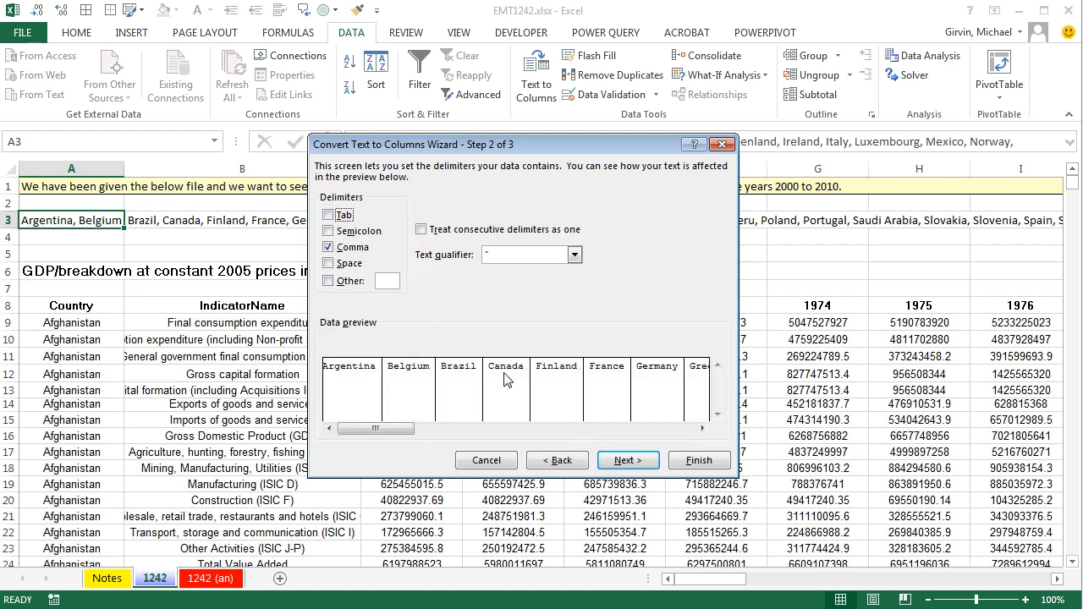
pyautogui.moveTo(541, 375)
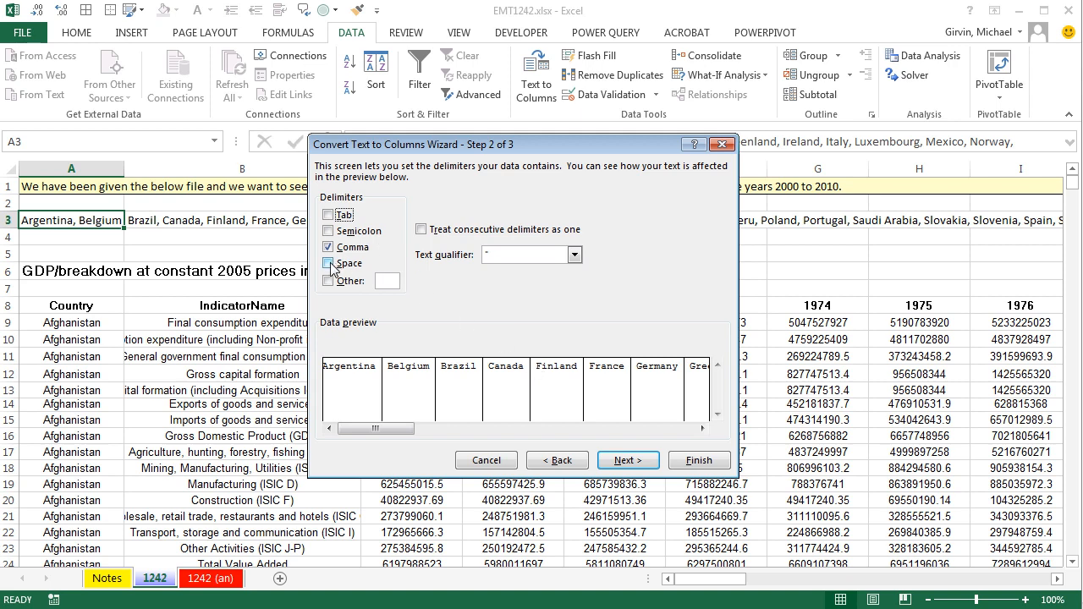
pyautogui.click(328, 264)
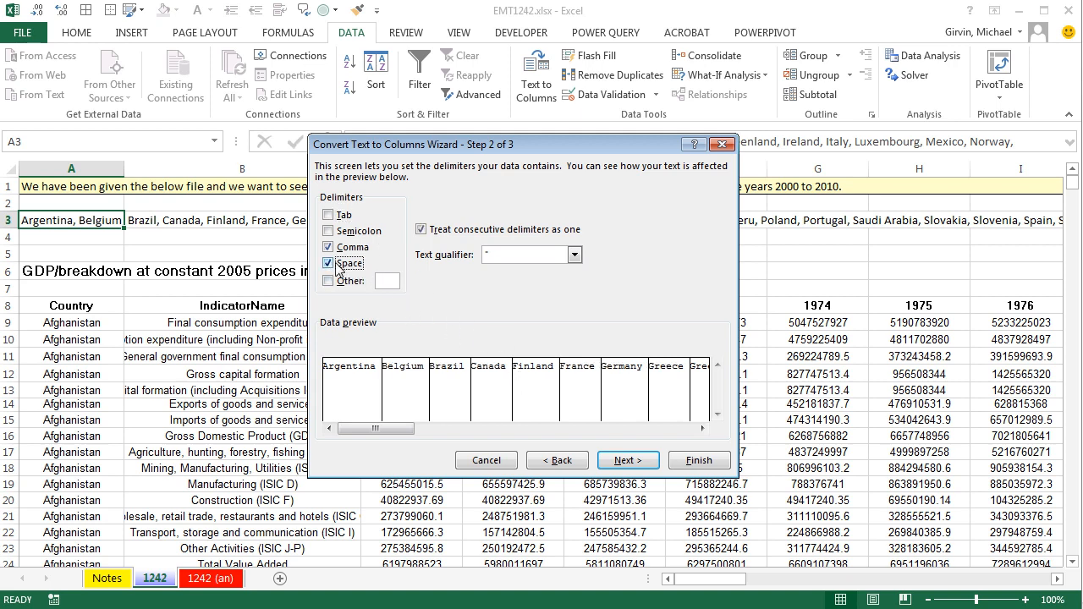
pyautogui.click(329, 264)
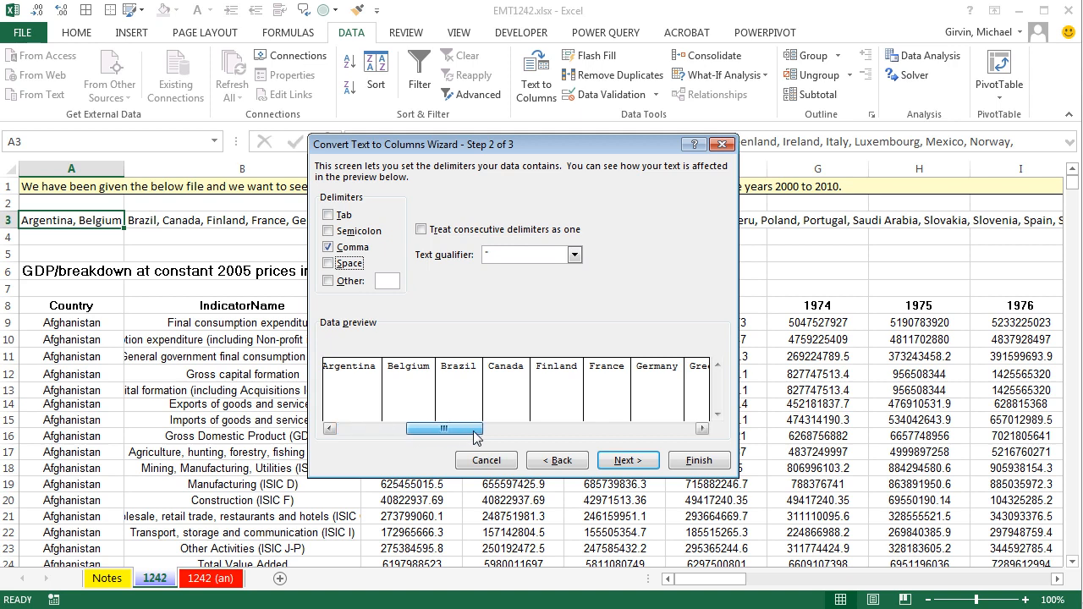
pyautogui.moveTo(443, 428); pyautogui.dragTo(630, 428)
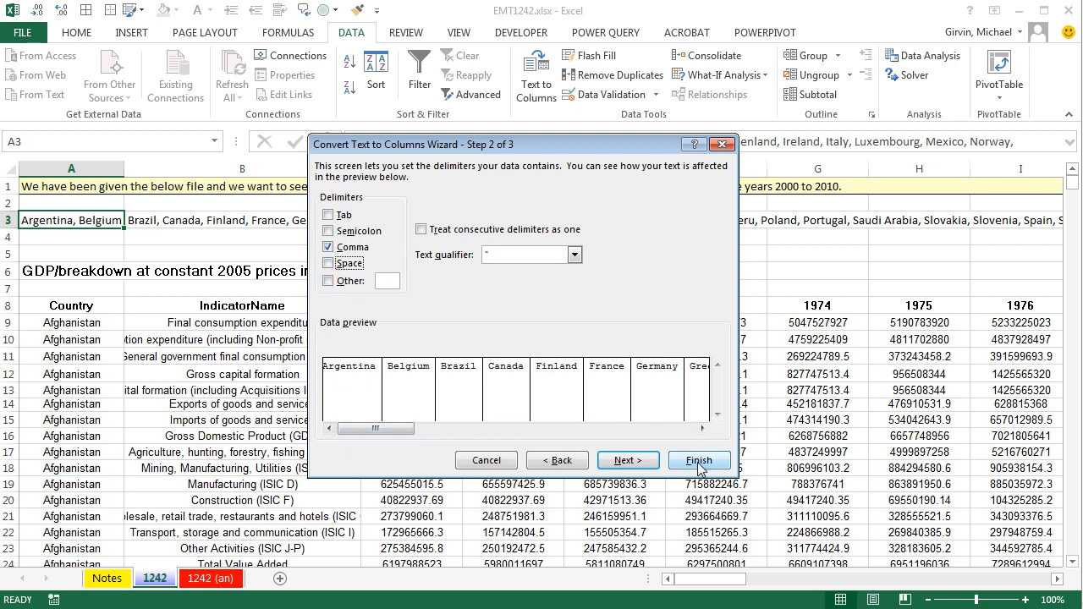
pyautogui.click(699, 460)
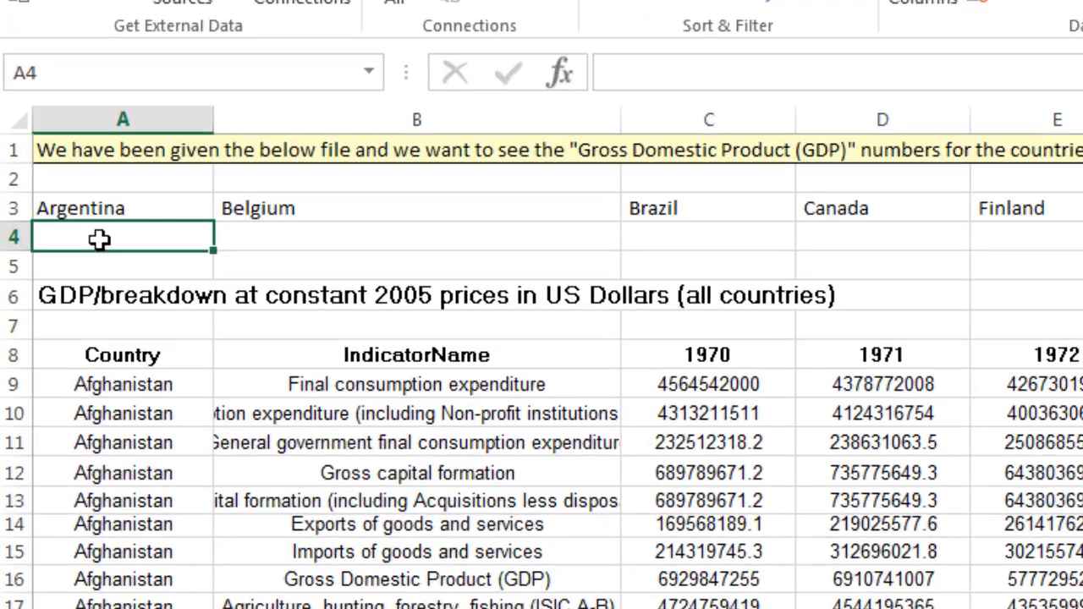
# Enter =TRIM(A3) in row 4 and begin filling it right under the country names.
pyautogui.write('=tr')
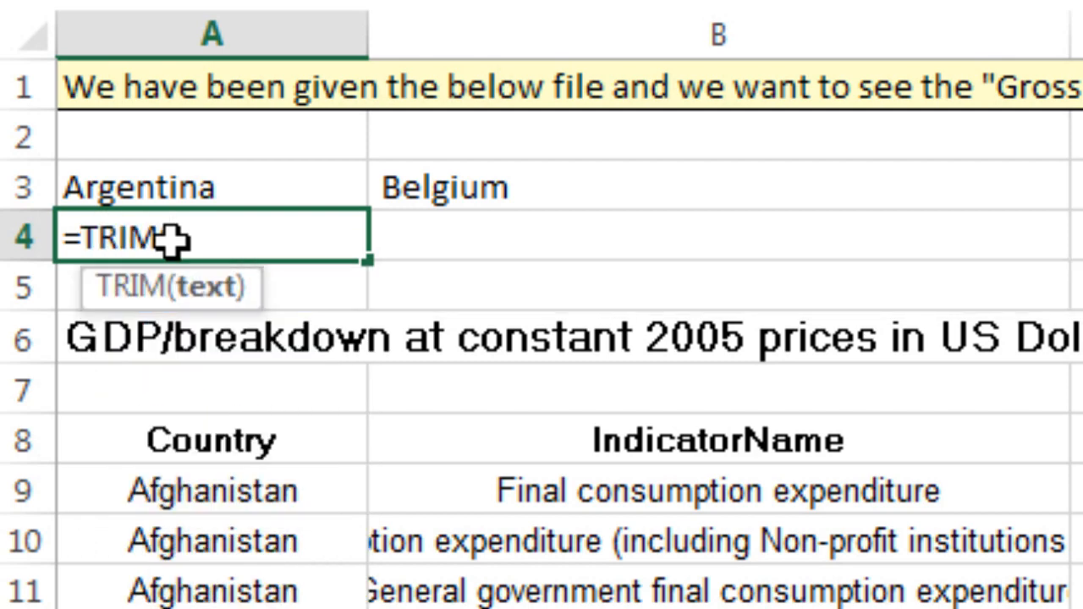
pyautogui.write('(A3')
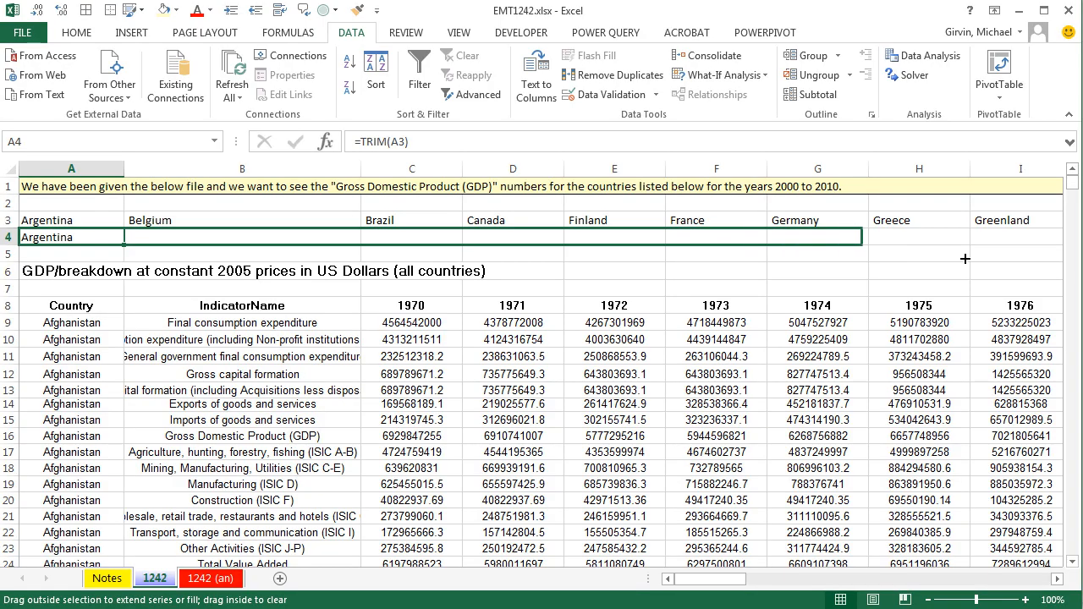
pyautogui.hscroll(3)
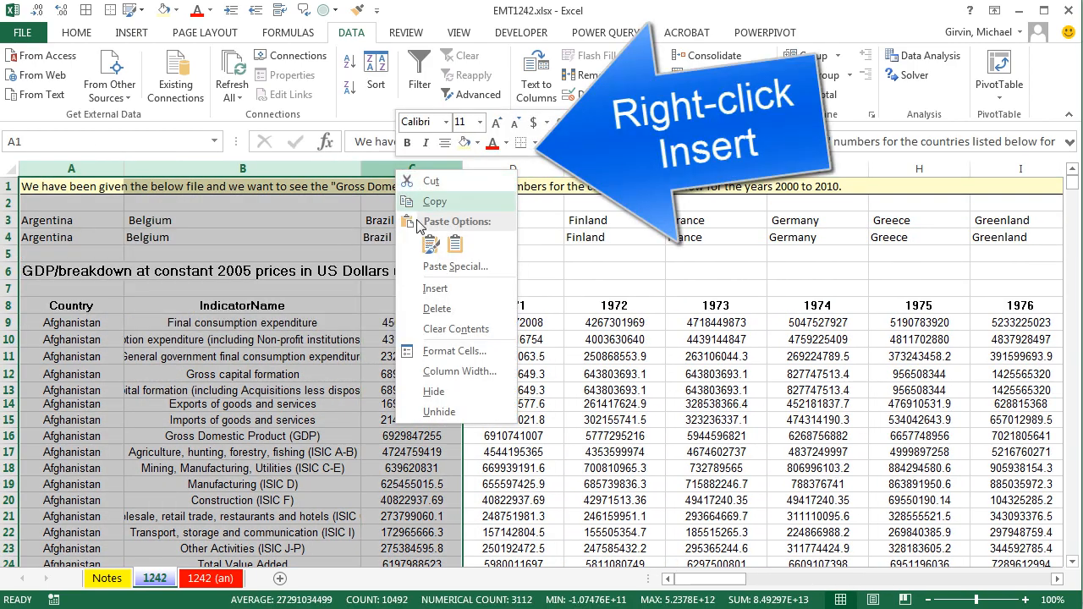
pyautogui.moveTo(433, 287)
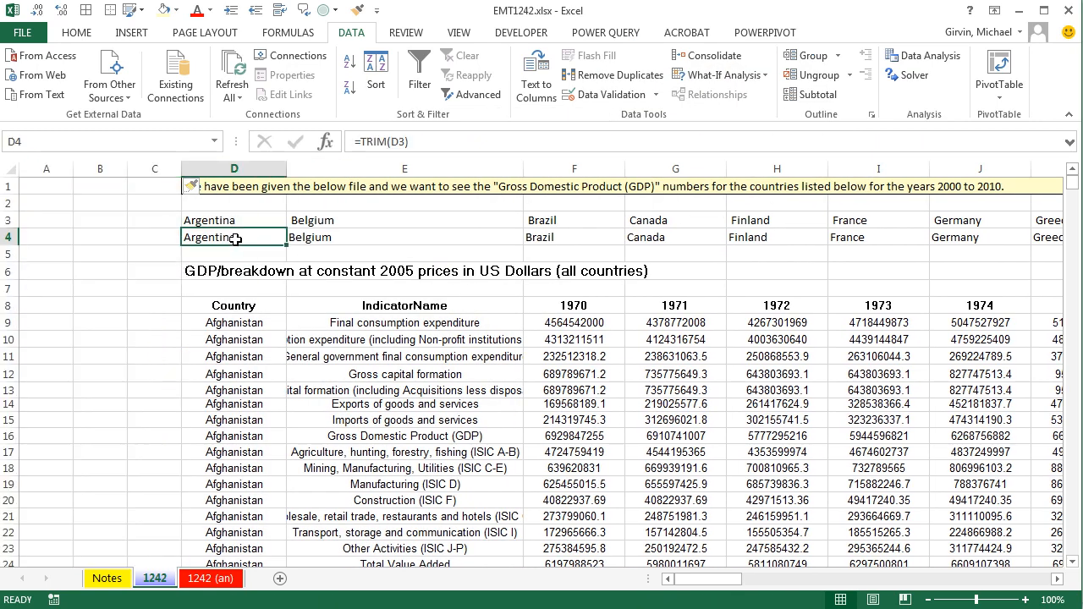
pyautogui.moveTo(453, 194)
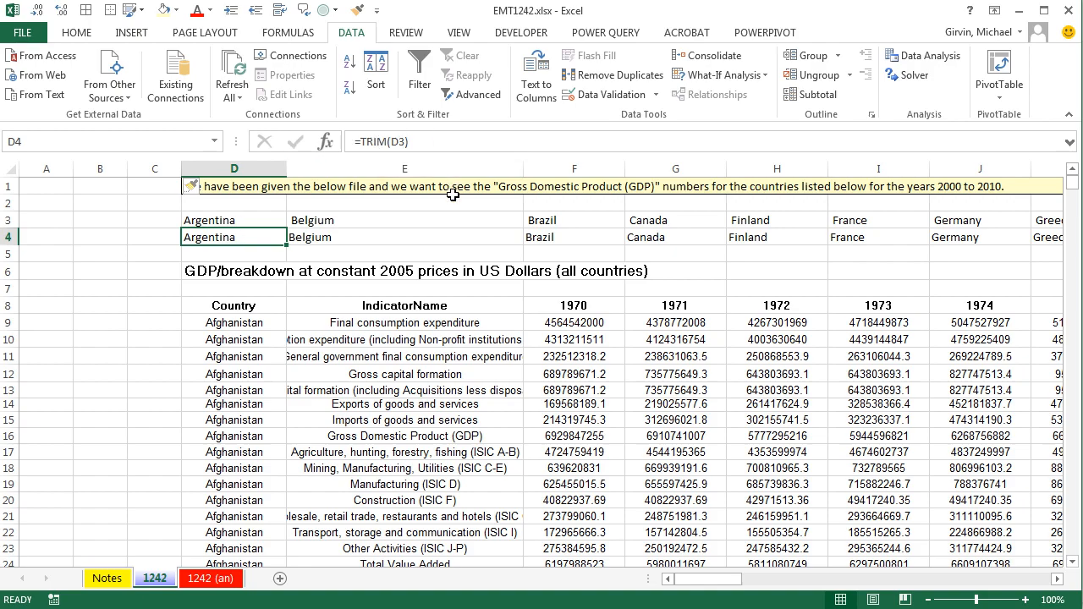
# Copy the trimmed row 4 names and jump to the bottom of column A below the Zimbabwe rows.
pyautogui.press('ctrl+shift+right')
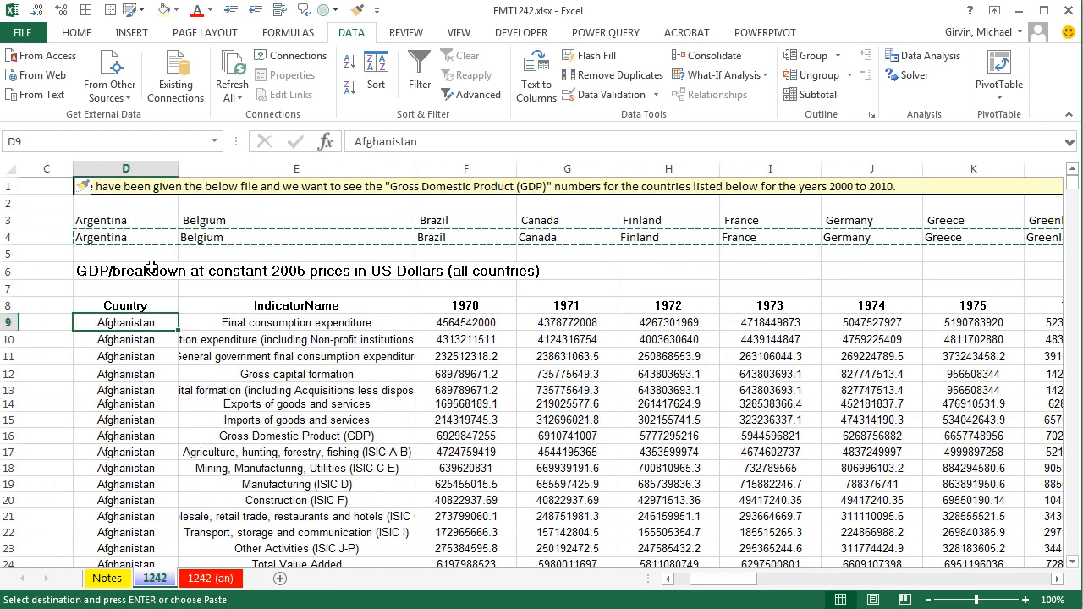
pyautogui.press('Ctrl+Down')
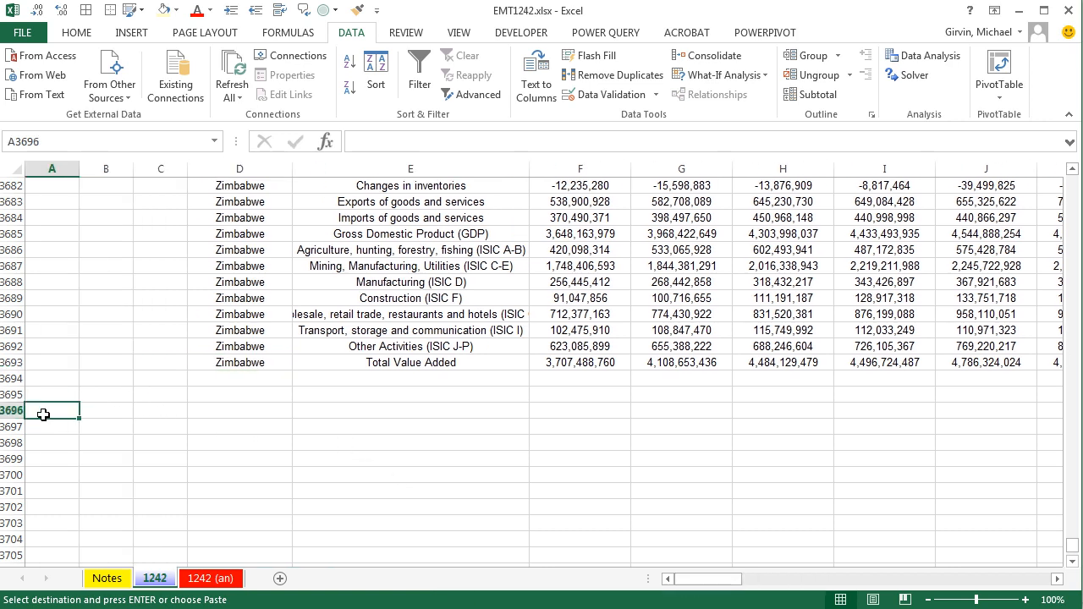
# Paste Special the countries as transposed values into a vertical list in column A.
pyautogui.click(76, 32)
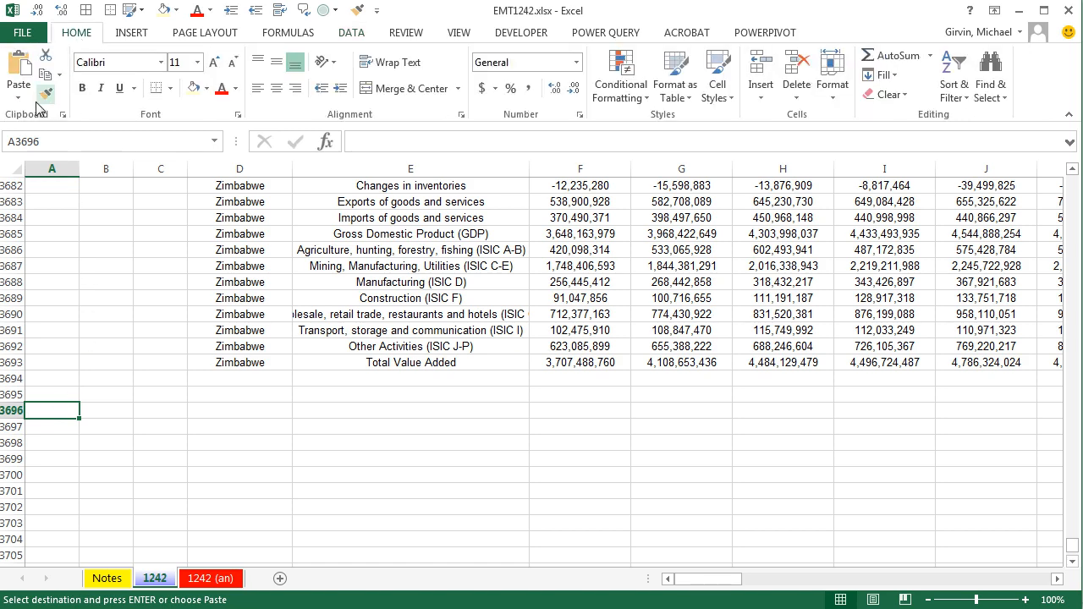
pyautogui.click(18, 81)
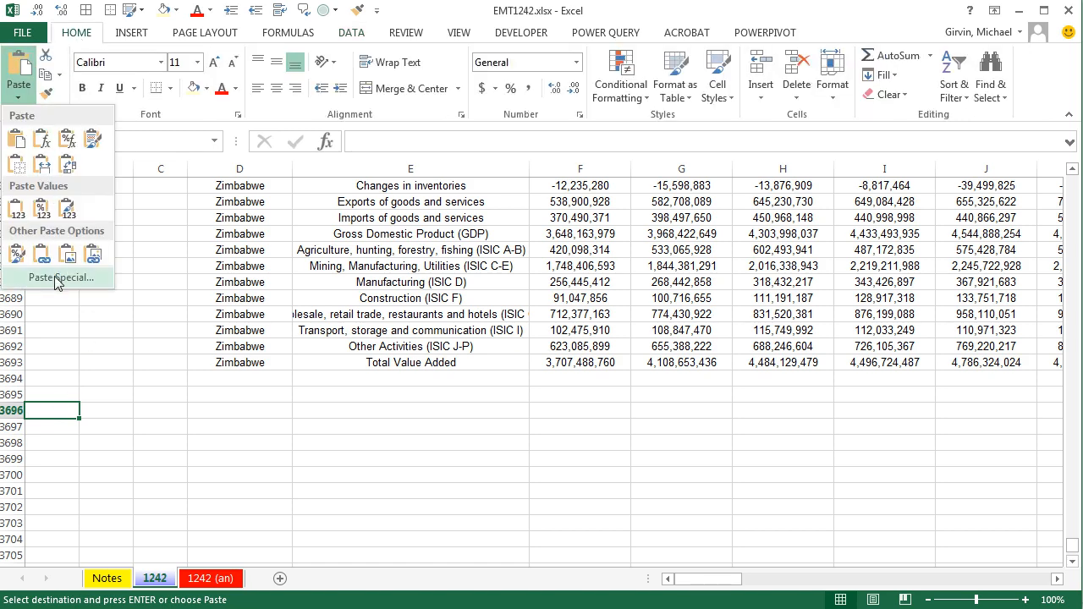
pyautogui.press('ctrl+alt+v')
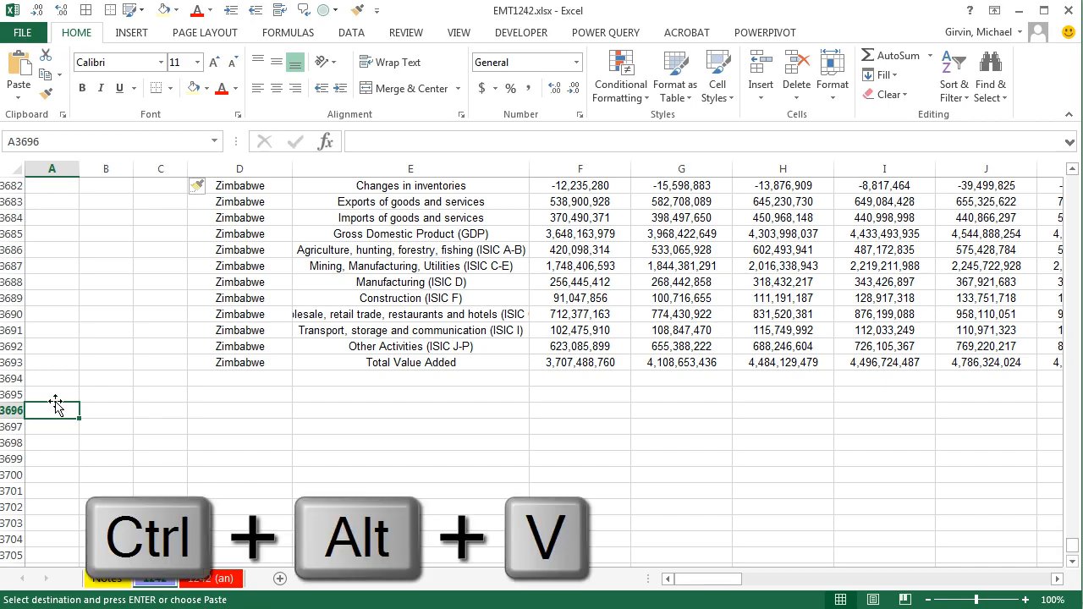
pyautogui.press('ctrl+alt+v')
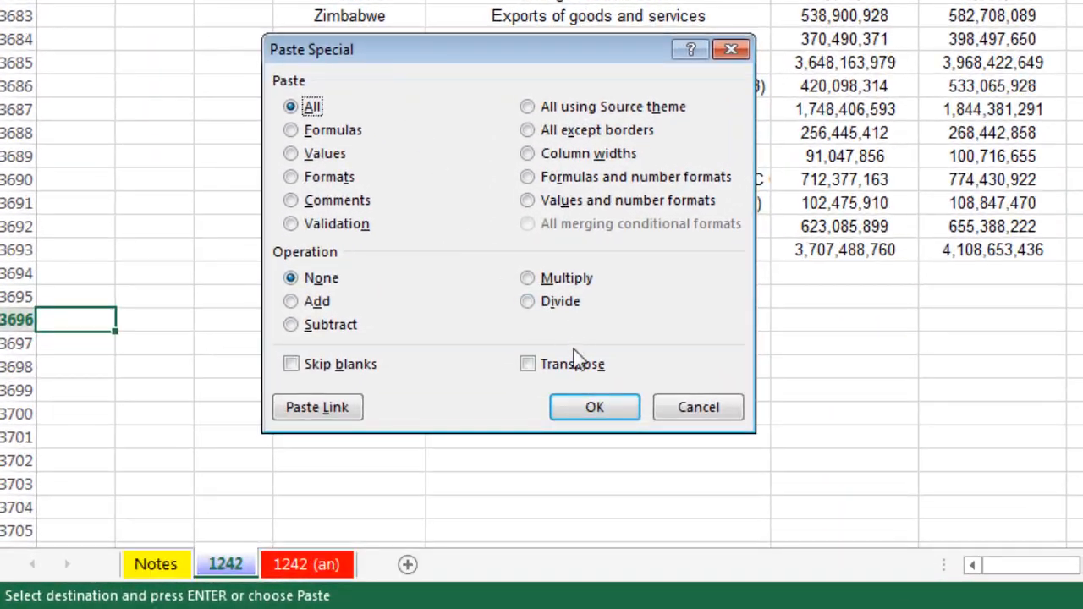
pyautogui.click(528, 364)
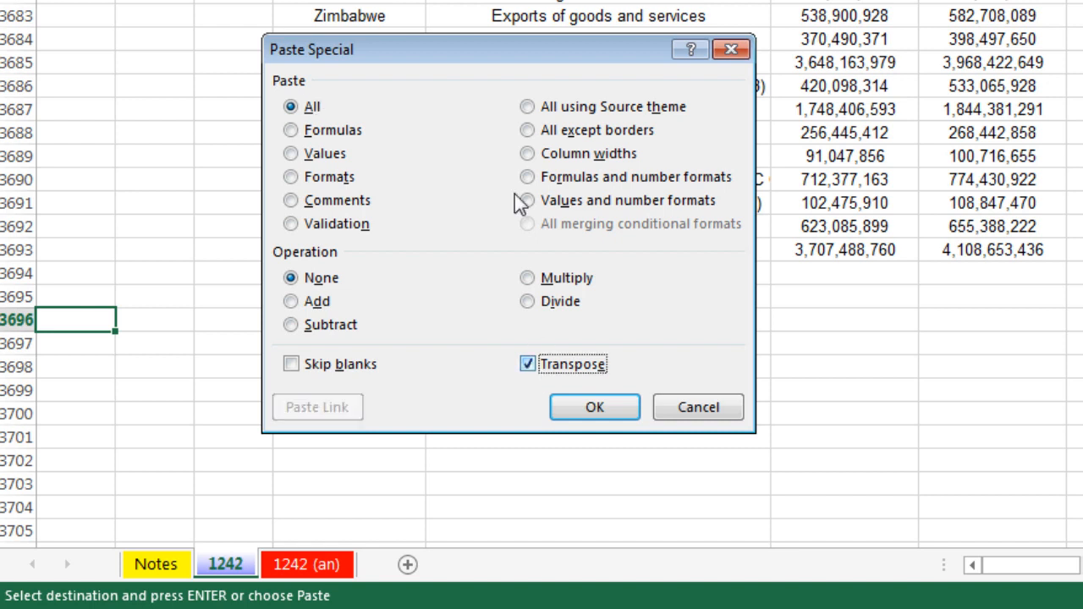
pyautogui.moveTo(125, 541)
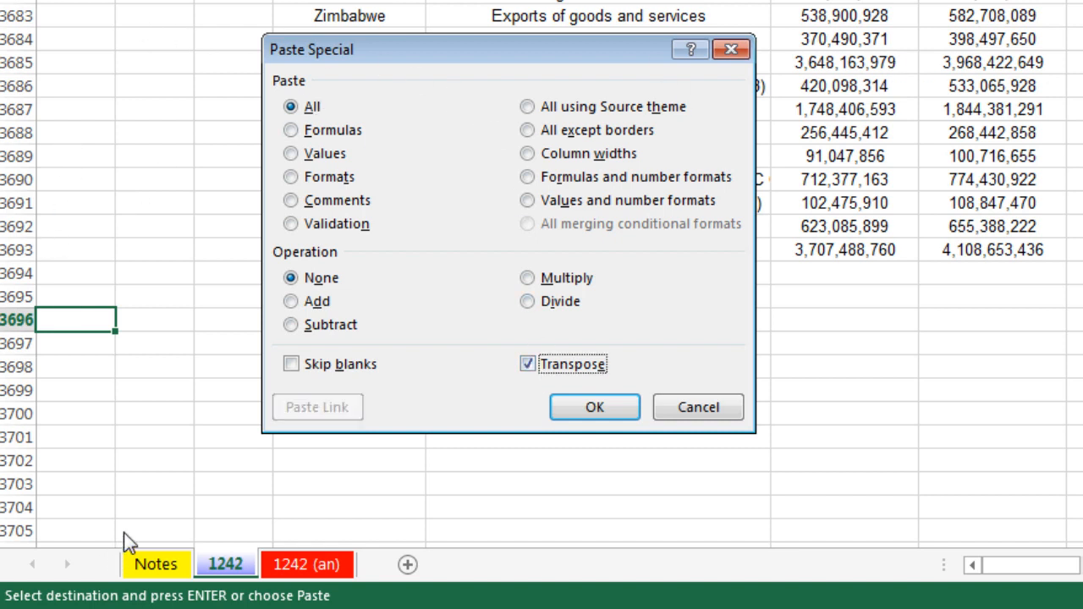
pyautogui.click(291, 153)
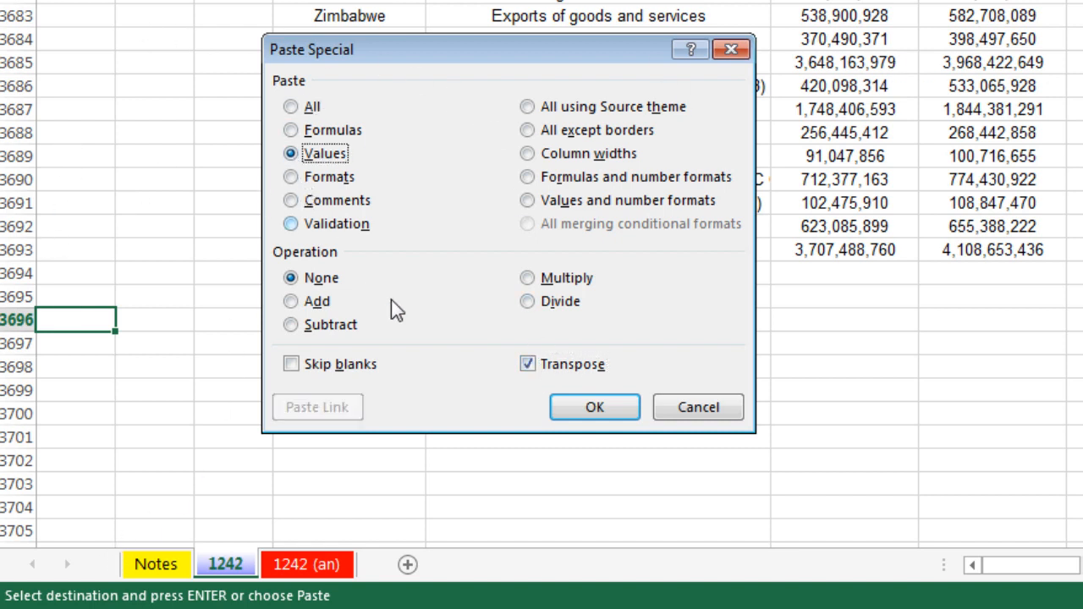
pyautogui.click(594, 406)
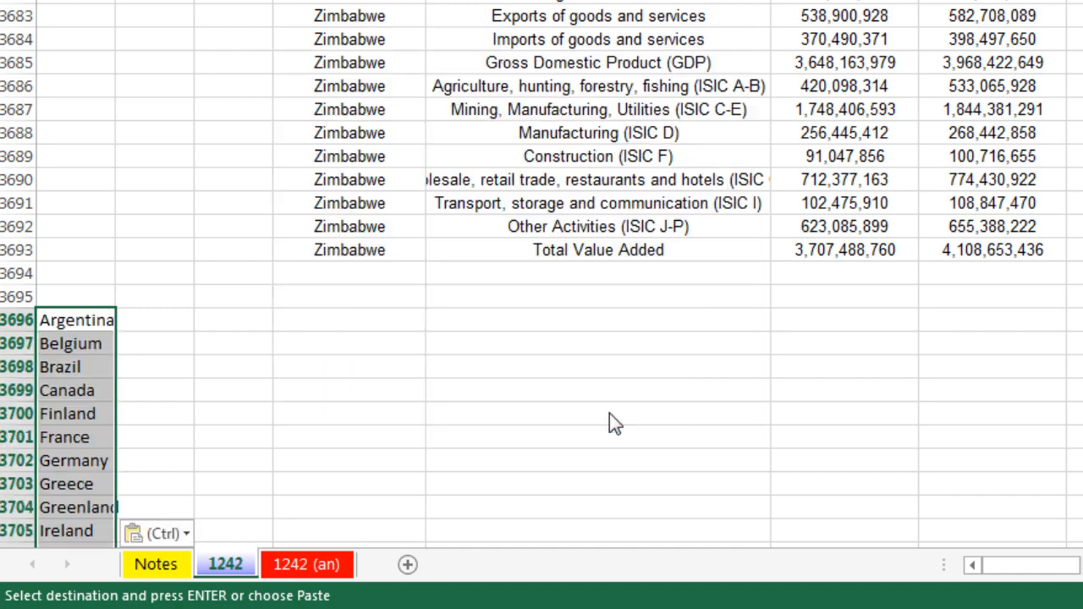
pyautogui.moveTo(100, 294)
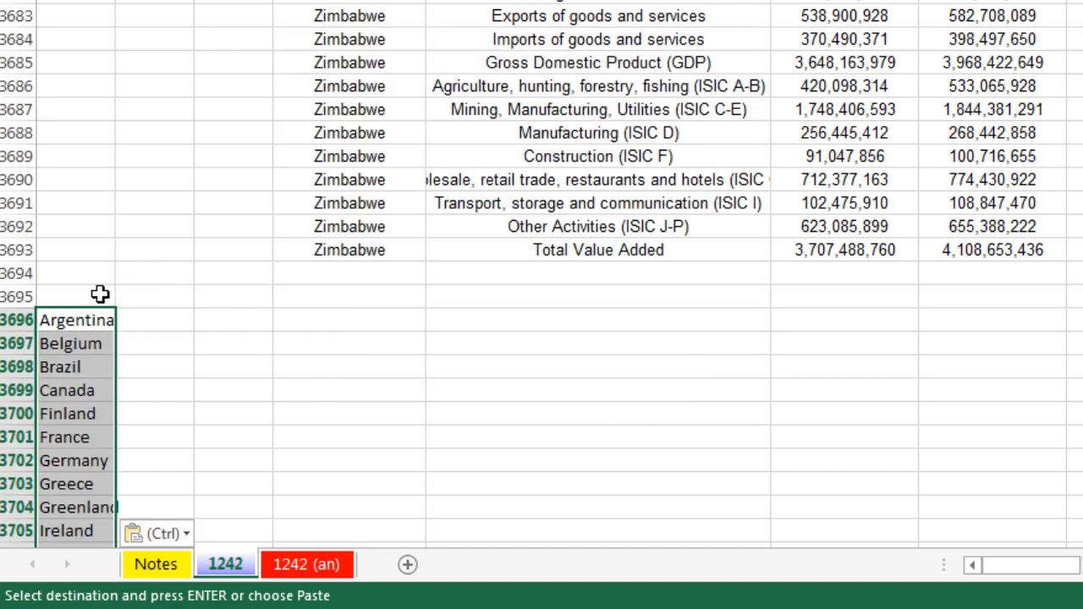
# Add a bold 'Country' heading above the pasted list.
pyautogui.write('Count')
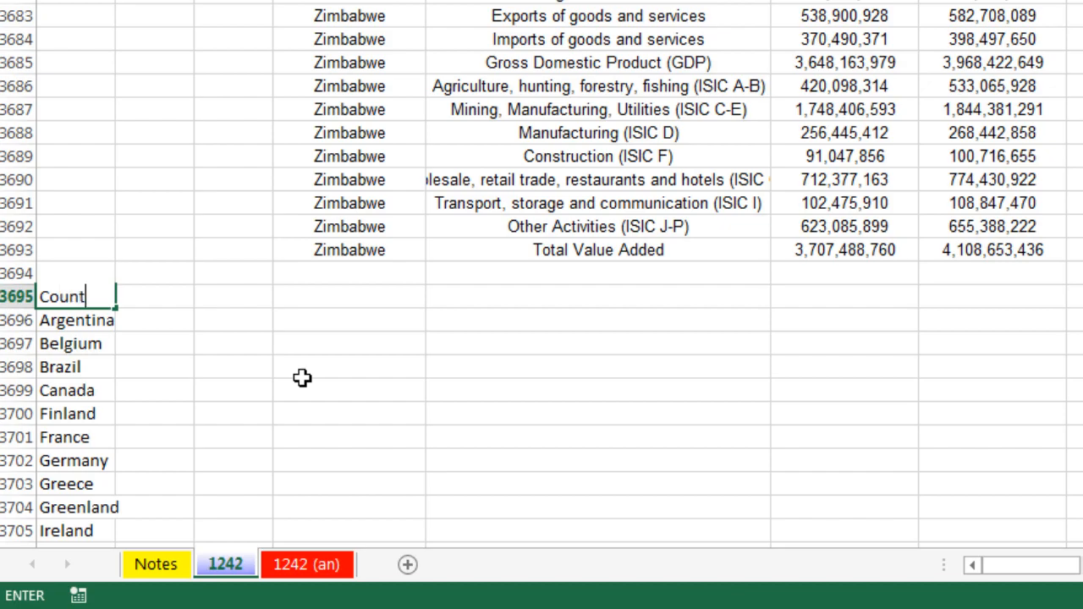
pyautogui.press('ctrl+b')
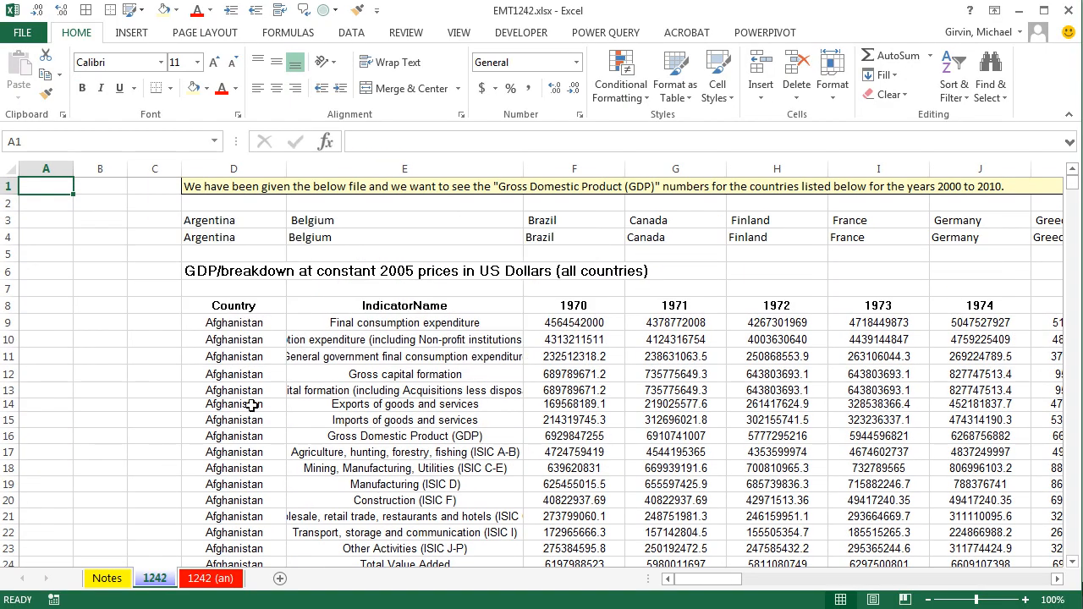
pyautogui.moveTo(188, 303)
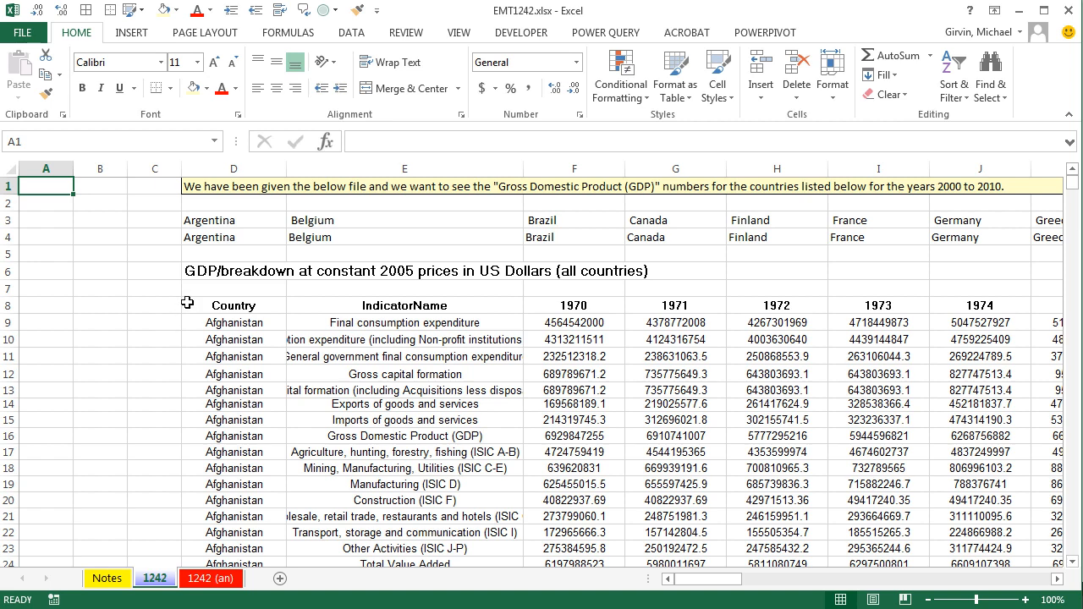
pyautogui.moveTo(417, 356)
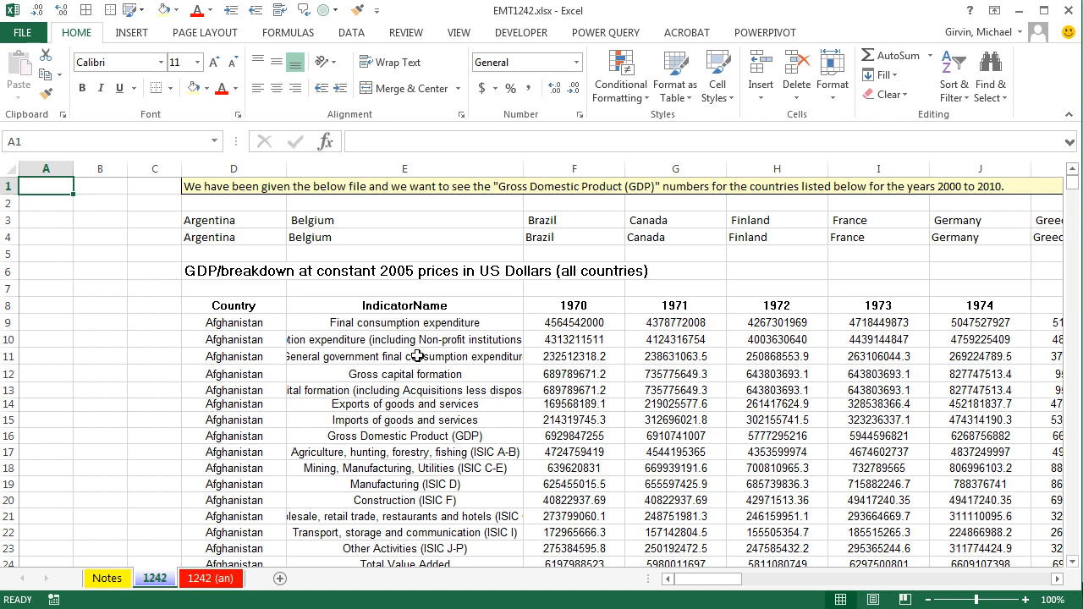
# Add a 'Countries' helper column with =MATCH(D9,$A$3696:$A$3724,0) against the wanted-country list.
pyautogui.click(154, 305)
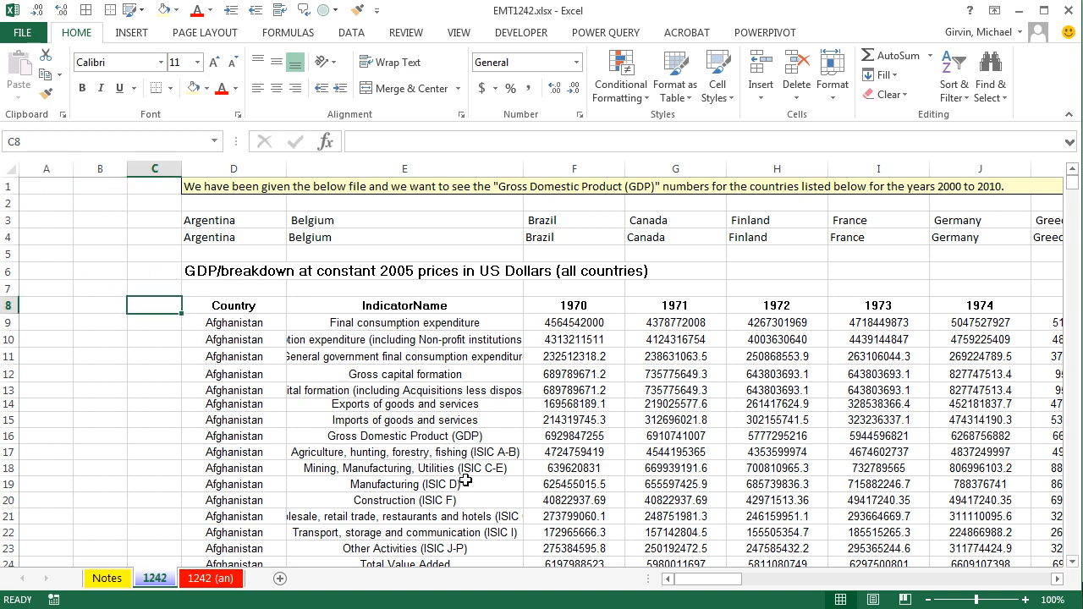
pyautogui.moveTo(492, 435)
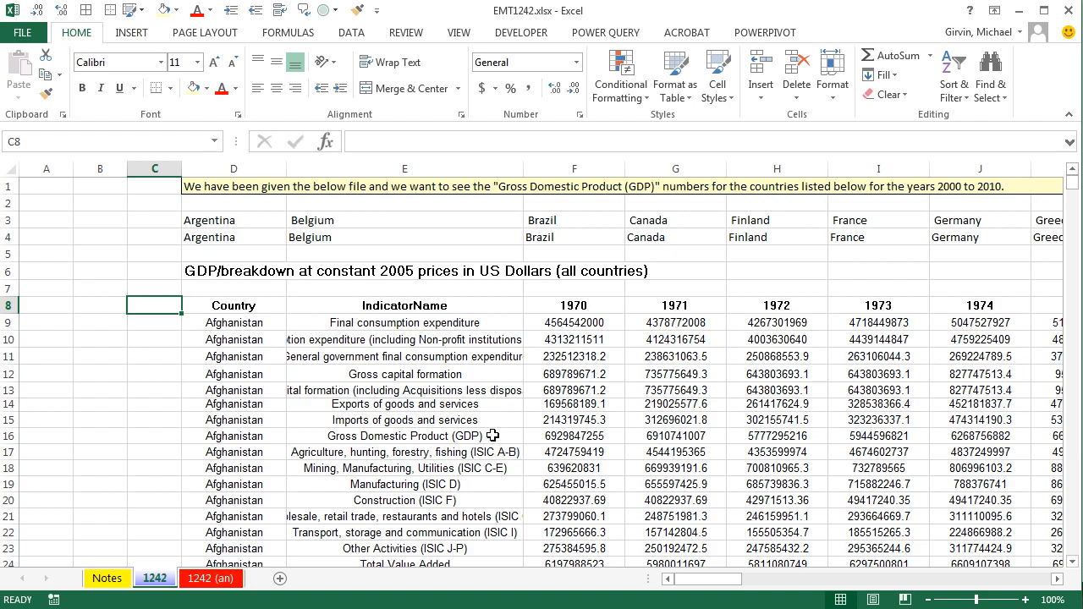
pyautogui.write('Countries')
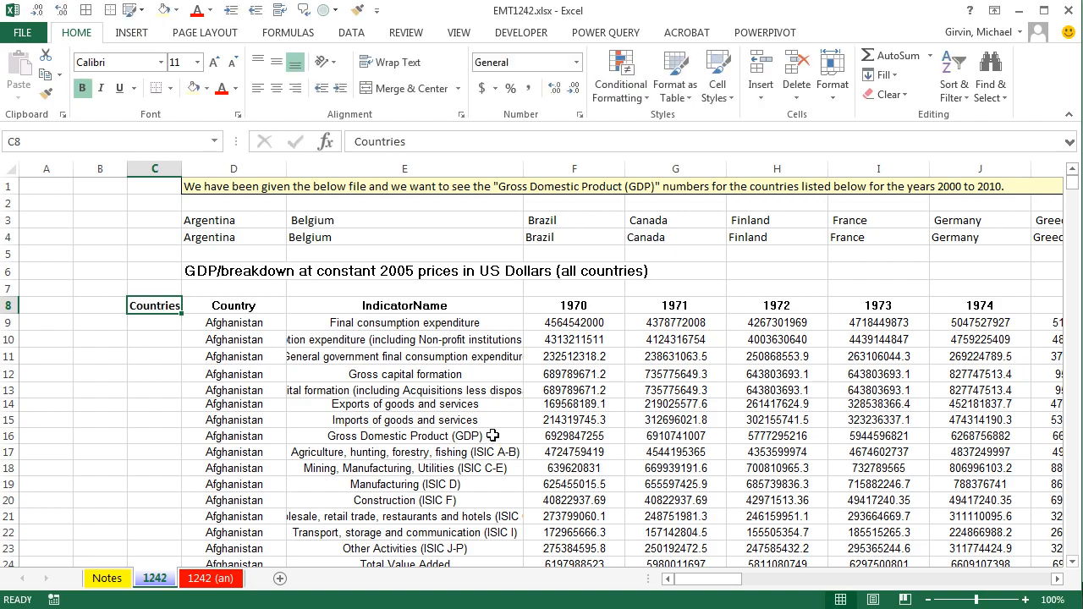
pyautogui.write('=m')
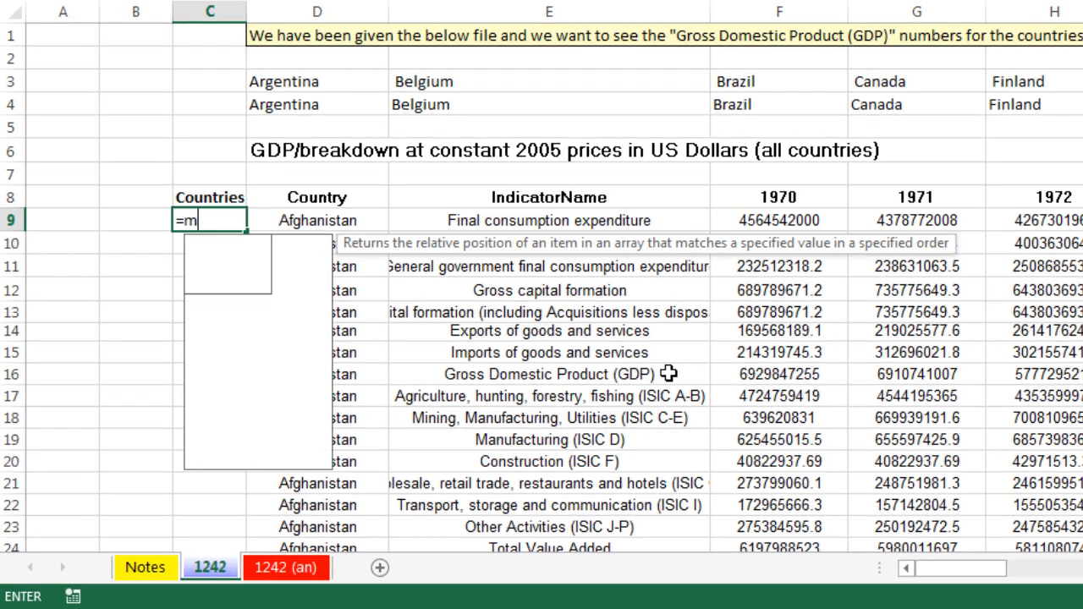
pyautogui.write('ATCH(')
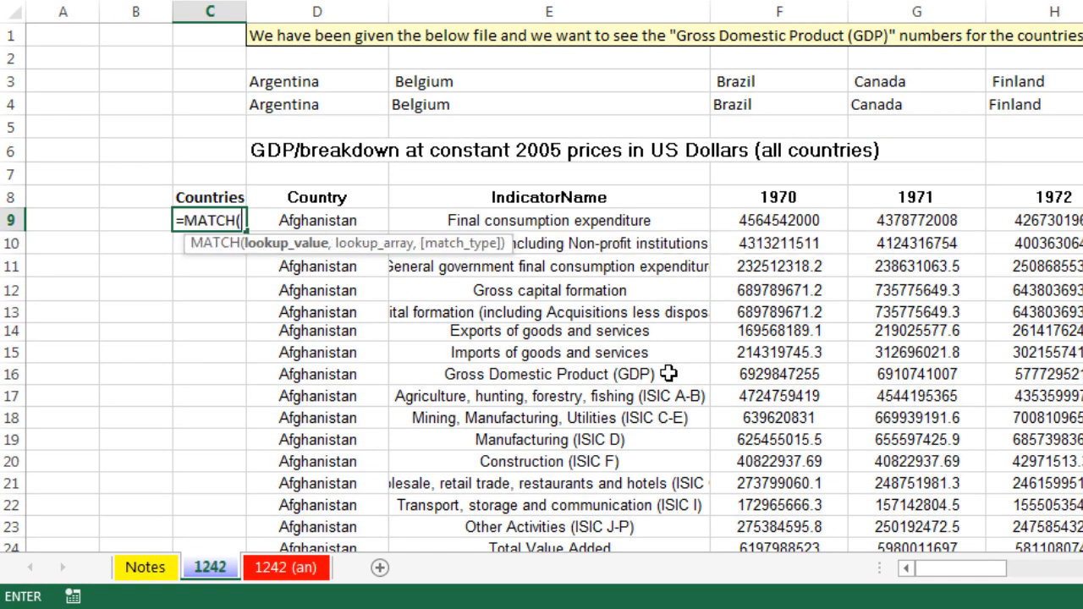
pyautogui.click(318, 220)
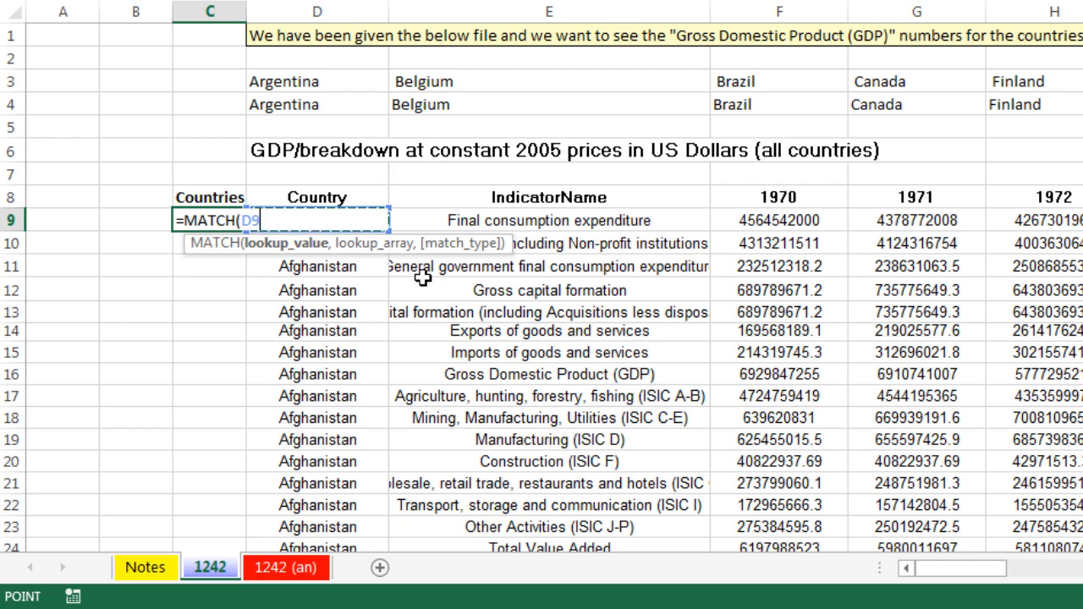
pyautogui.write(',')
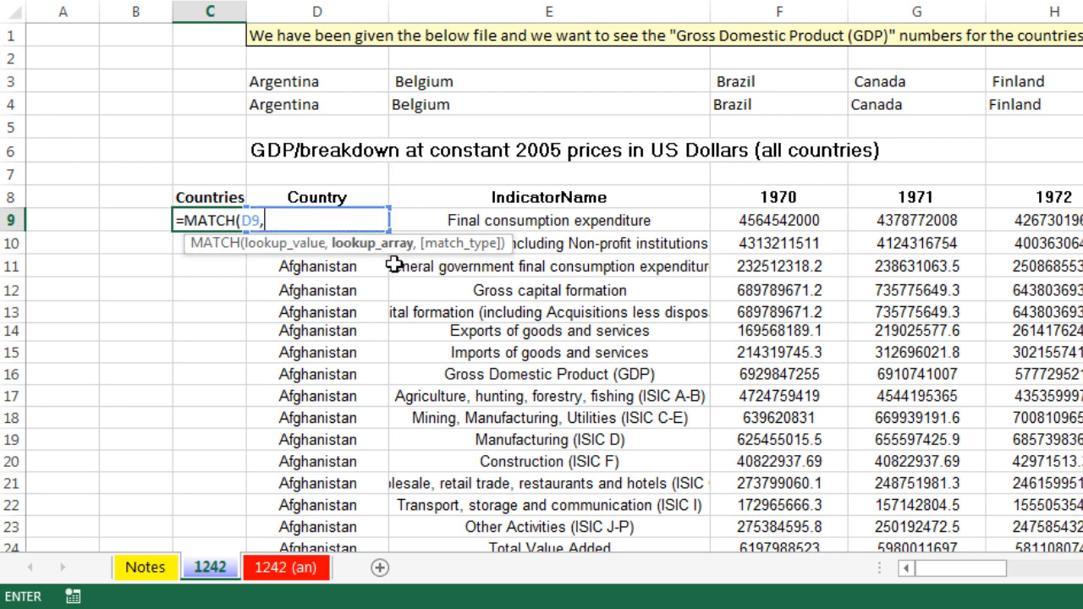
pyautogui.click(63, 311)
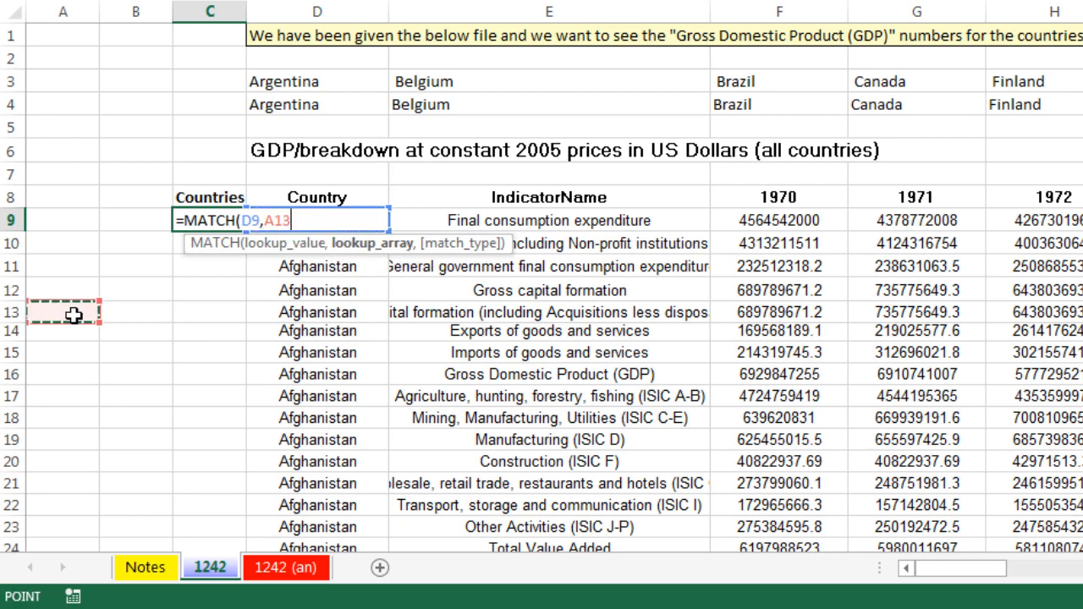
pyautogui.press('ctrl+down')
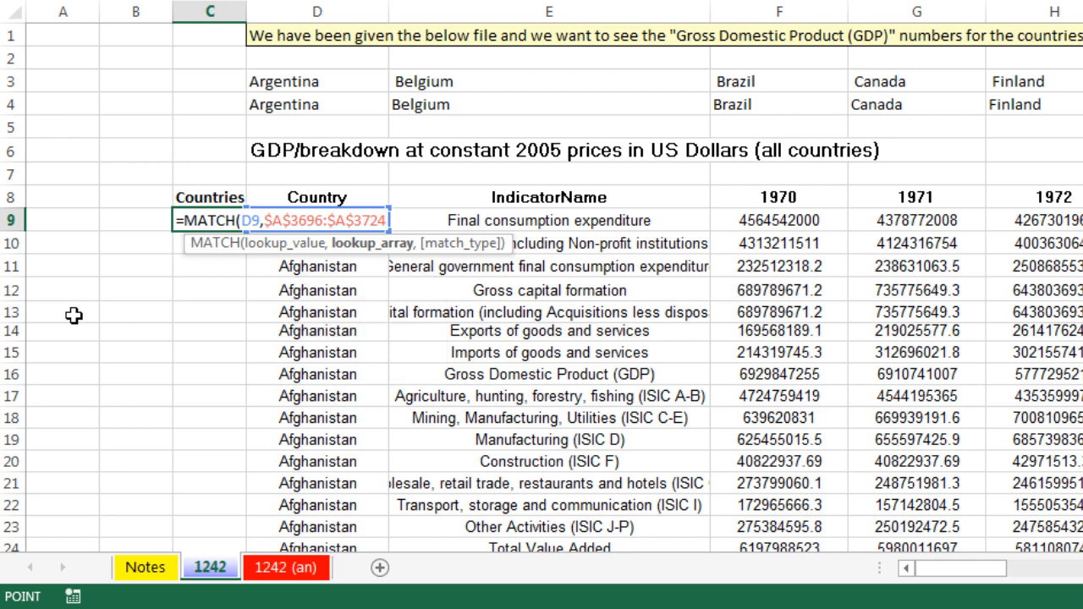
pyautogui.write(',')
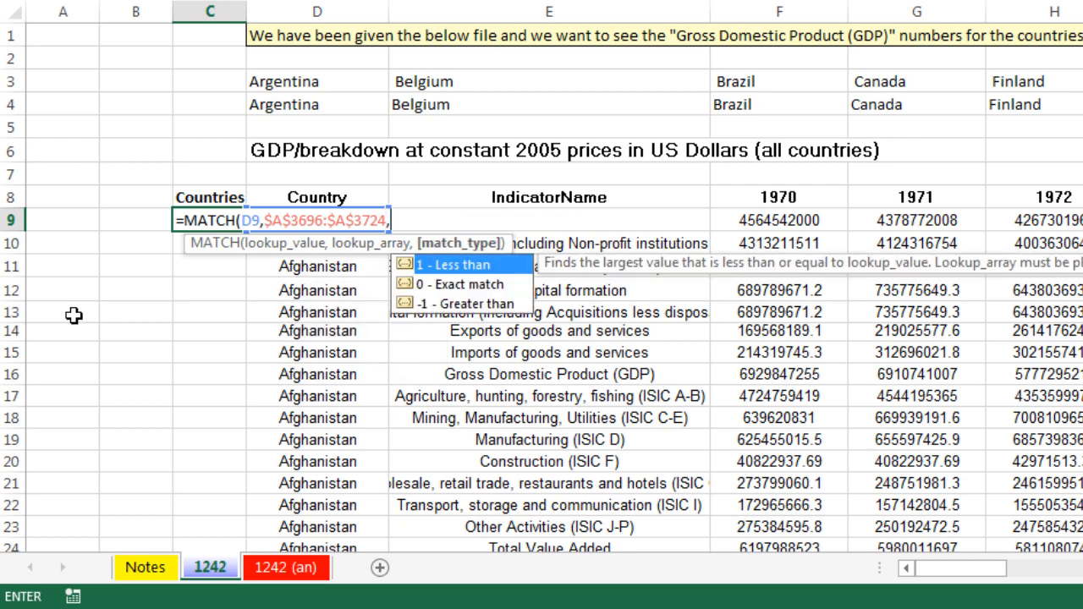
pyautogui.write('0')
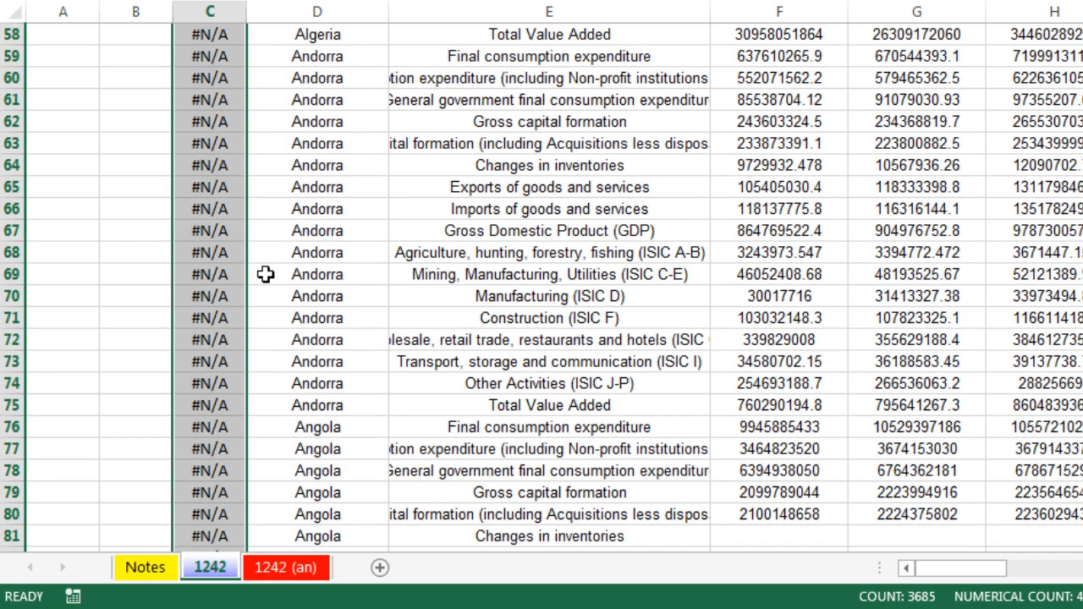
# Wrap the MATCH in ISNUMBER so the column returns TRUE or FALSE and fill it down.
pyautogui.scroll(-3)
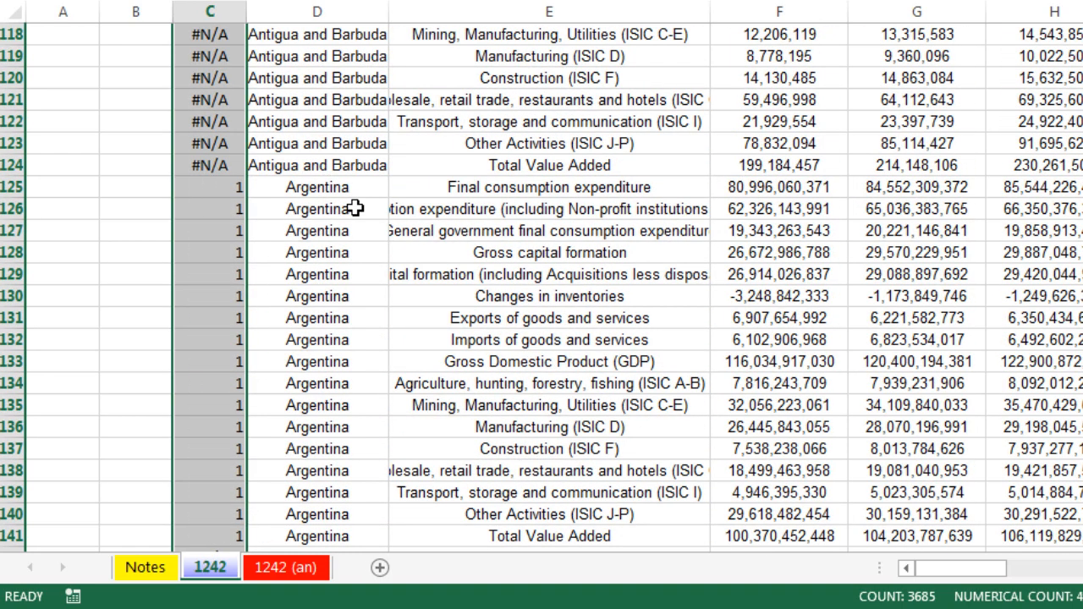
pyautogui.moveTo(213, 317)
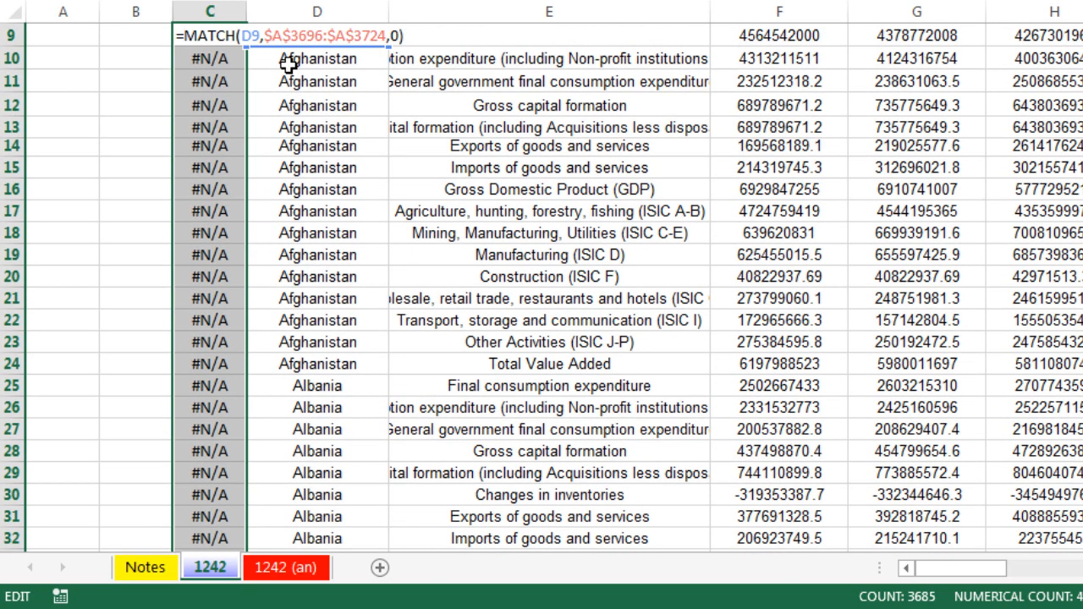
pyautogui.write('isnu')
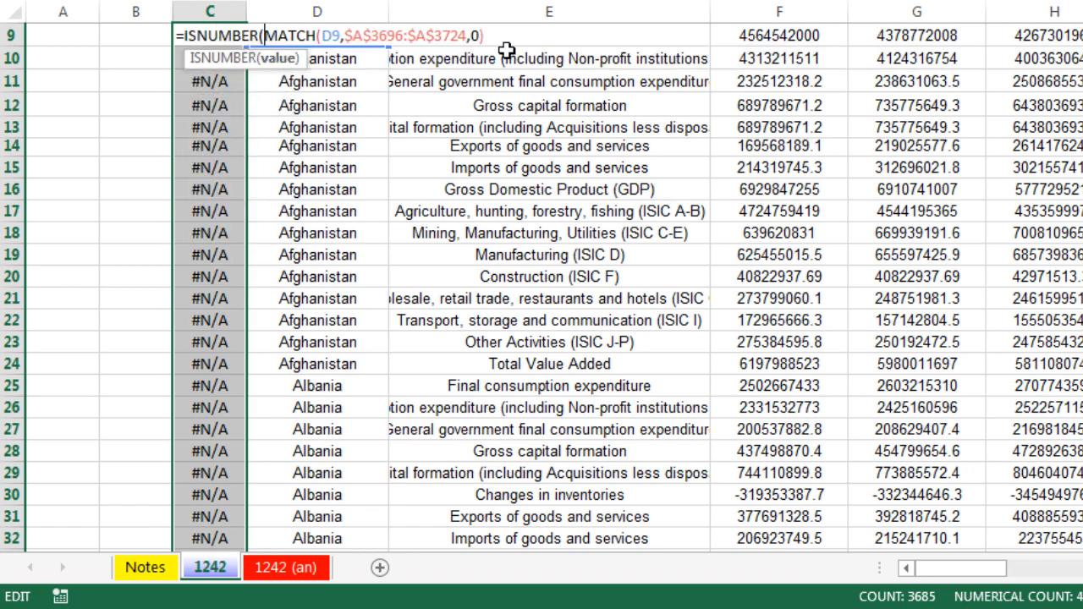
pyautogui.write(')')
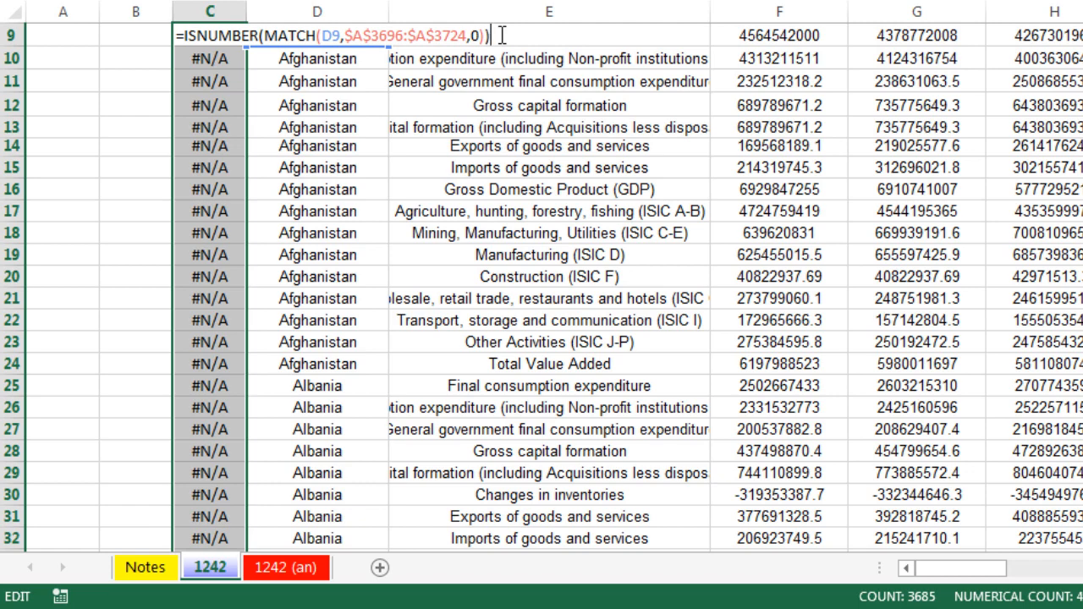
pyautogui.moveTo(224, 48)
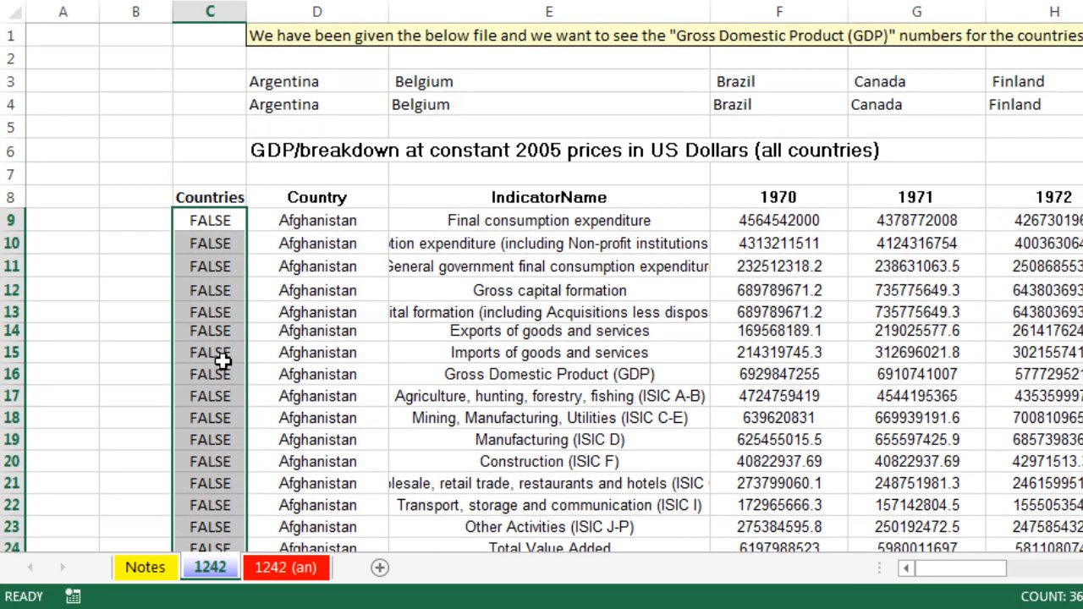
# Turn on filters and keep only the Gross Domestic Product (GDP) indicator rows.
pyautogui.click(318, 243)
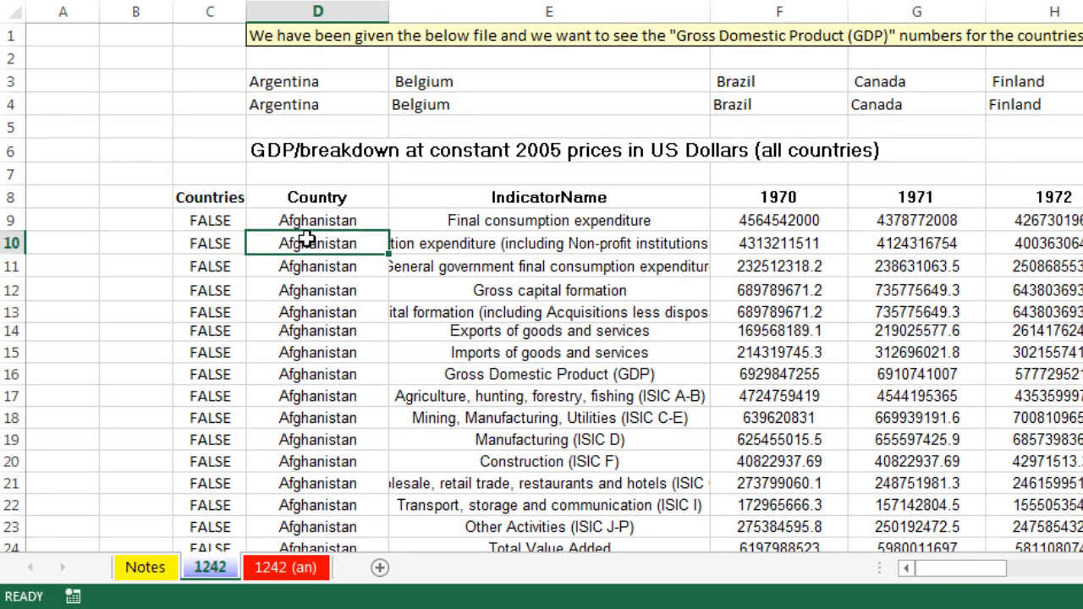
pyautogui.press('ctrl+shift+l')
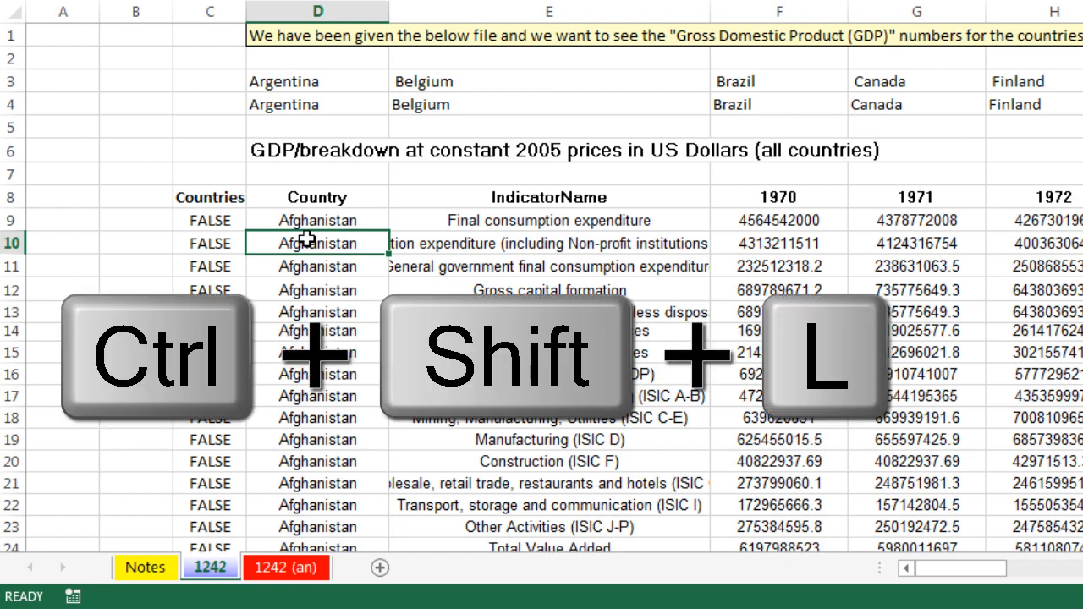
pyautogui.press('ctrl+shift+l')
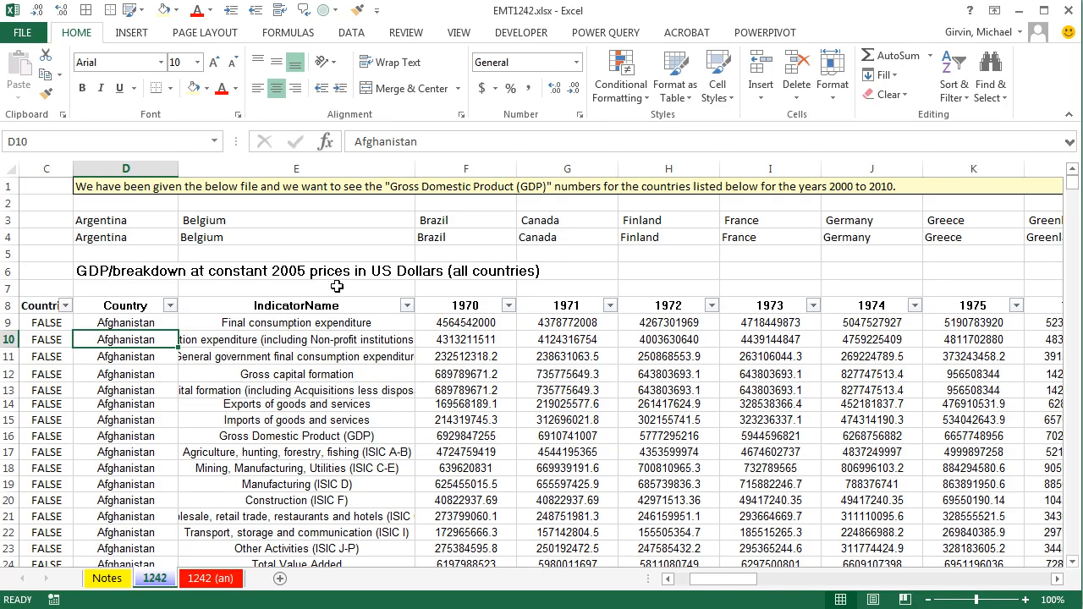
pyautogui.moveTo(203, 250)
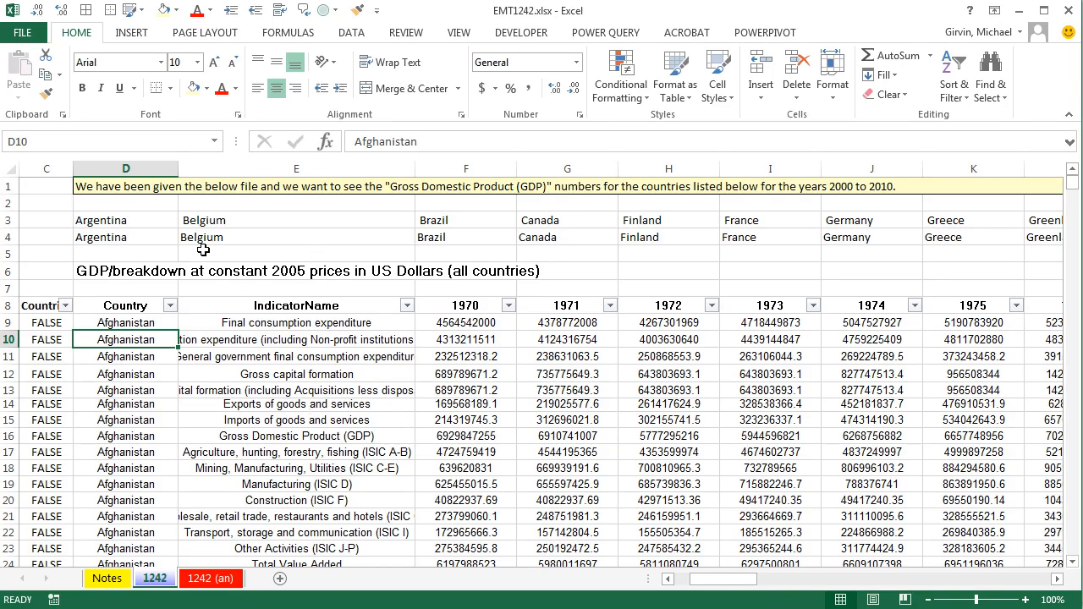
pyautogui.moveTo(814, 369)
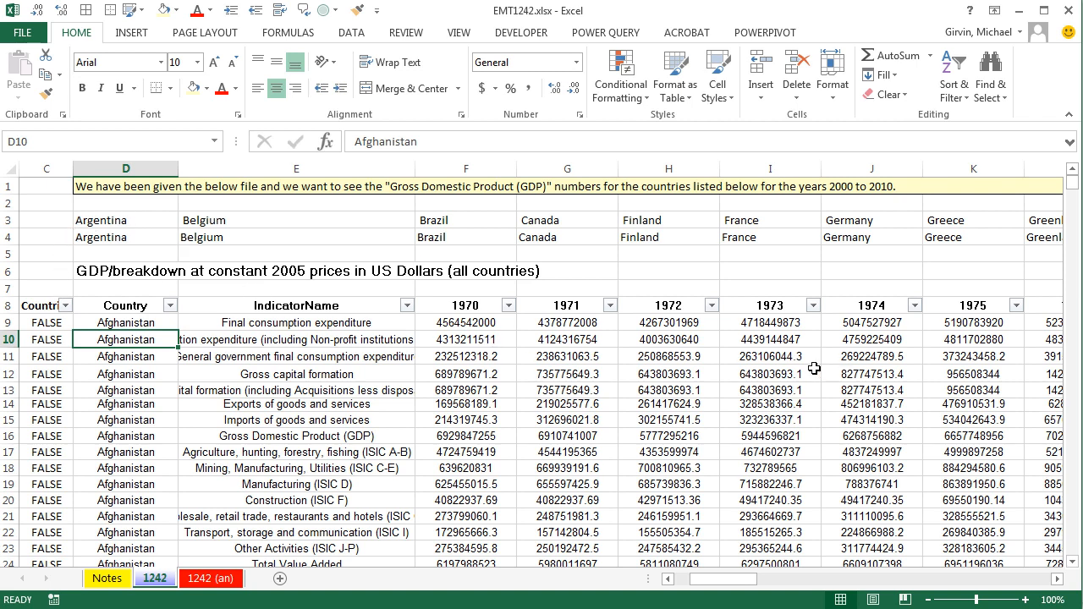
pyautogui.click(406, 305)
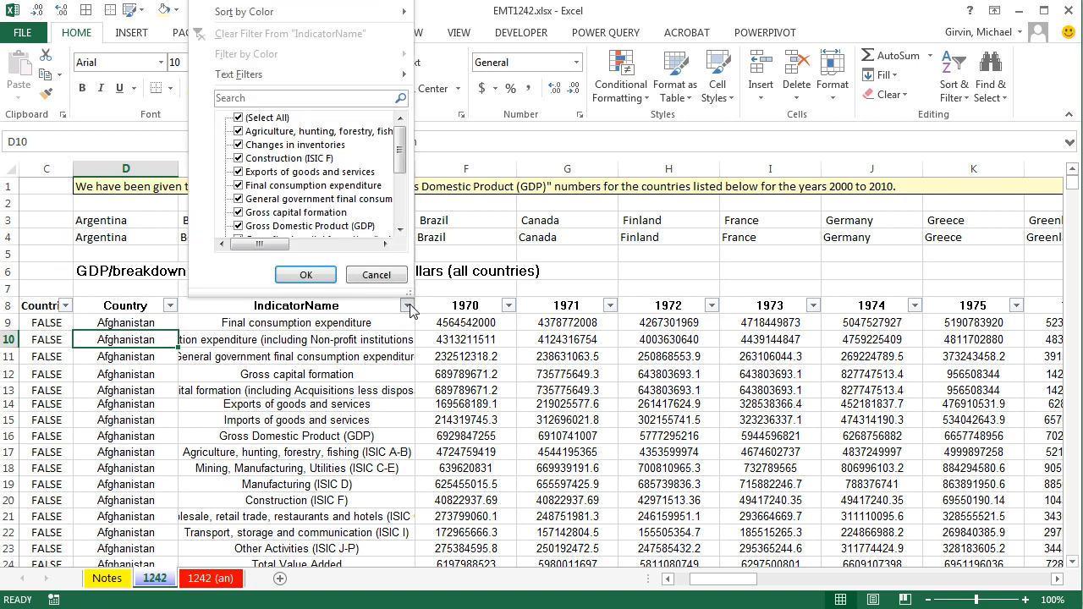
pyautogui.click(239, 117)
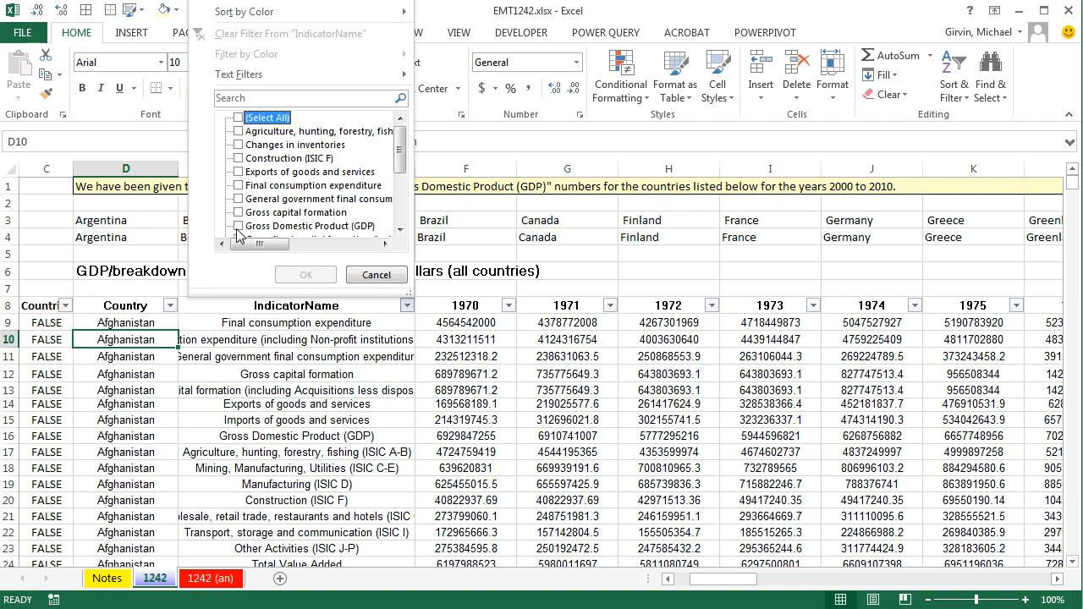
pyautogui.click(237, 227)
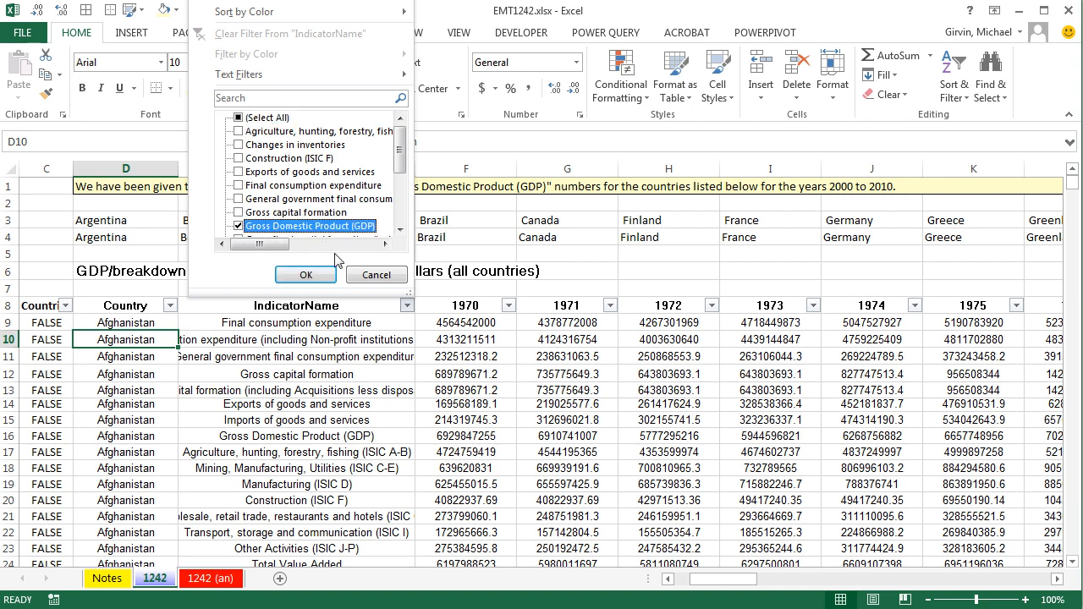
pyautogui.click(304, 274)
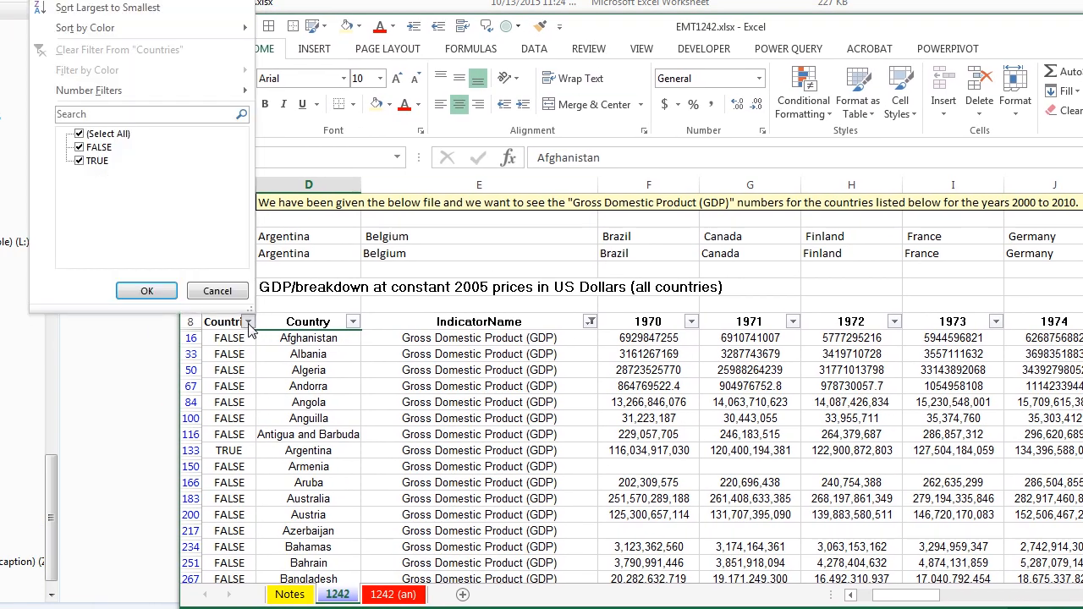
# Filter the Countries column to TRUE only.
pyautogui.click(78, 145)
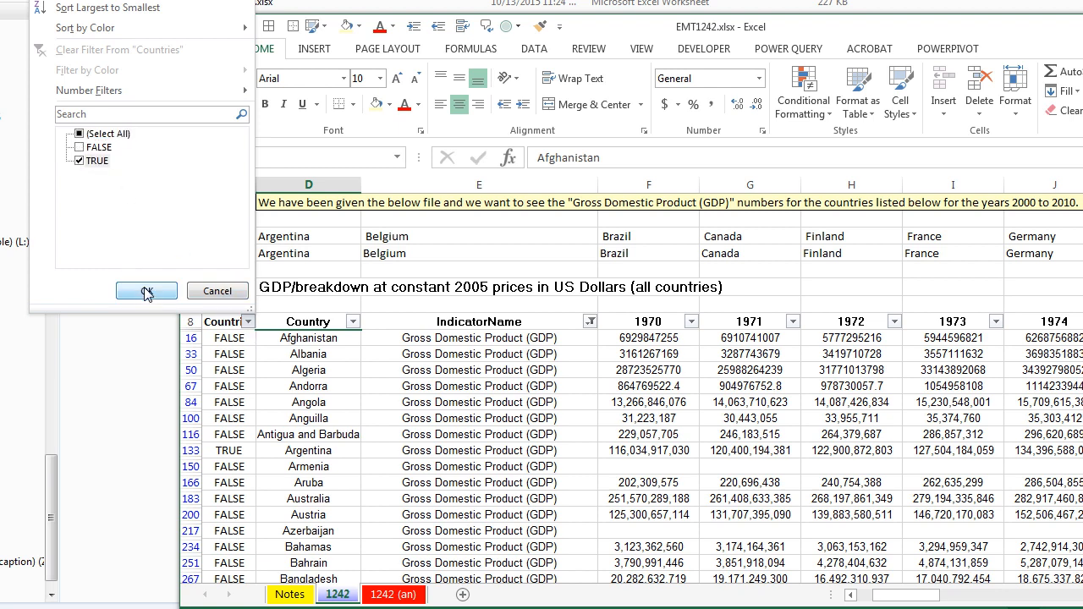
pyautogui.click(145, 291)
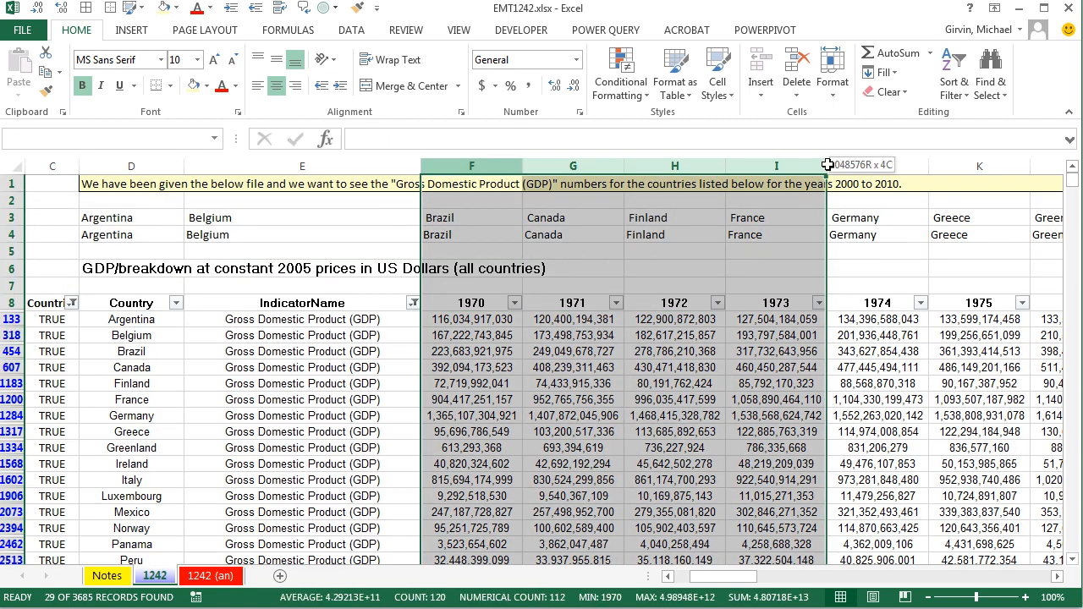
# Delete the 1970–1999 and 2011–2013 year columns, leaving 2000–2010.
pyautogui.hscroll(3)
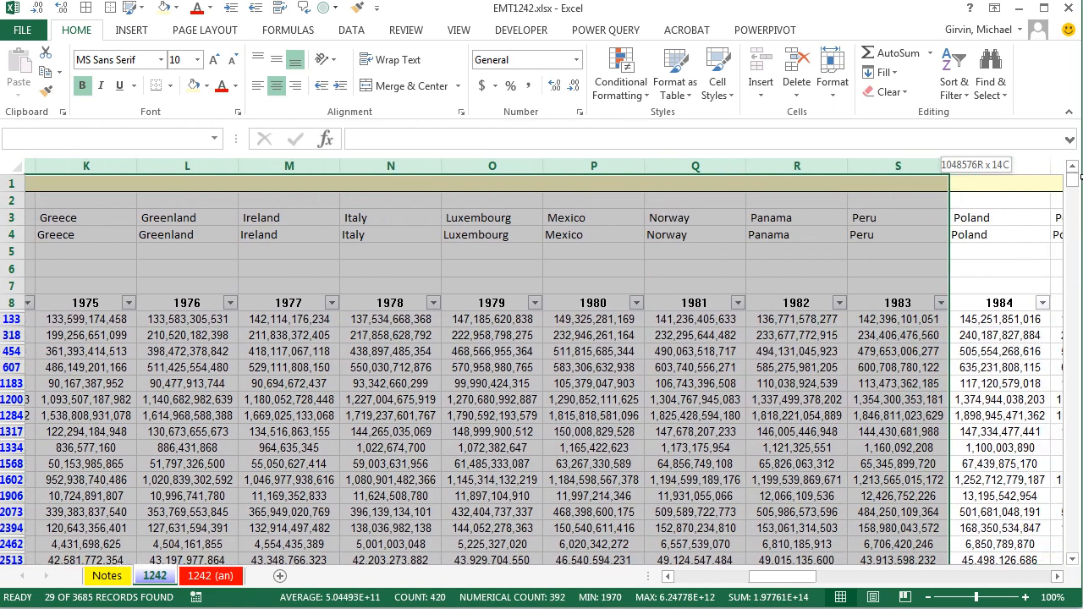
pyautogui.hscroll(3)
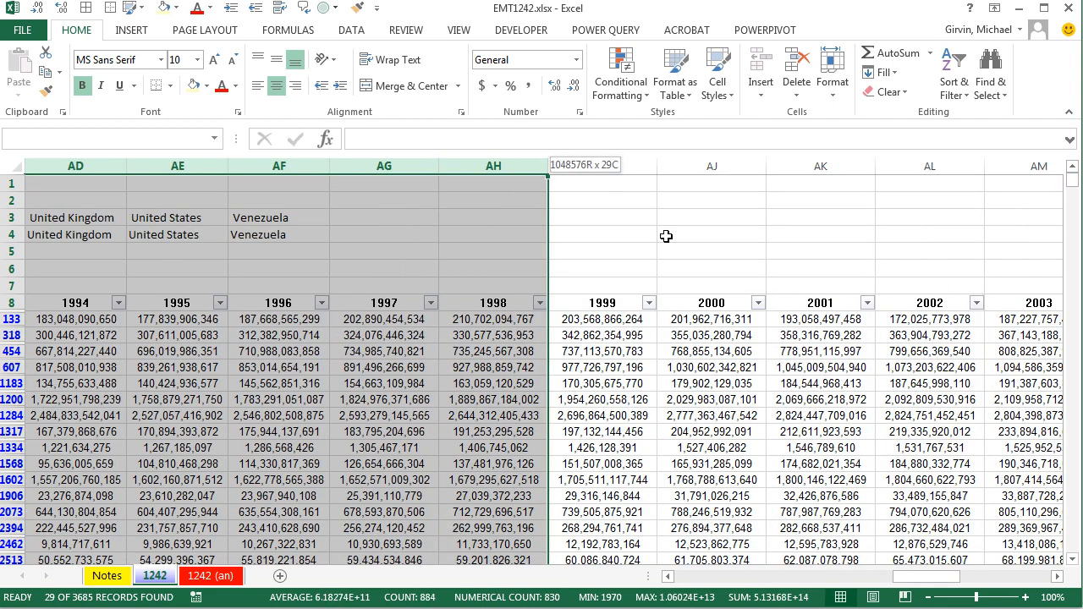
pyautogui.rightClick(603, 166)
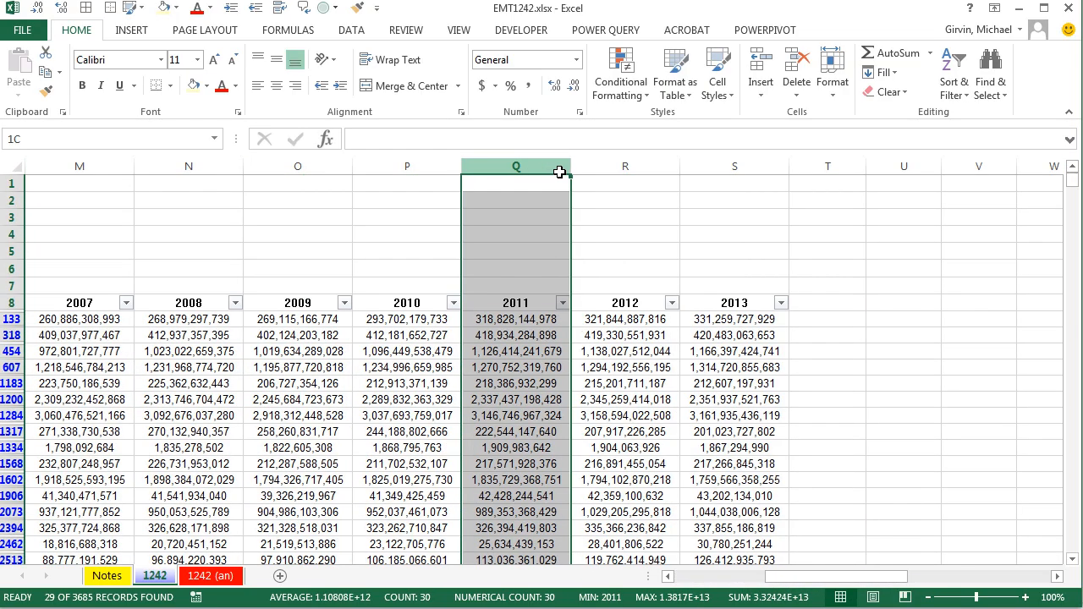
pyautogui.rightClick(624, 166)
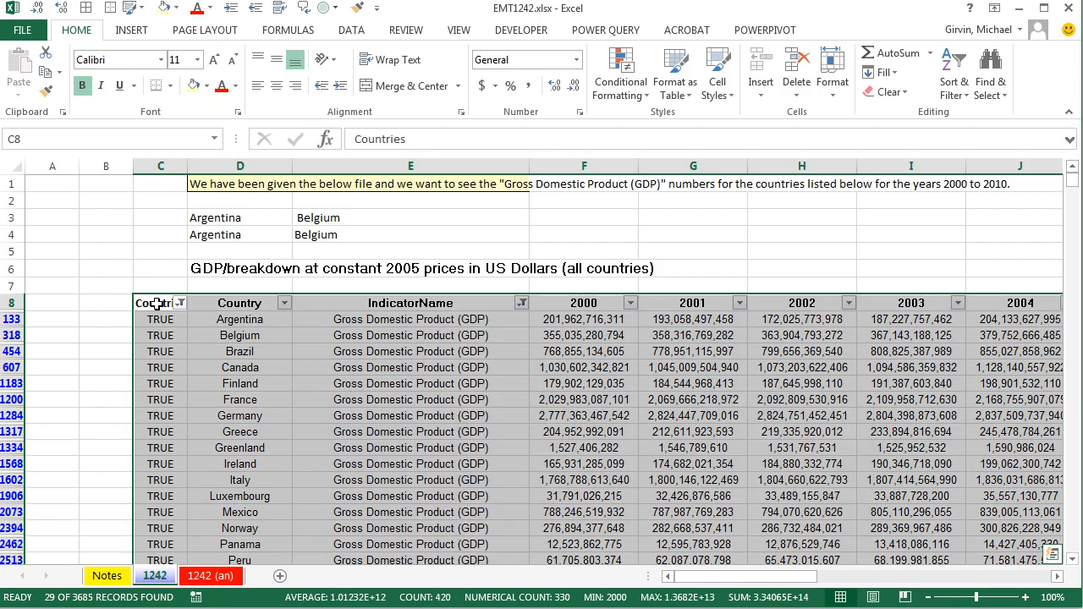
# Copy the filtered table to a new sheet keeping source column widths, then delete the helper and IndicatorName columns.
pyautogui.press('ctrl+c')
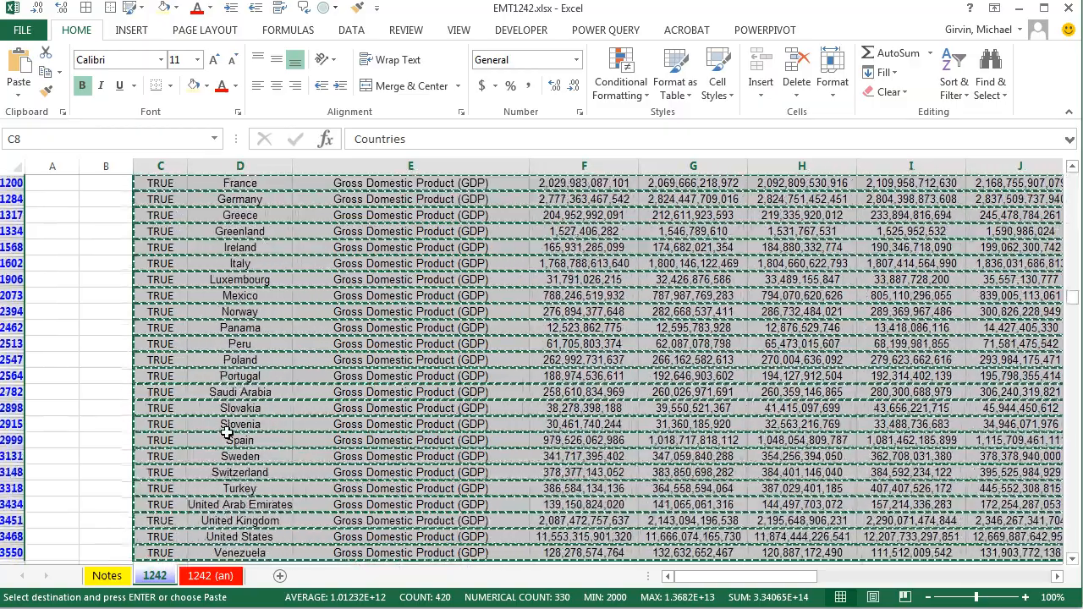
pyautogui.scroll(-3)
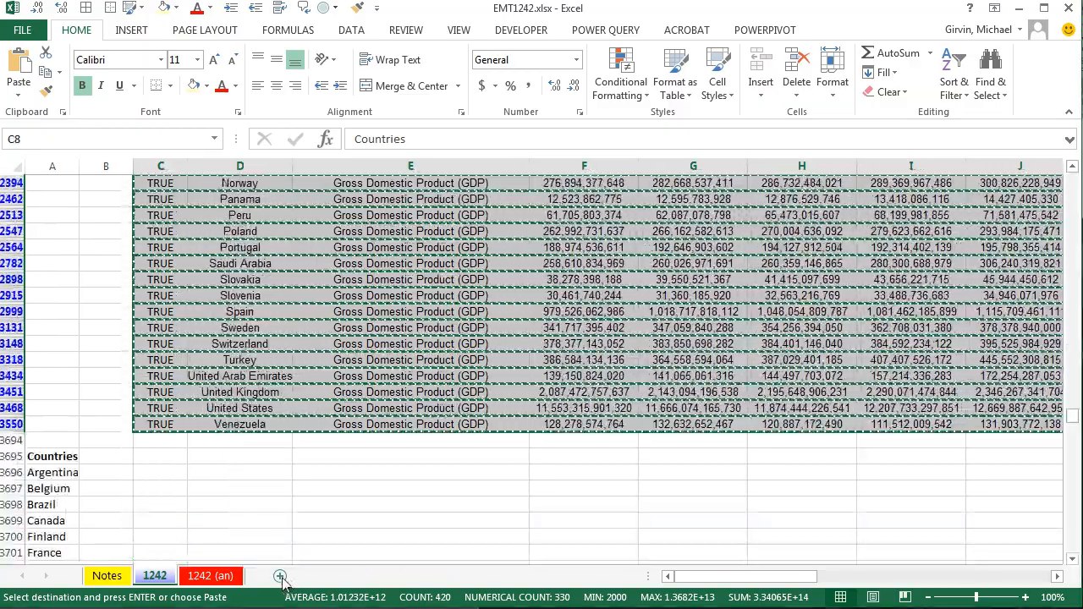
pyautogui.click(281, 575)
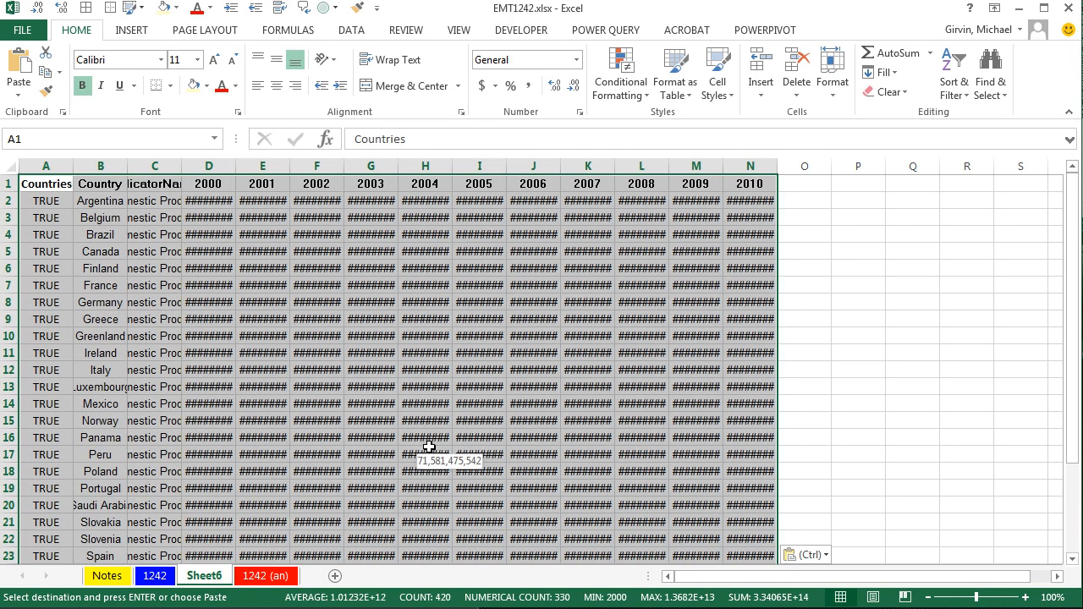
pyautogui.click(802, 555)
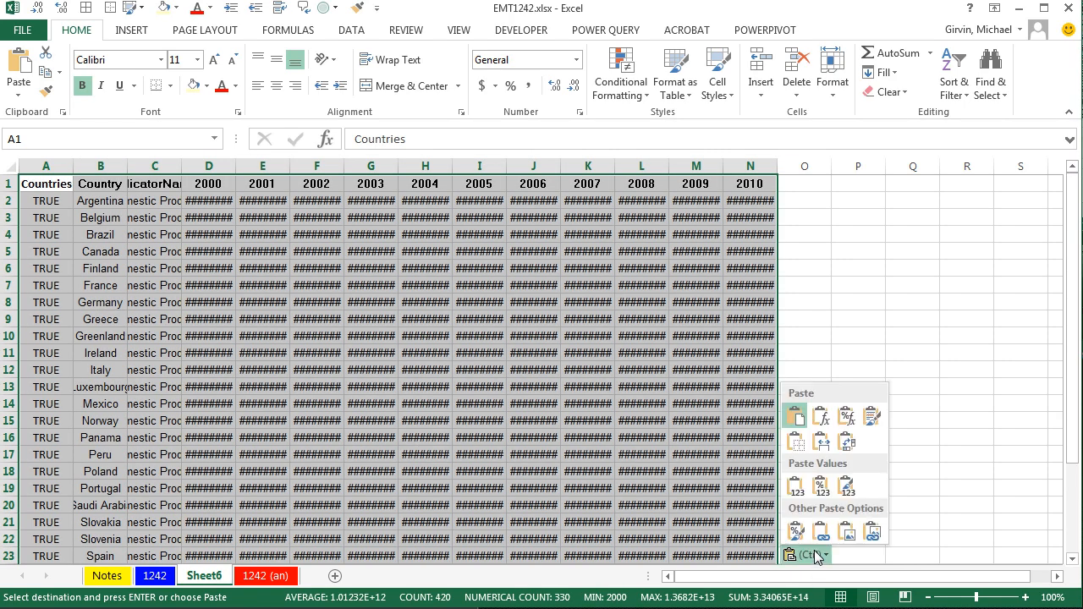
pyautogui.moveTo(819, 440)
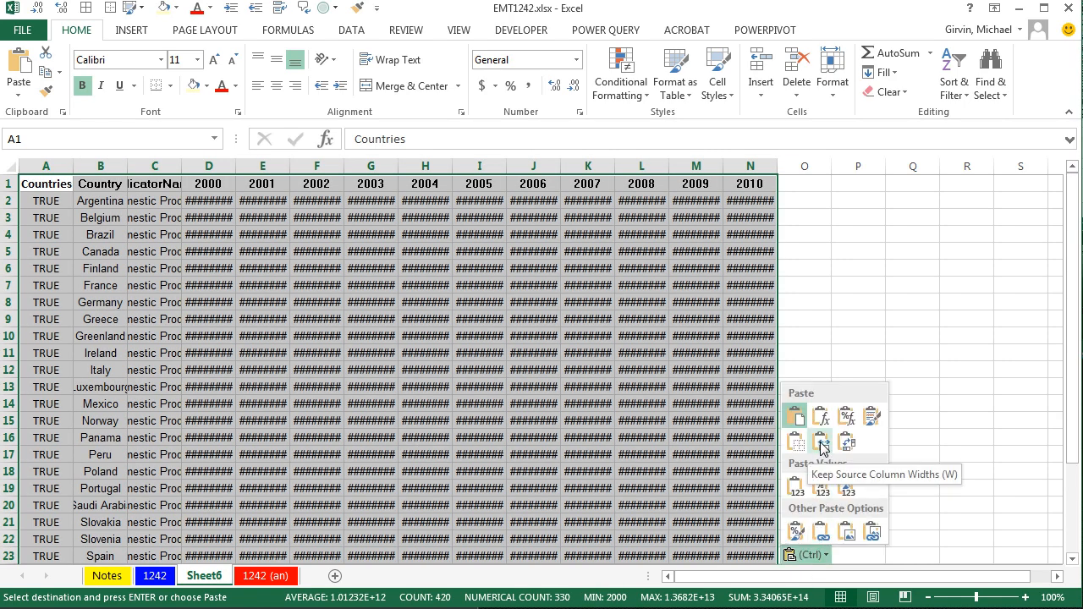
pyautogui.click(820, 439)
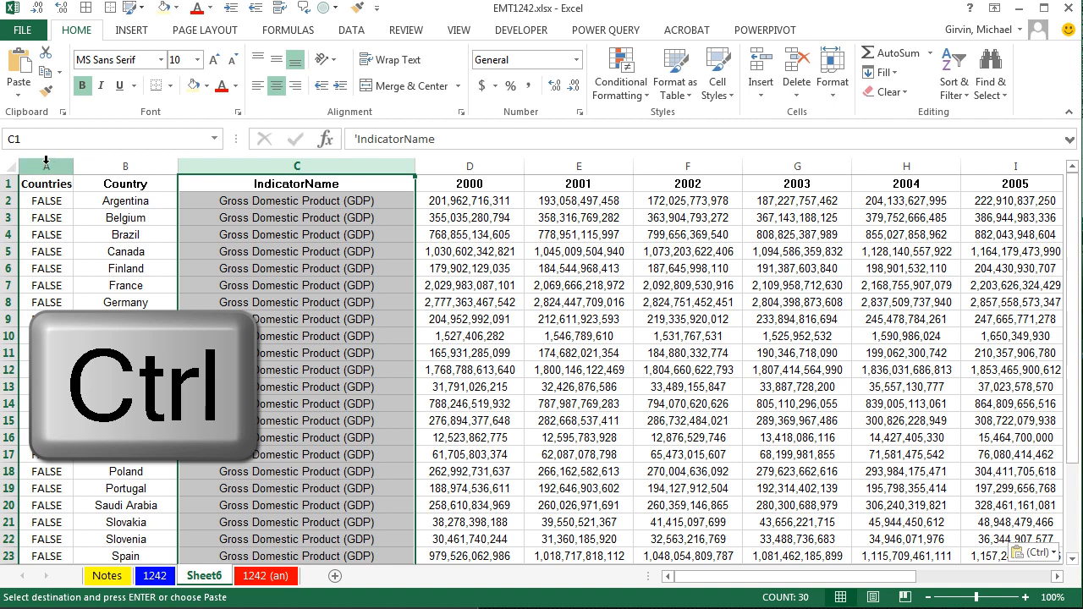
pyautogui.rightClick(47, 166)
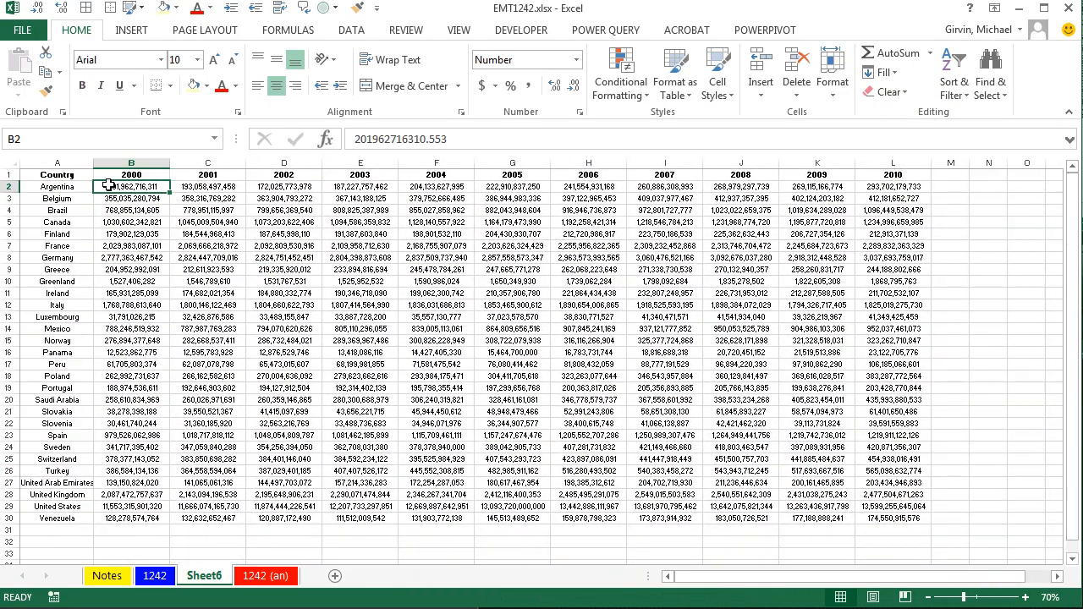
# Format the 2000–2010 GDP figures with custom number format #,##0,, to show millions.
pyautogui.moveTo(132, 186); pyautogui.dragTo(815, 458)
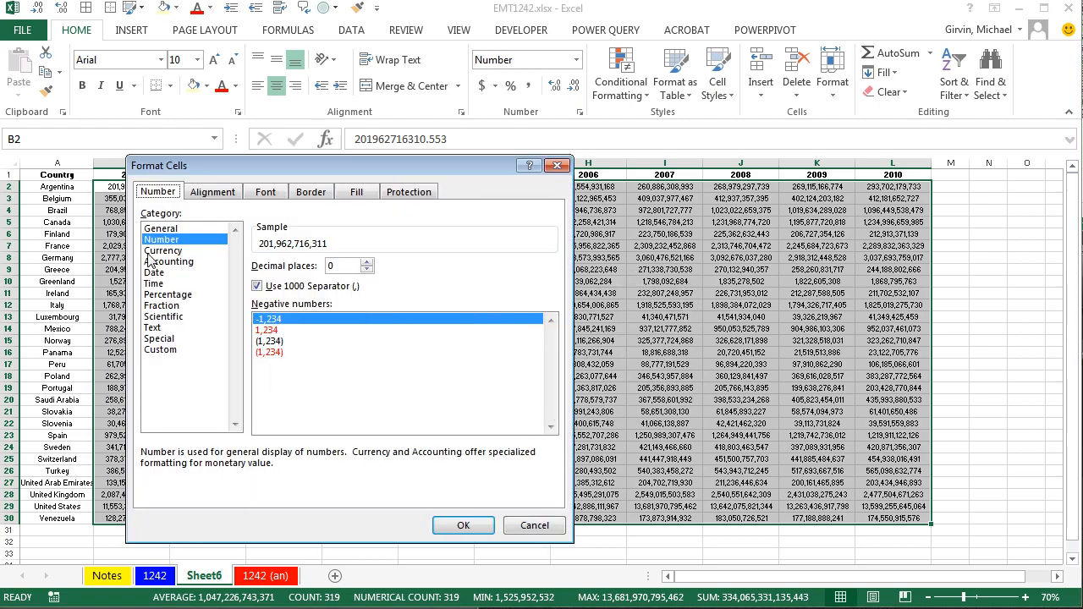
pyautogui.click(159, 348)
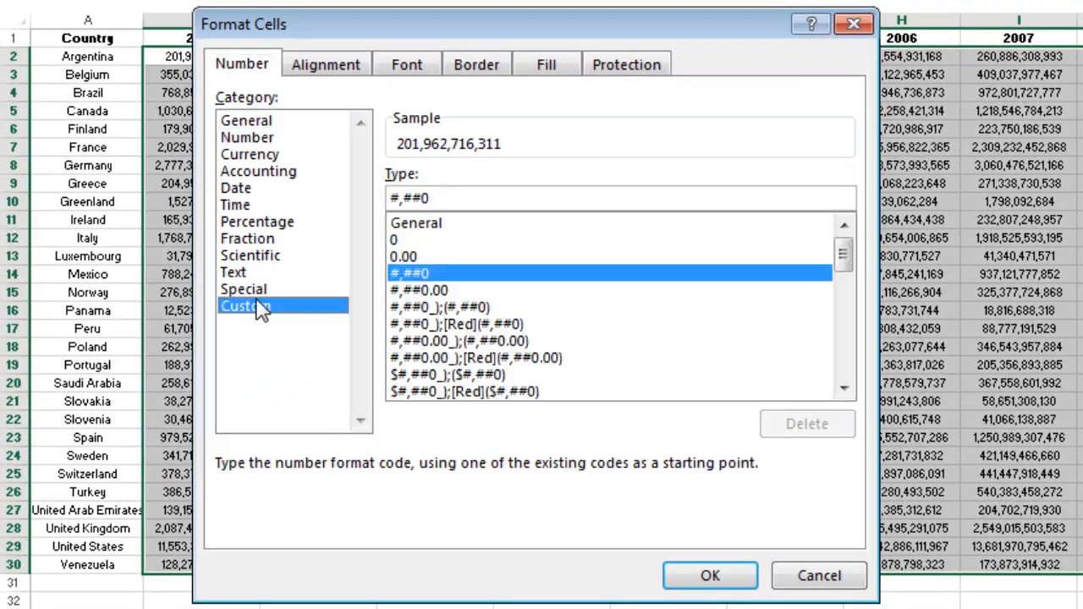
pyautogui.moveTo(454, 234)
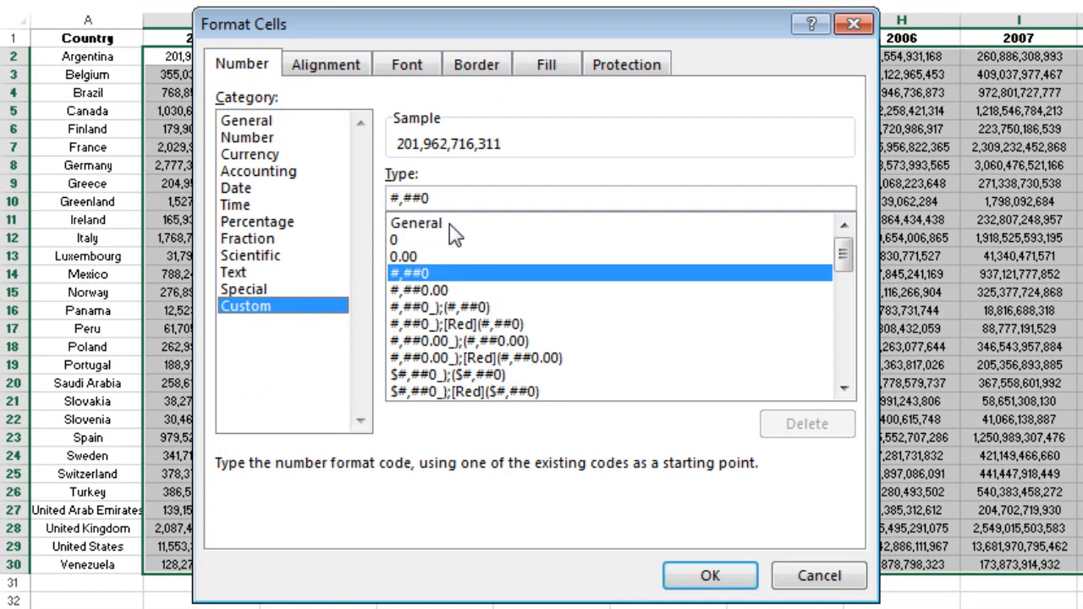
pyautogui.moveTo(511, 188)
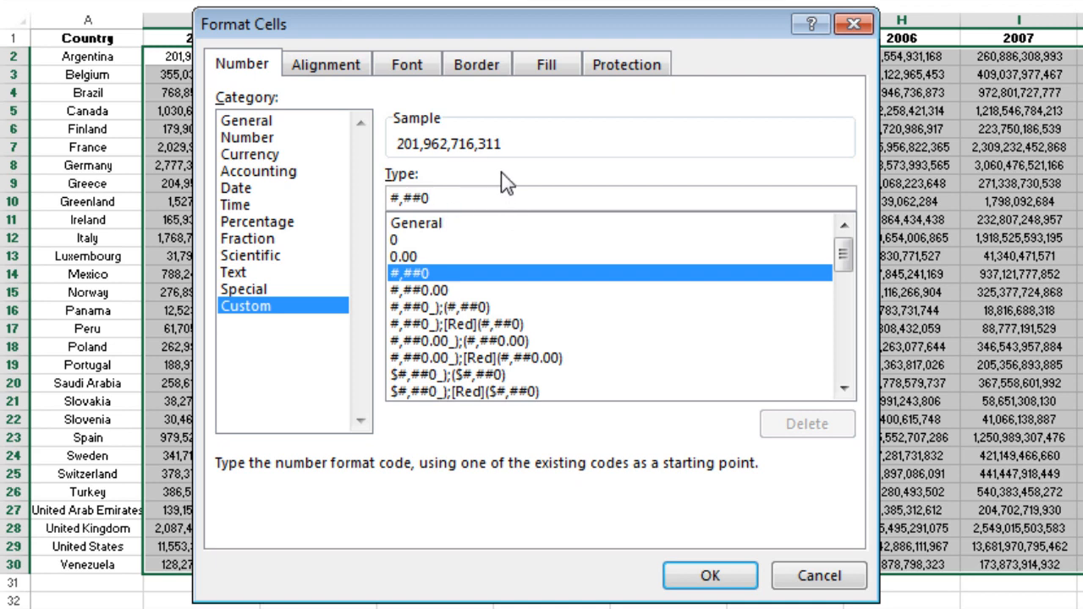
pyautogui.write(',')
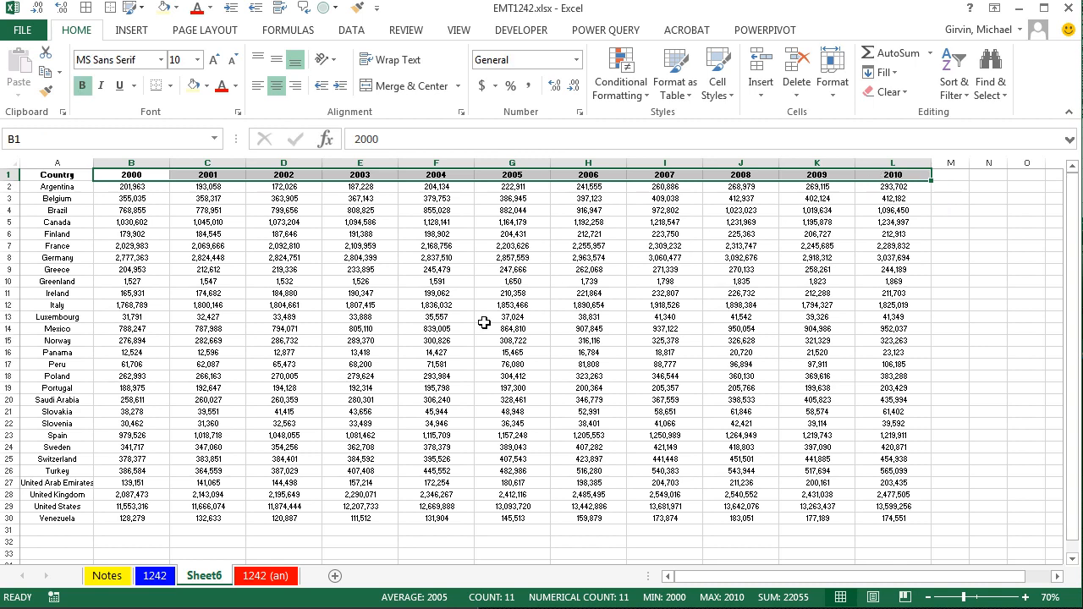
pyautogui.moveTo(170, 210)
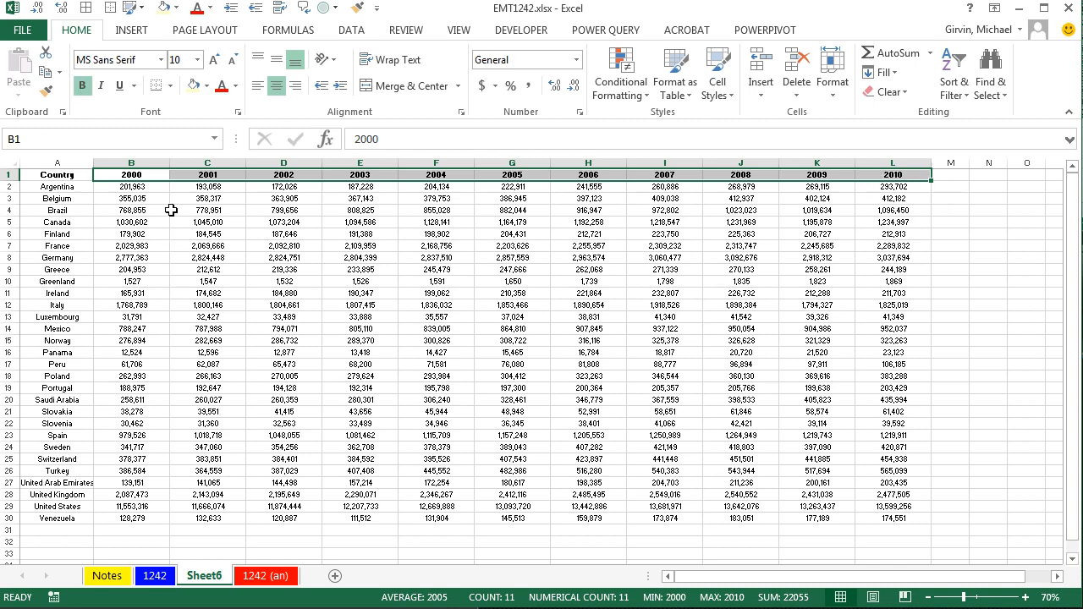
pyautogui.moveTo(186, 223)
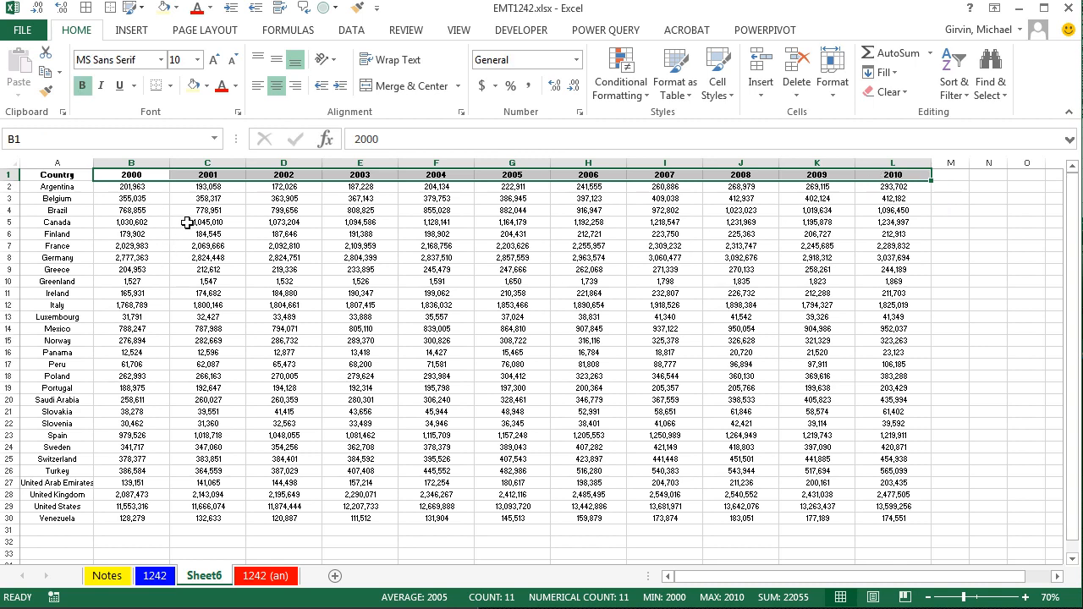
pyautogui.moveTo(176, 258)
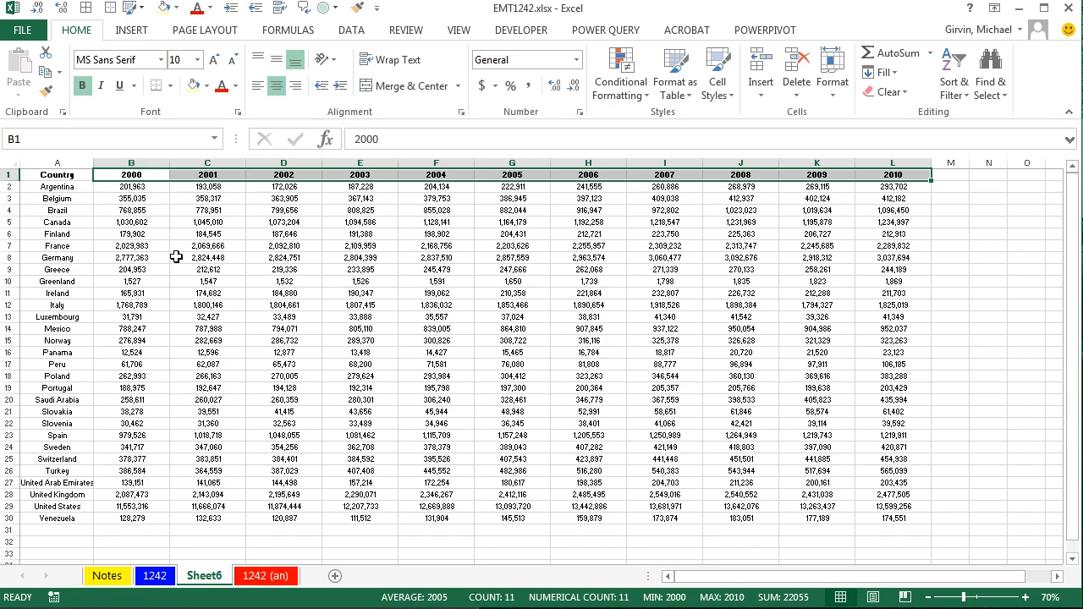
# Give the year headings the custom format 0" M" so they read 2000 M to 2010 M.
pyautogui.press('ctrl+1')
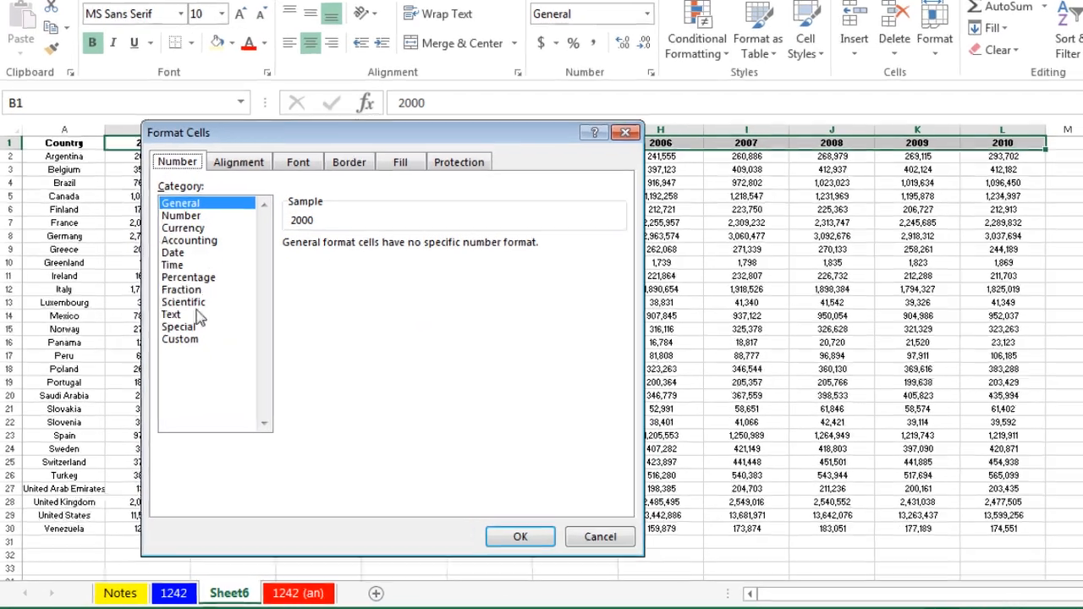
pyautogui.click(180, 338)
pyautogui.write('0')
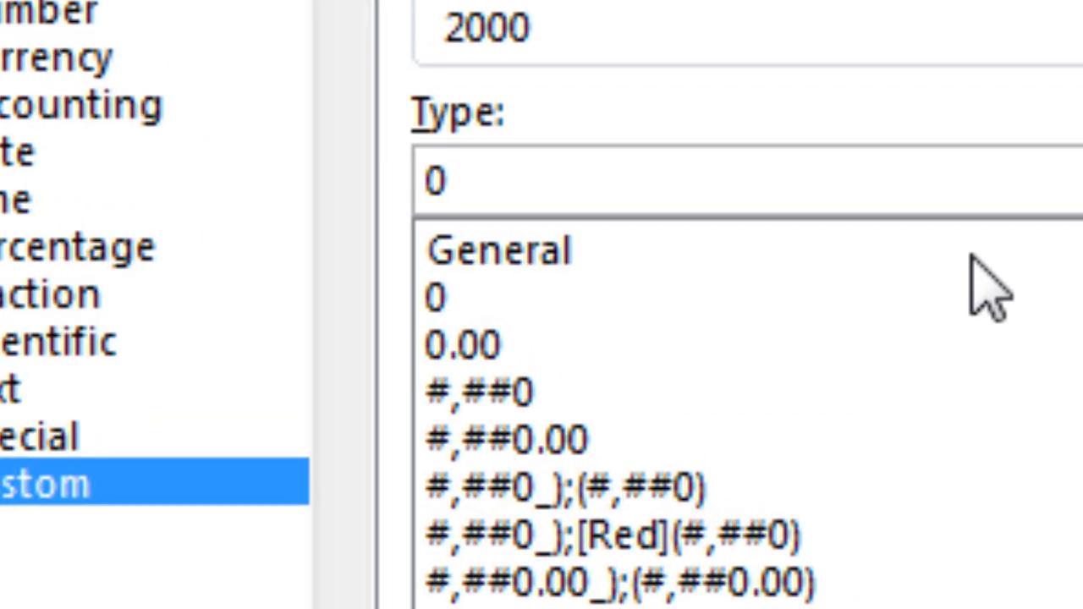
pyautogui.write('"')
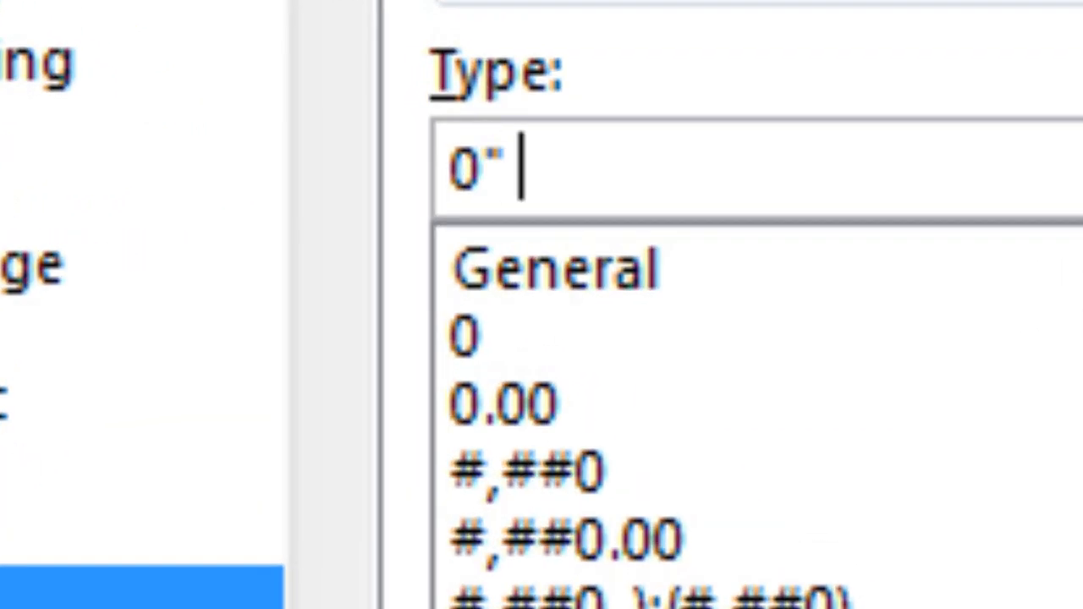
pyautogui.write('M')
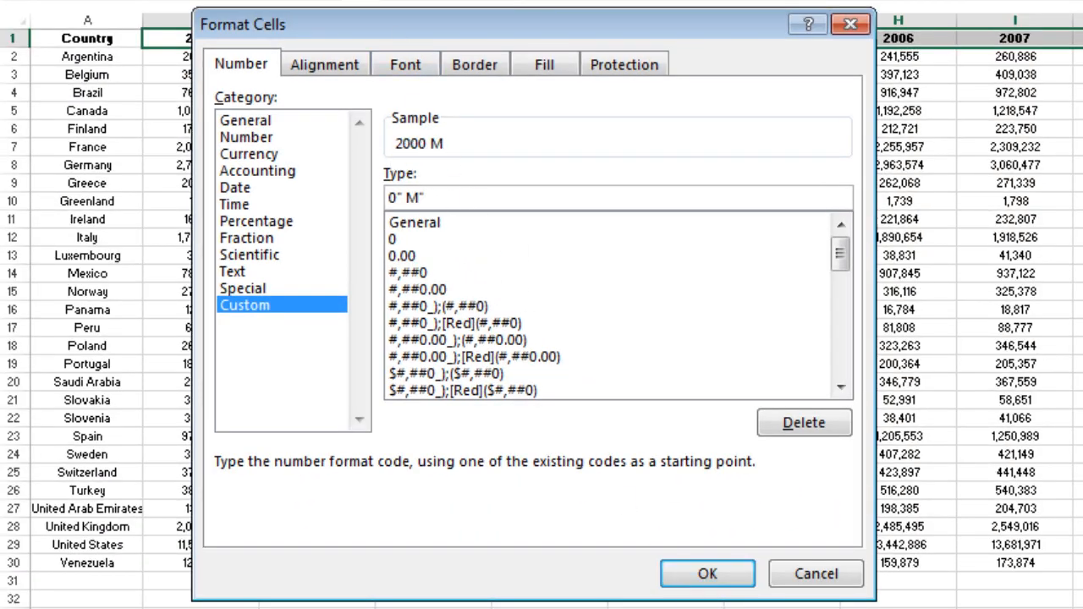
pyautogui.click(707, 574)
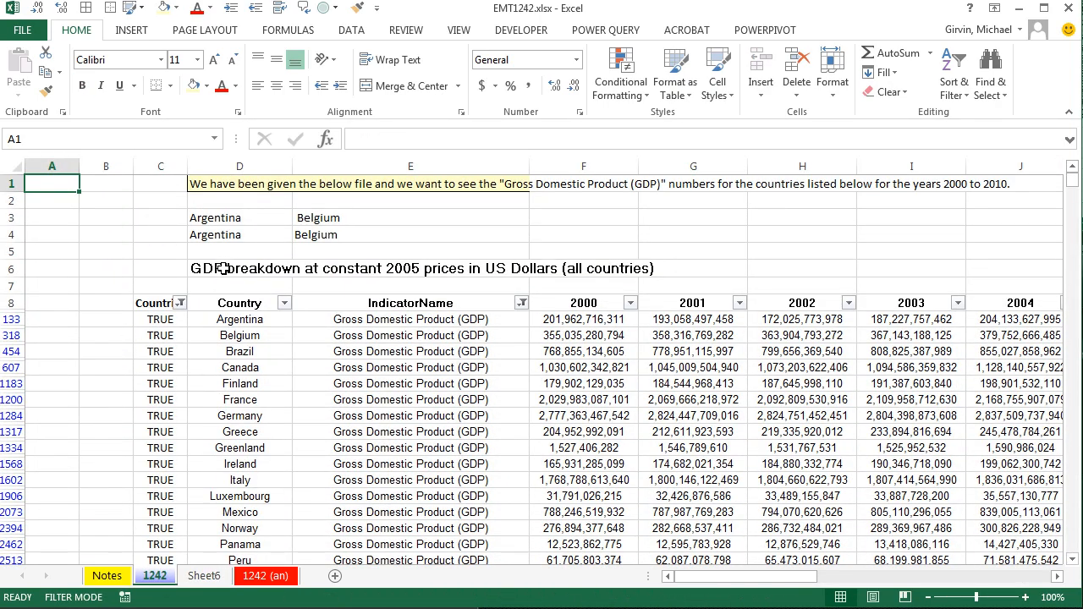
# Copy the GDP breakdown at constant 2005 prices title from the 1242 sheet into A1.
pyautogui.press('ctrl+c')
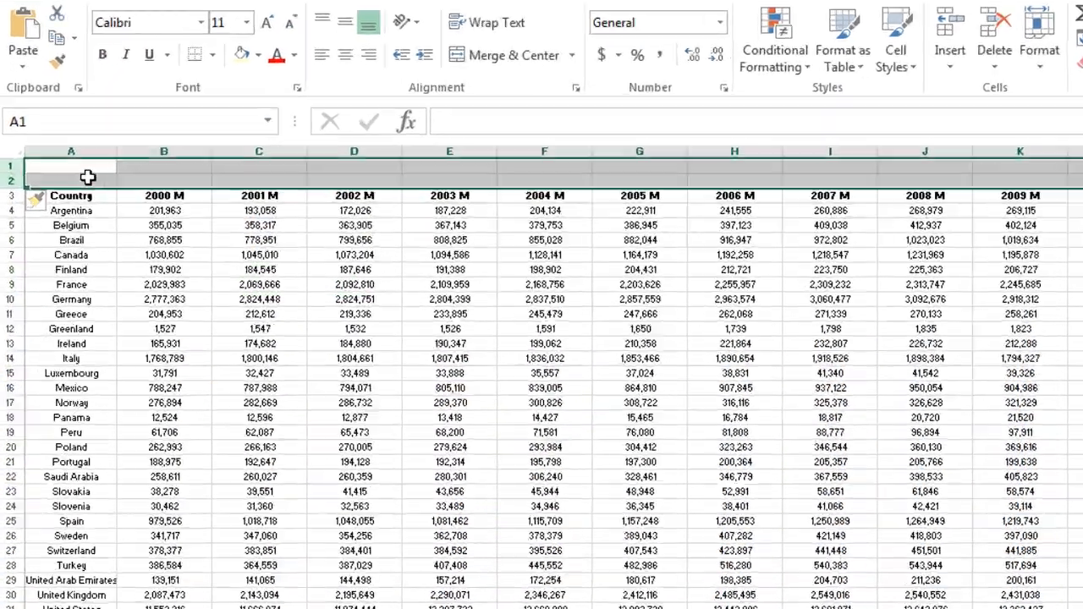
pyautogui.press('ctrl+v')
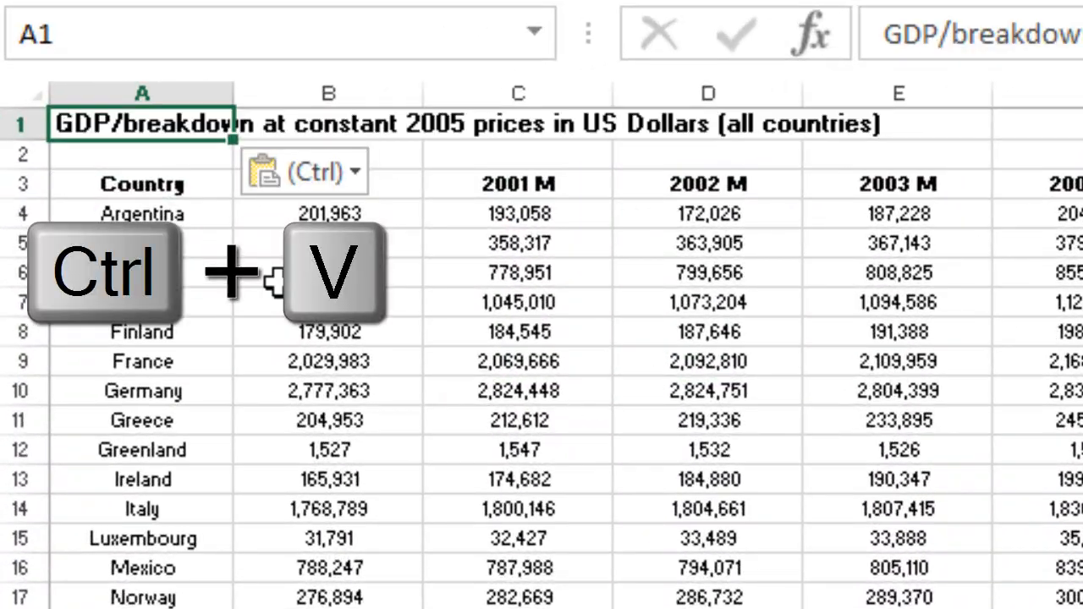
pyautogui.press('ctrl+v')
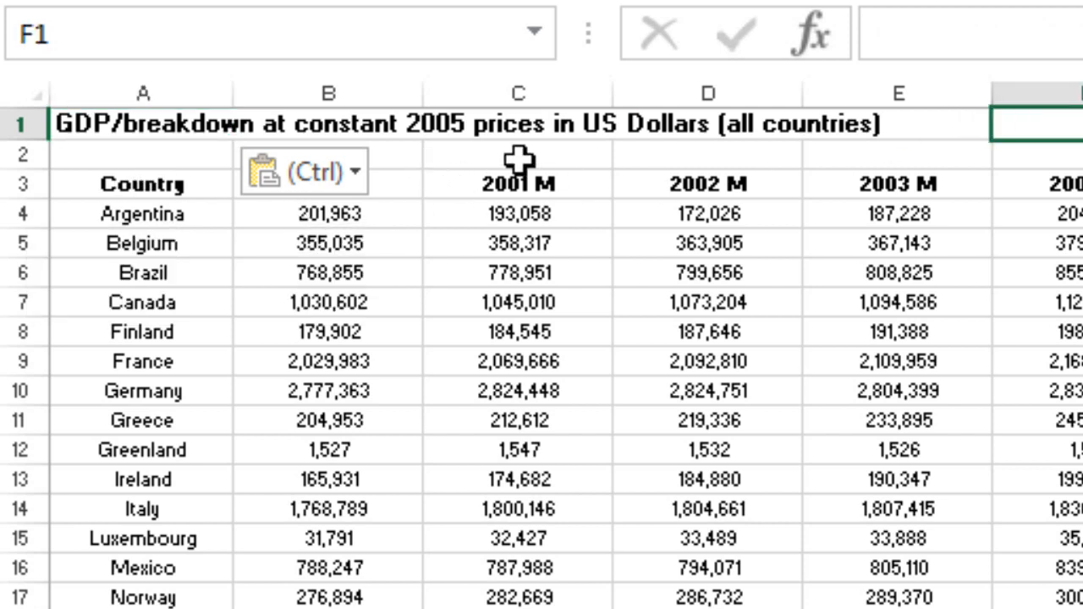
pyautogui.moveTo(873, 162)
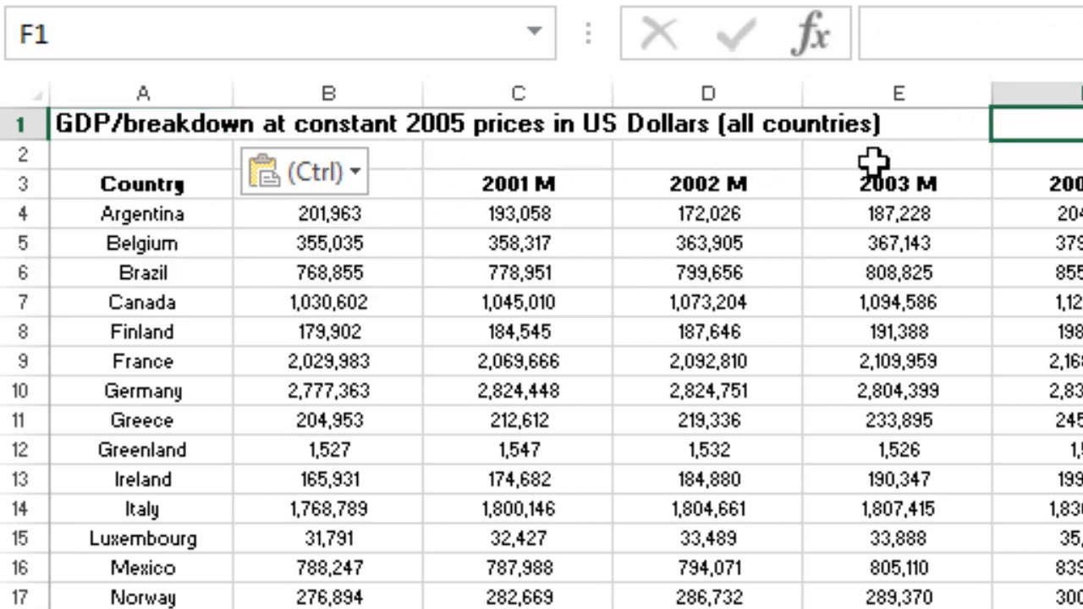
pyautogui.moveTo(487, 132)
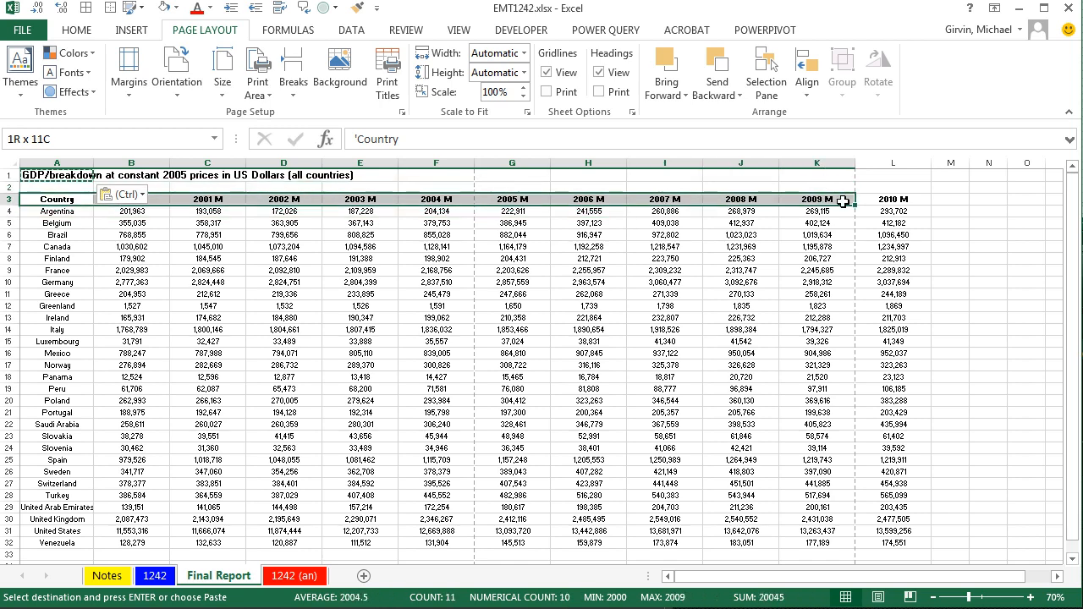
# Rename the sheet 'Final Report' and return to the Home formatting tools.
pyautogui.press('ctrl+1')
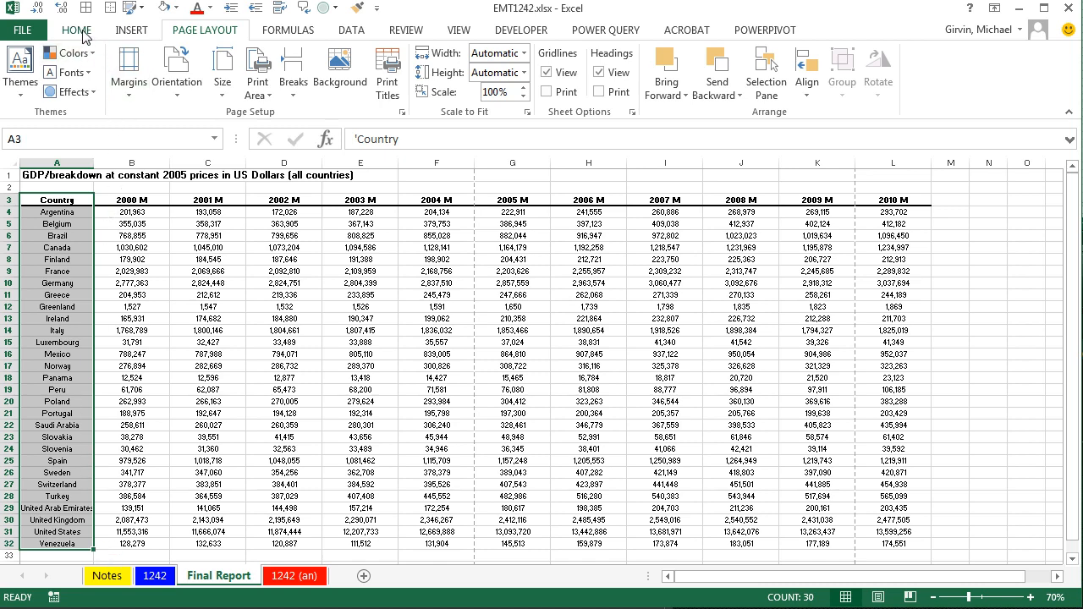
pyautogui.click(207, 84)
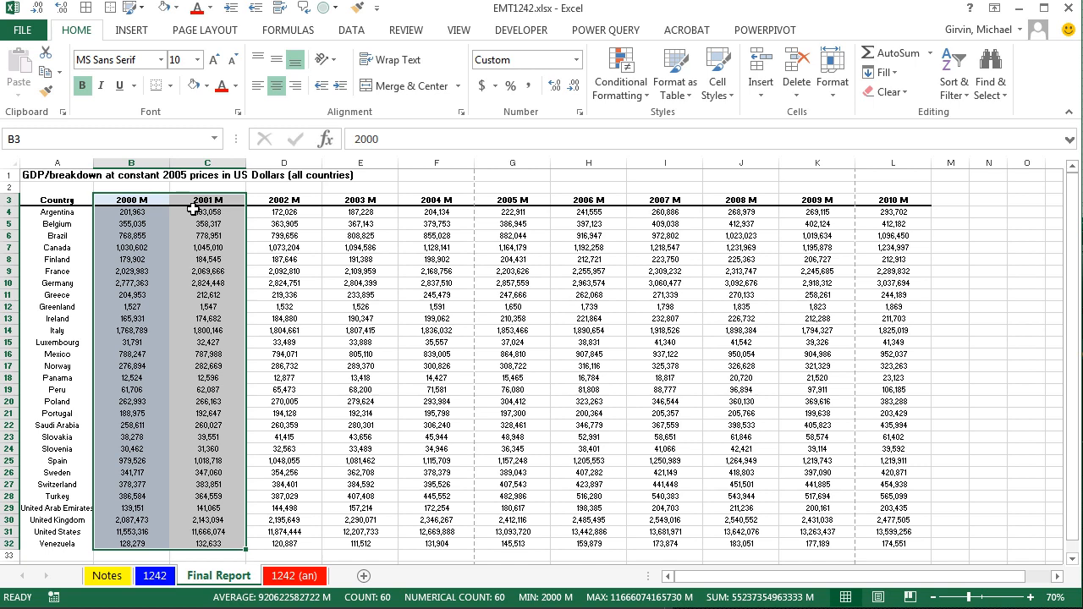
# Paint the blue/white column pattern onto the year columns through 2010 M and clear column M's formats.
pyautogui.rightClick(186, 211)
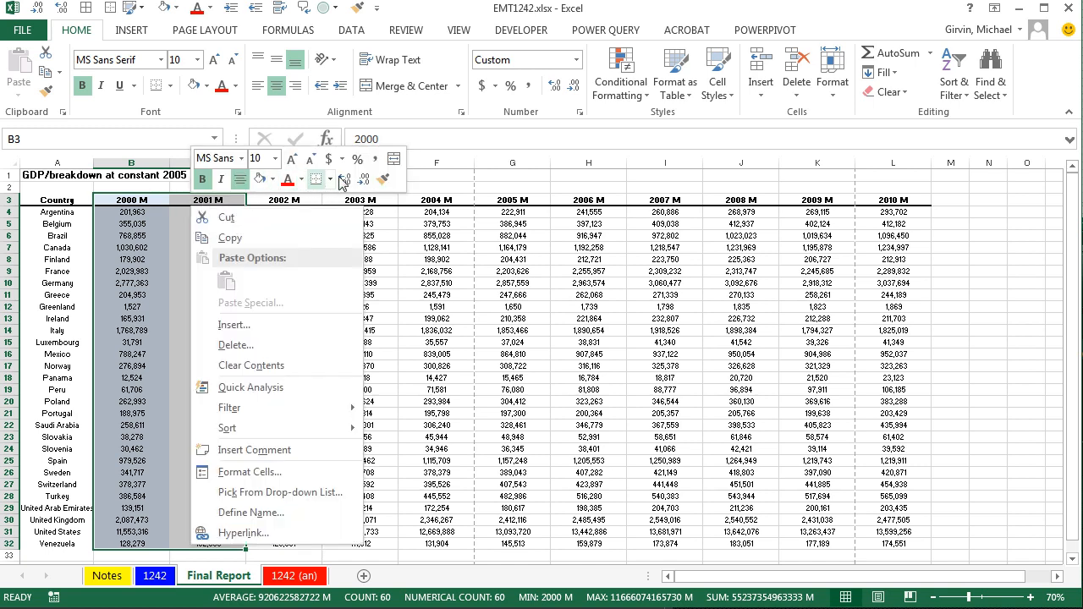
pyautogui.moveTo(382, 180)
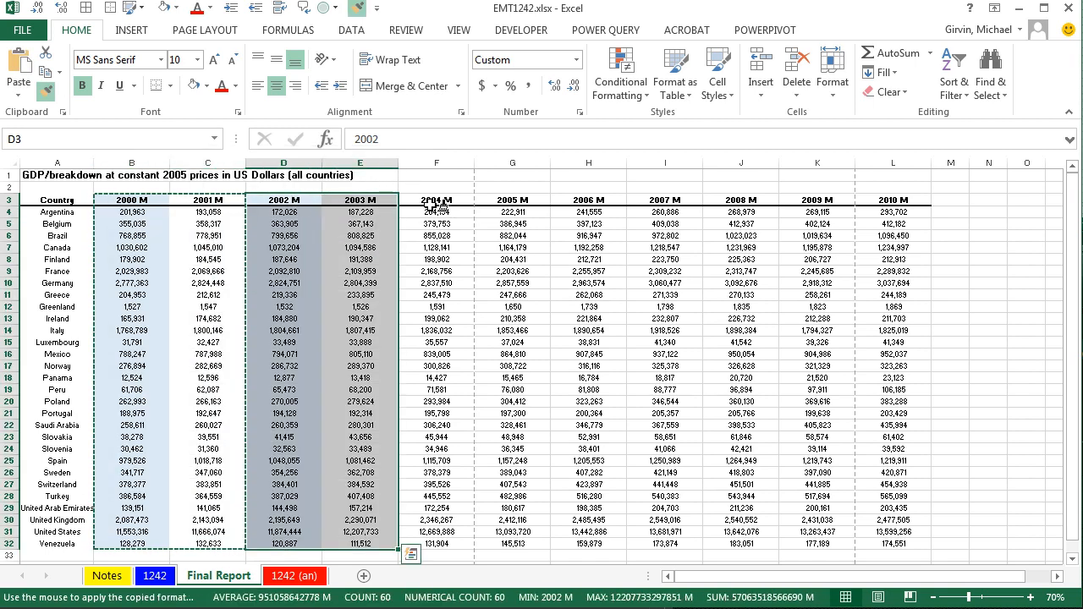
pyautogui.click(436, 197)
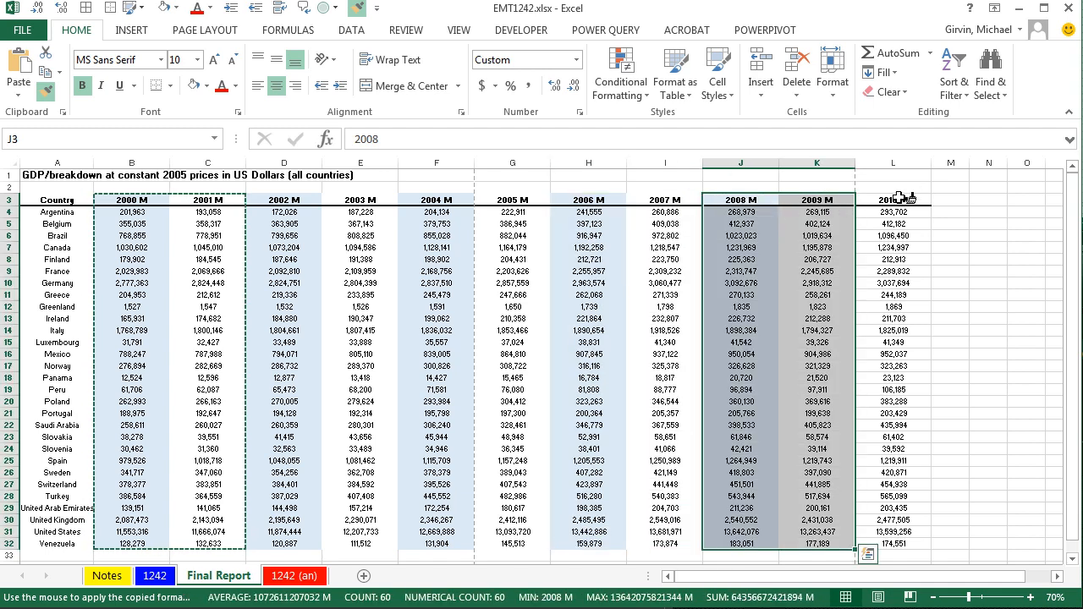
pyautogui.click(894, 178)
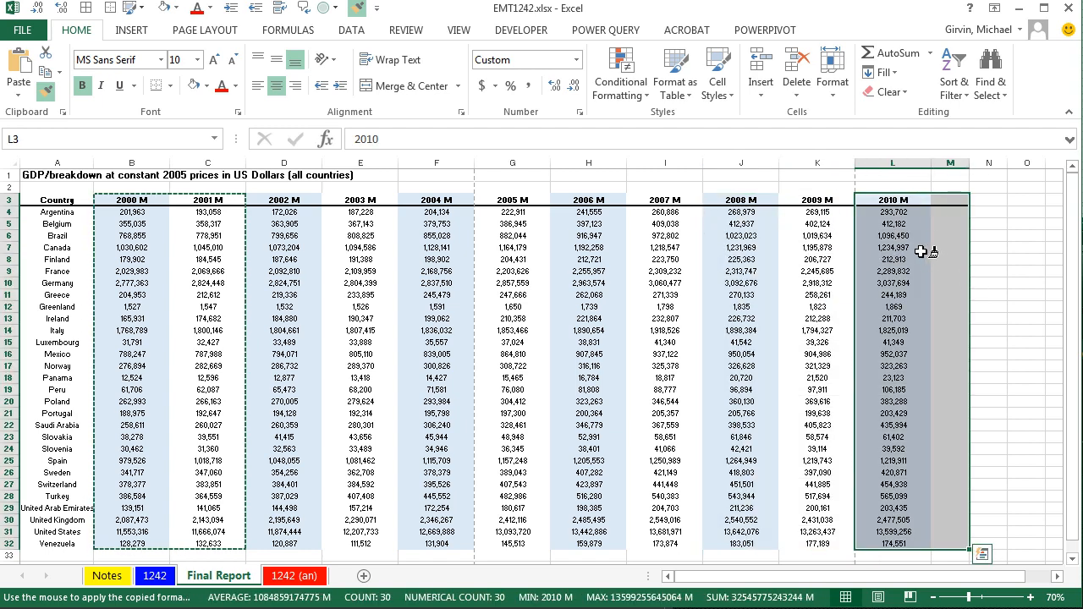
pyautogui.press('Escape')
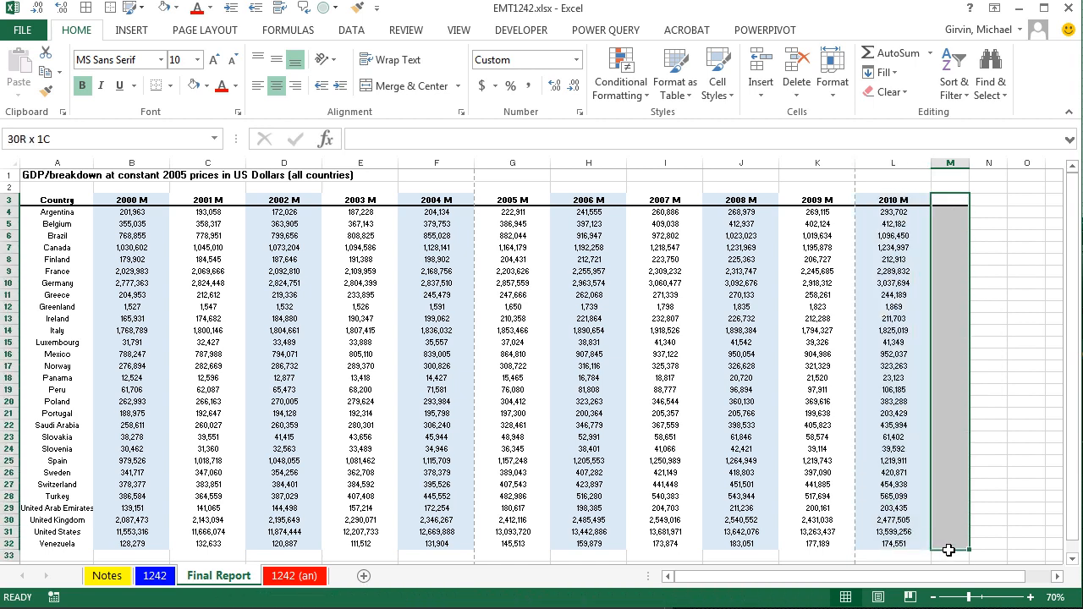
pyautogui.click(888, 91)
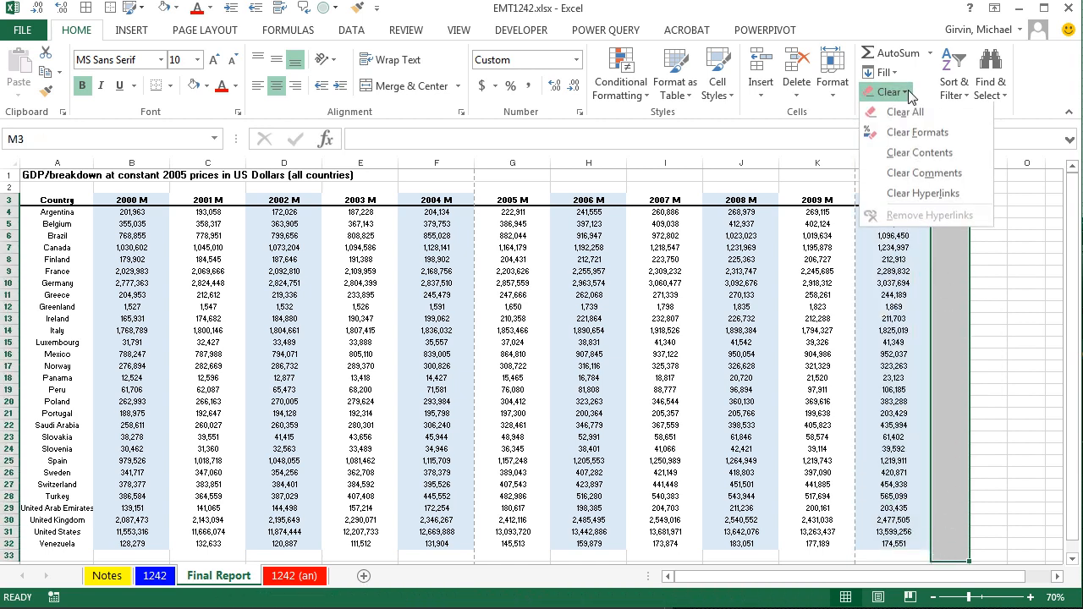
pyautogui.moveTo(917, 132)
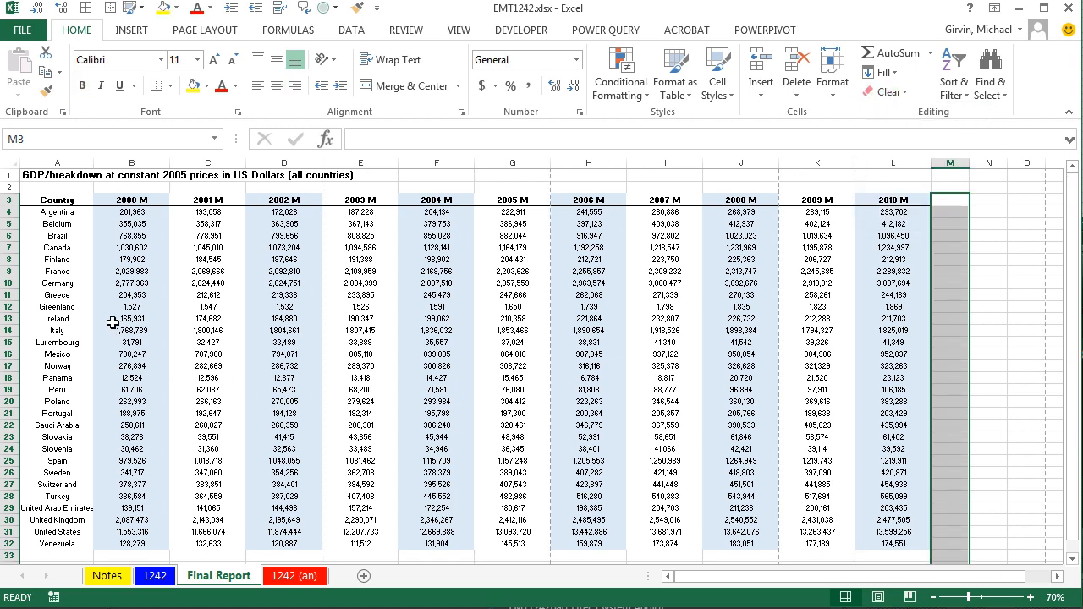
pyautogui.moveTo(32, 200)
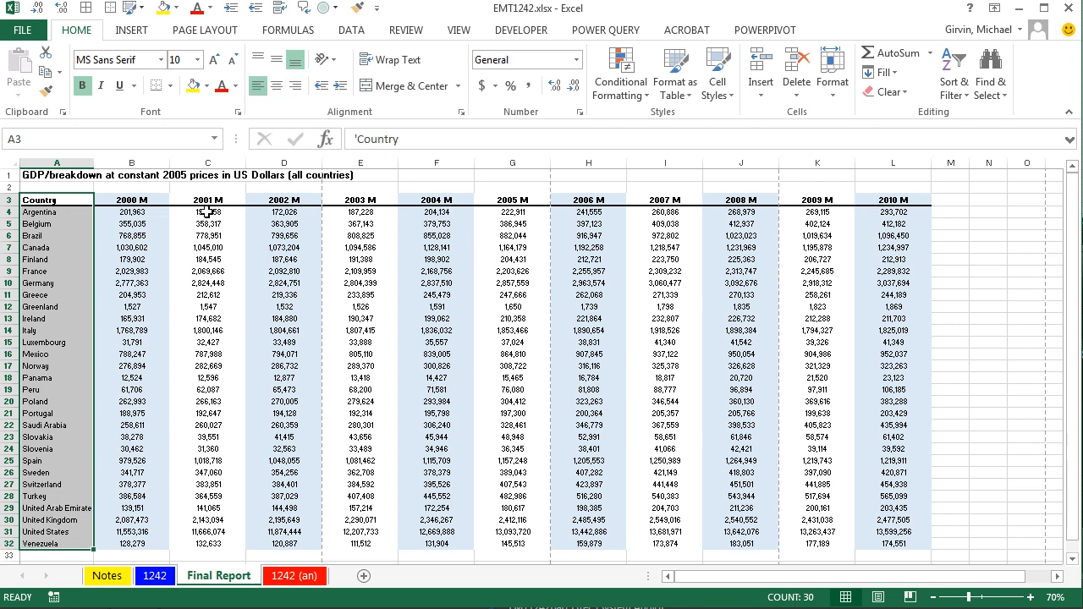
# Select the table from Country to Venezuela and preview it, showing 4 portrait pages.
pyautogui.moveTo(131, 211); pyautogui.dragTo(894, 519)
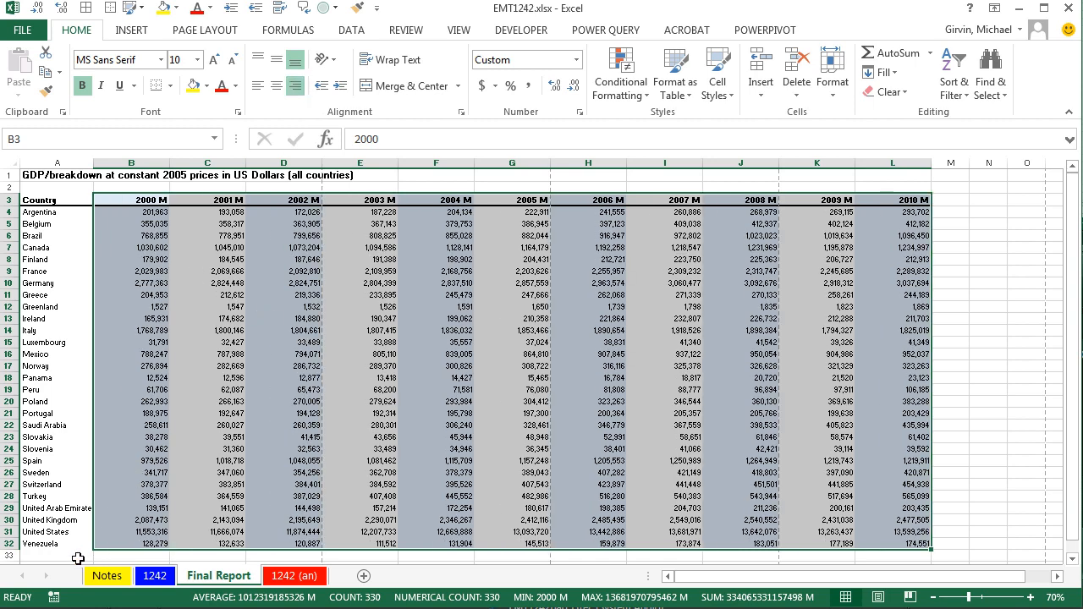
pyautogui.click(24, 30)
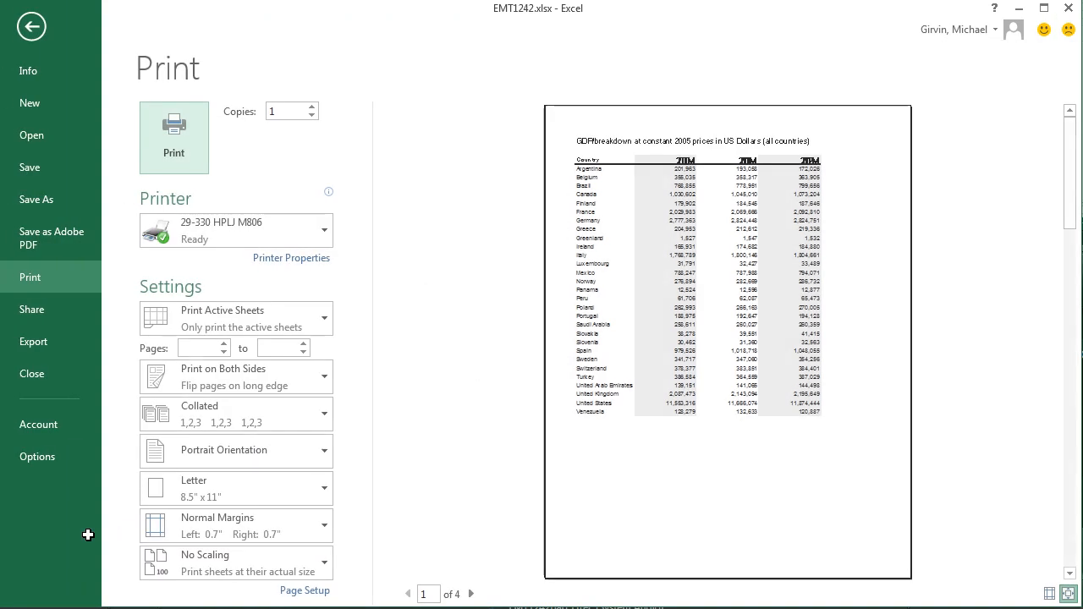
pyautogui.moveTo(472, 537)
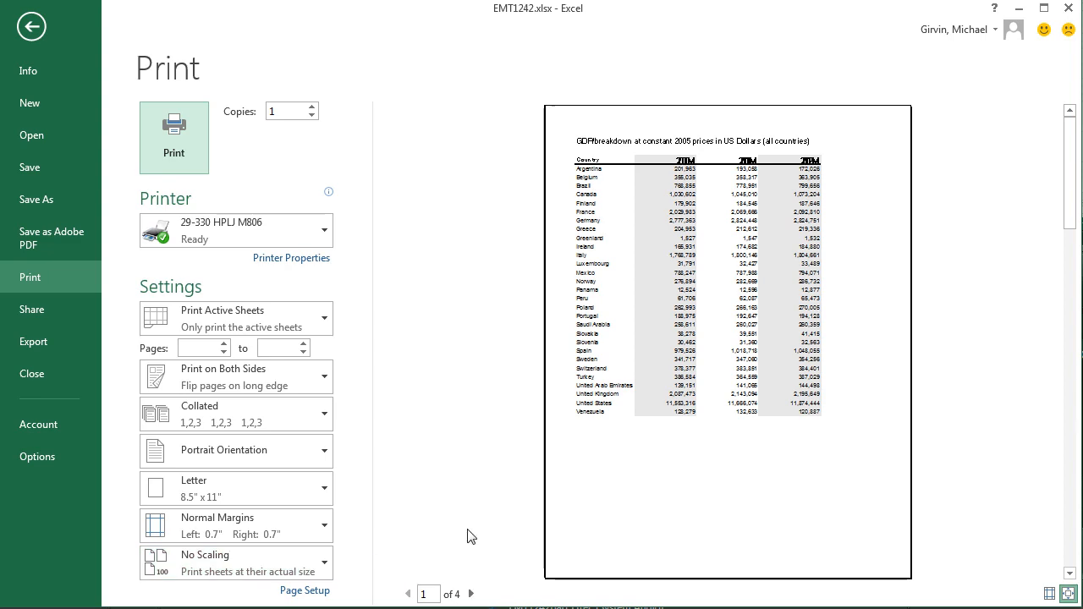
pyautogui.press('Escape')
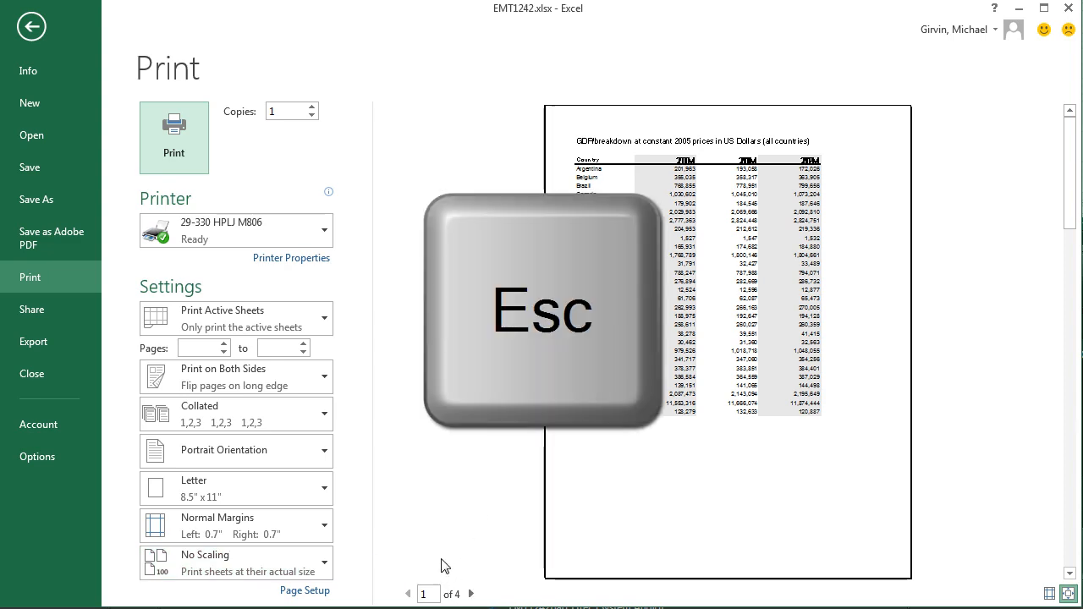
# In Page Setup, choose Landscape orientation scaled to fit on 1 page.
pyautogui.press('Escape')
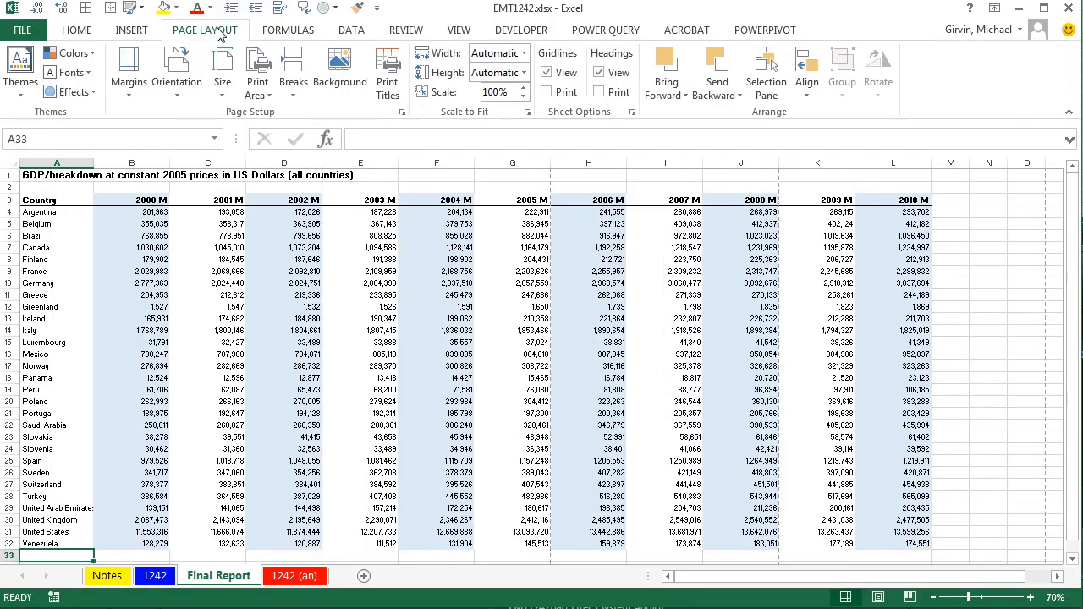
pyautogui.click(402, 112)
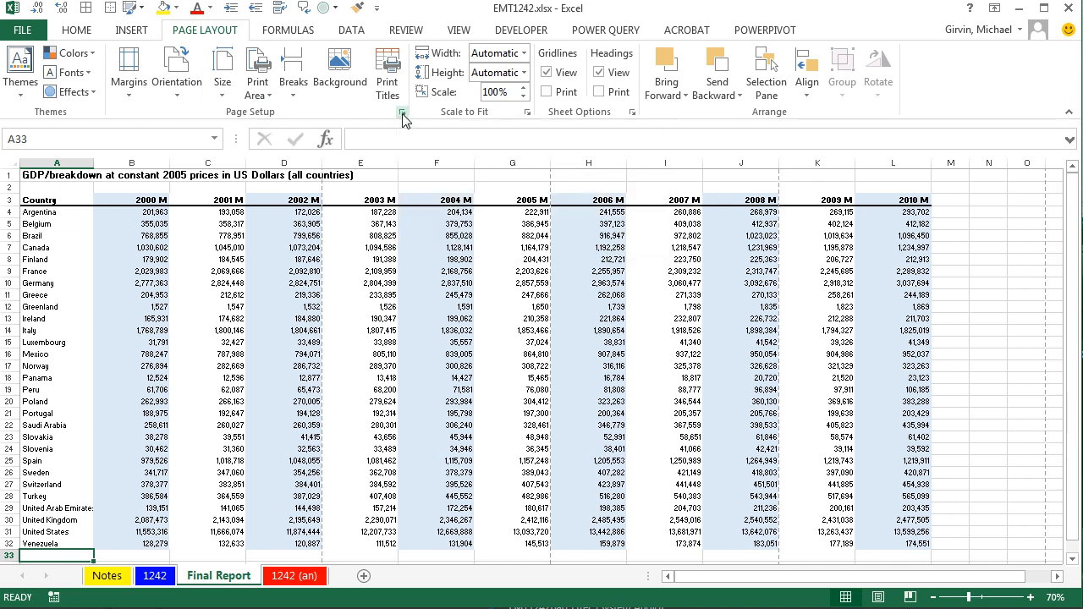
pyautogui.click(400, 112)
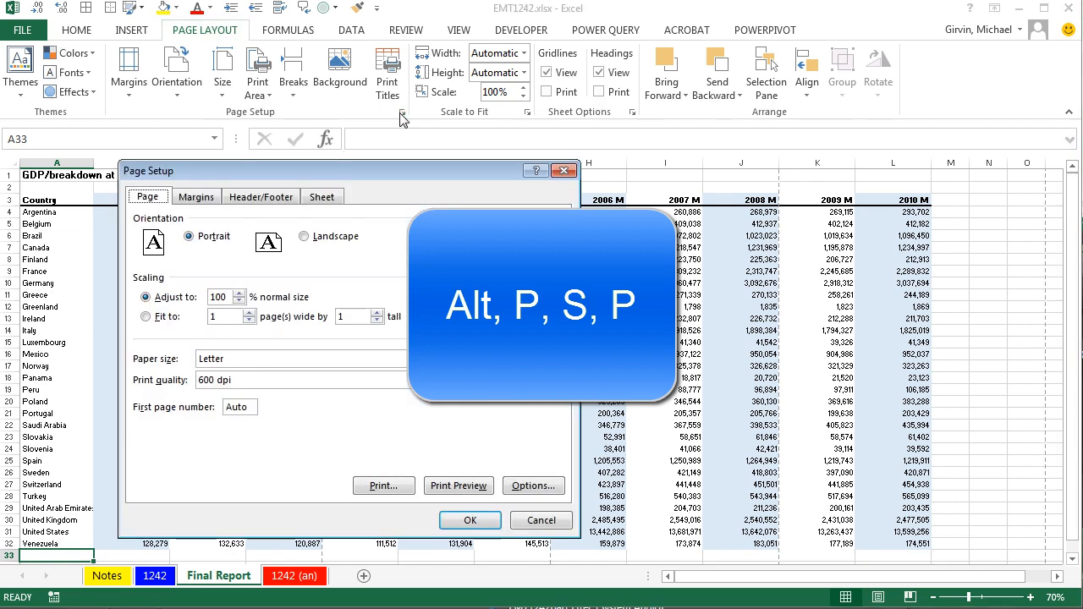
pyautogui.click(305, 237)
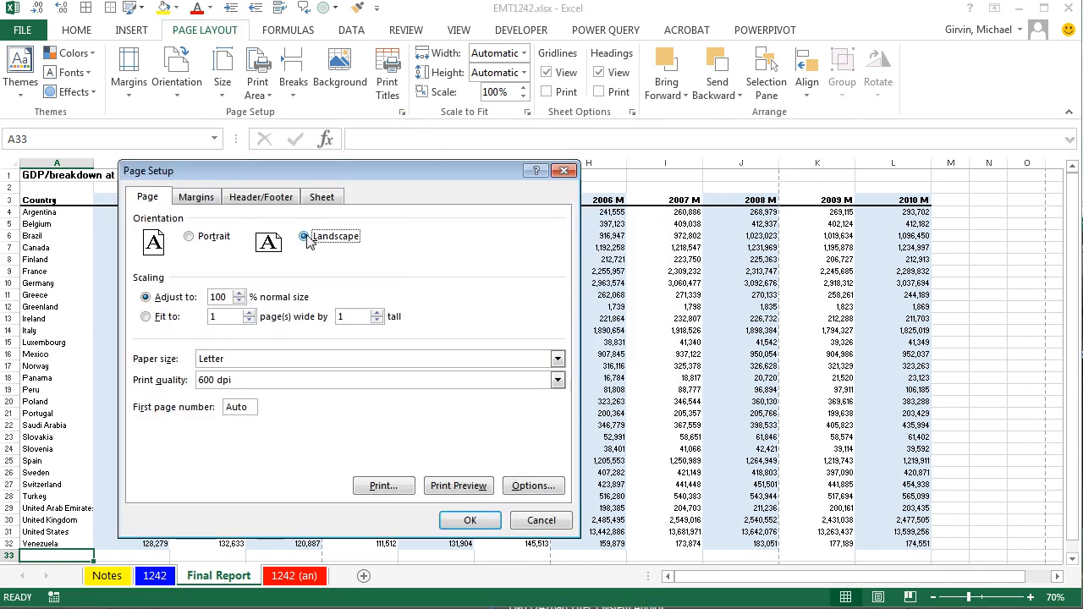
pyautogui.click(312, 236)
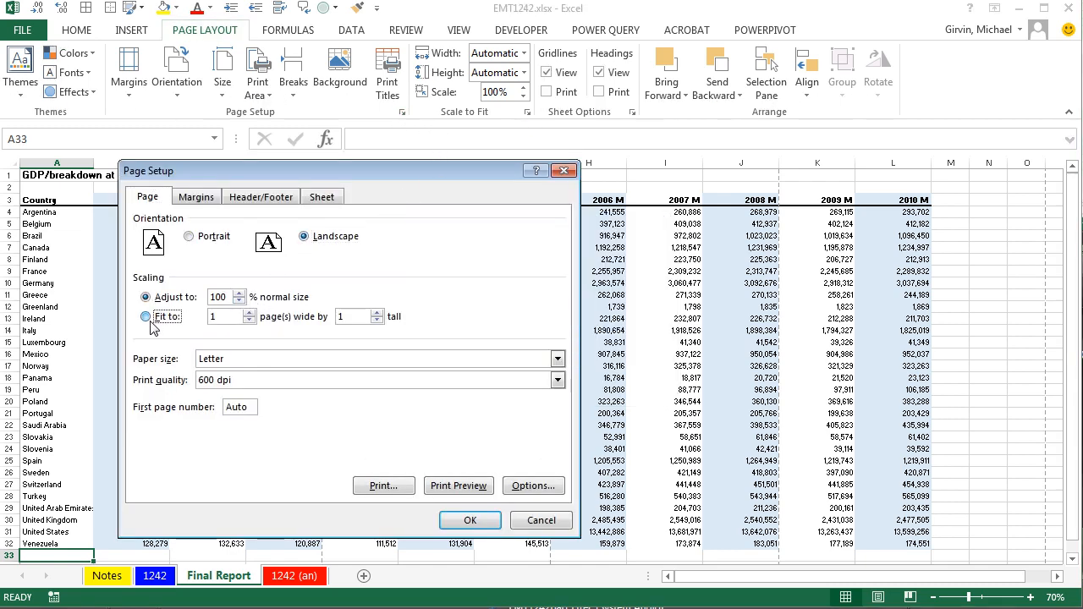
pyautogui.click(146, 316)
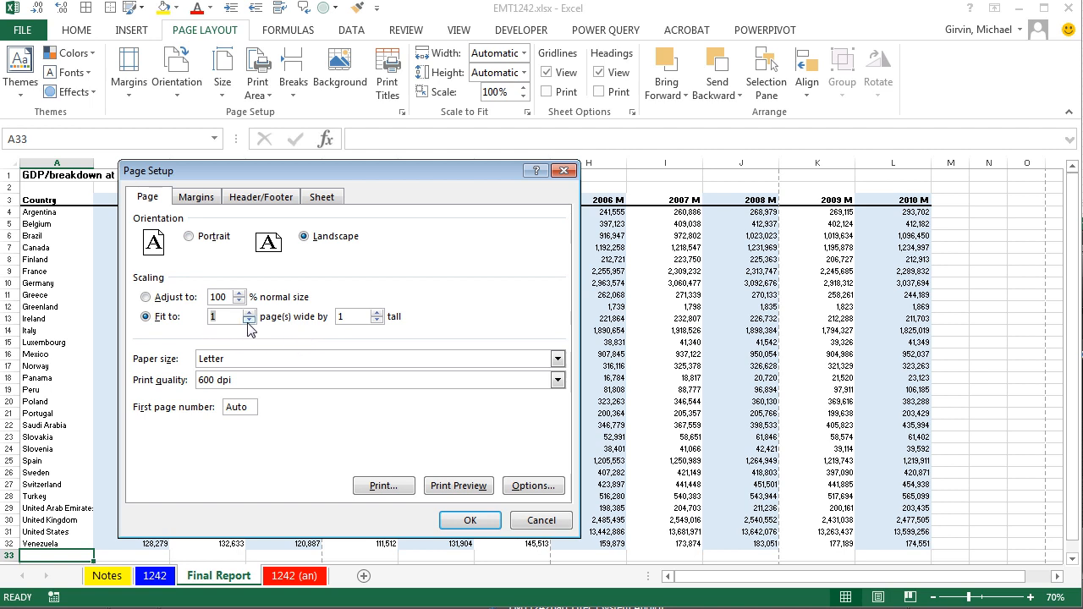
# Centre horizontally, add the sheet name as a custom footer, and preview the result.
pyautogui.click(196, 196)
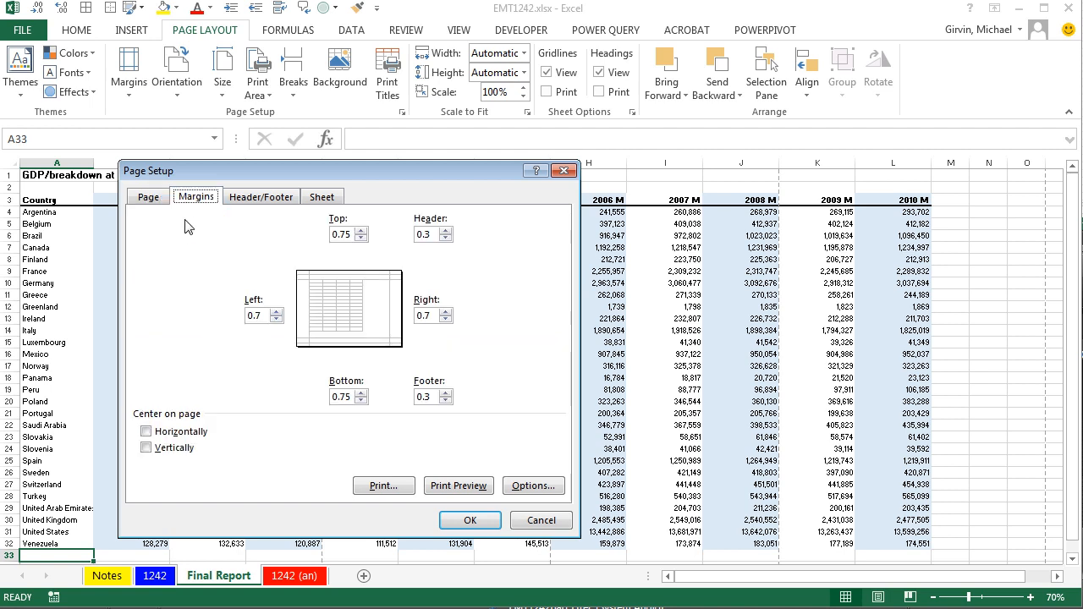
pyautogui.click(145, 432)
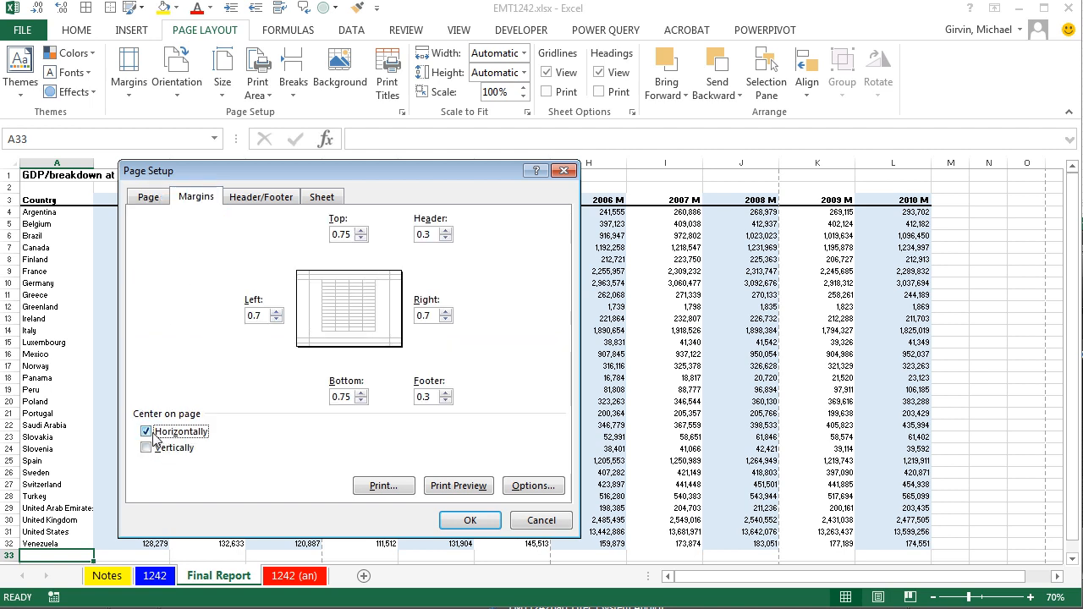
pyautogui.click(261, 197)
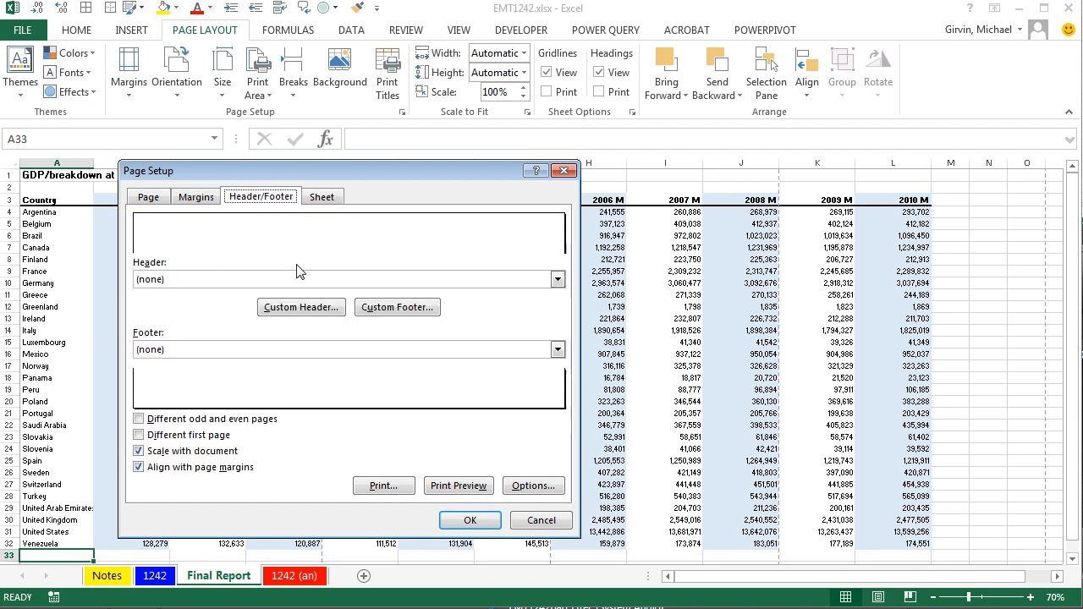
pyautogui.click(557, 348)
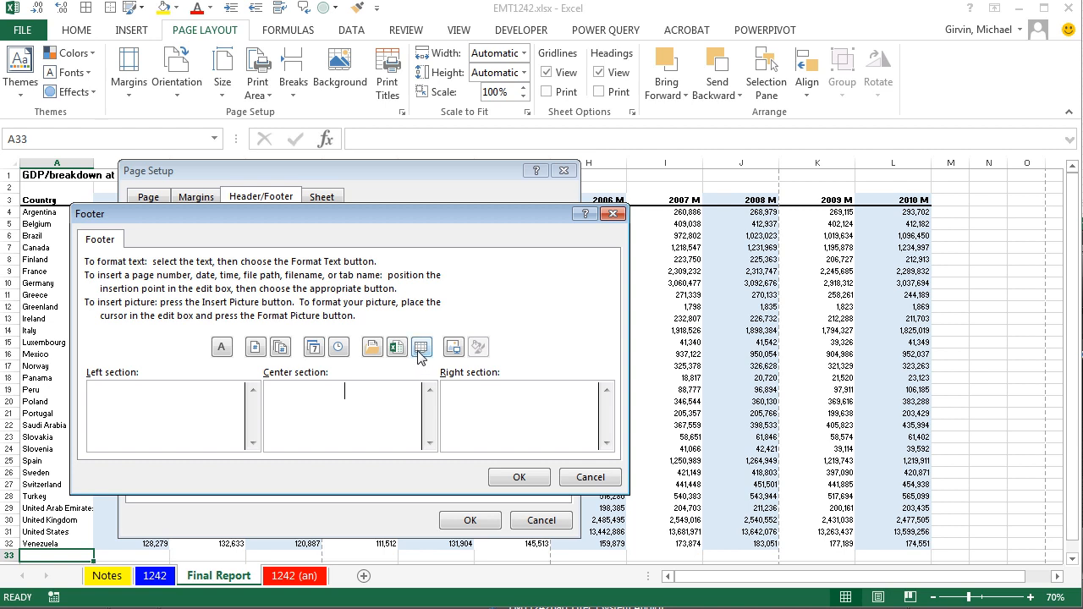
pyautogui.click(421, 346)
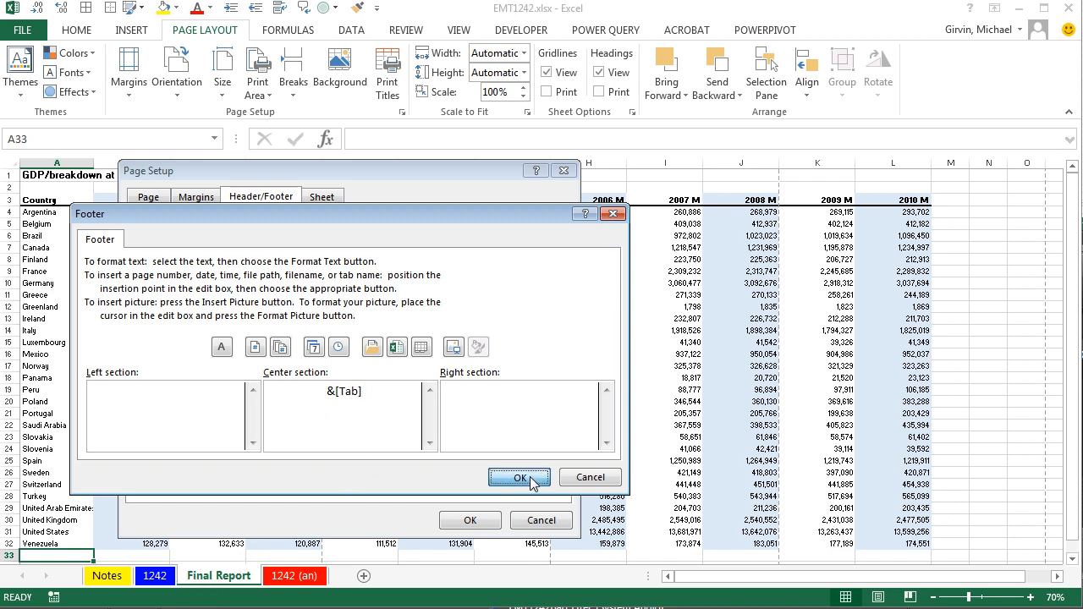
pyautogui.click(519, 477)
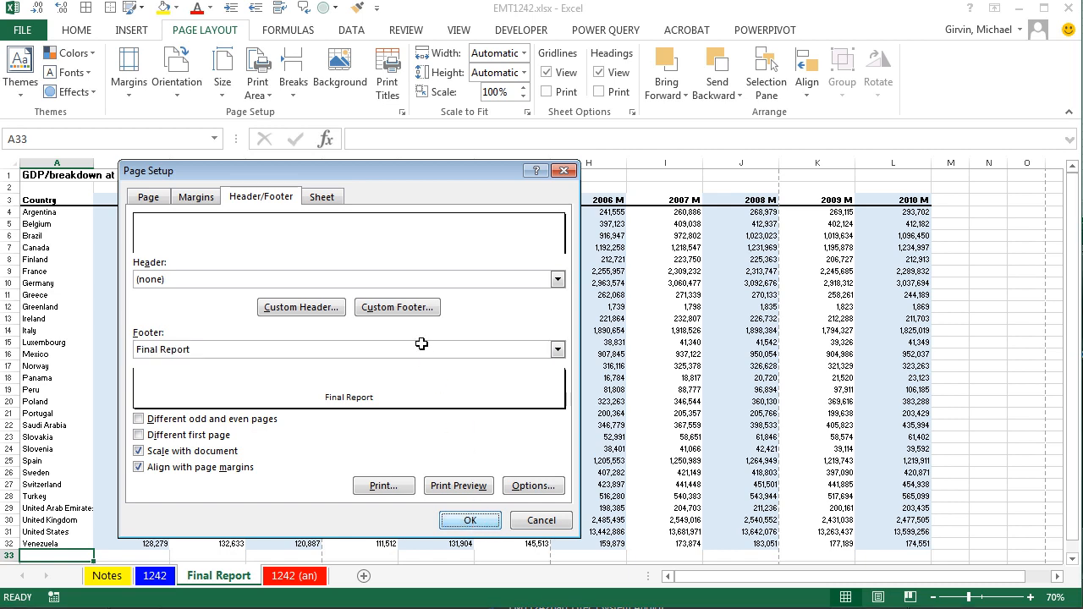
pyautogui.click(458, 486)
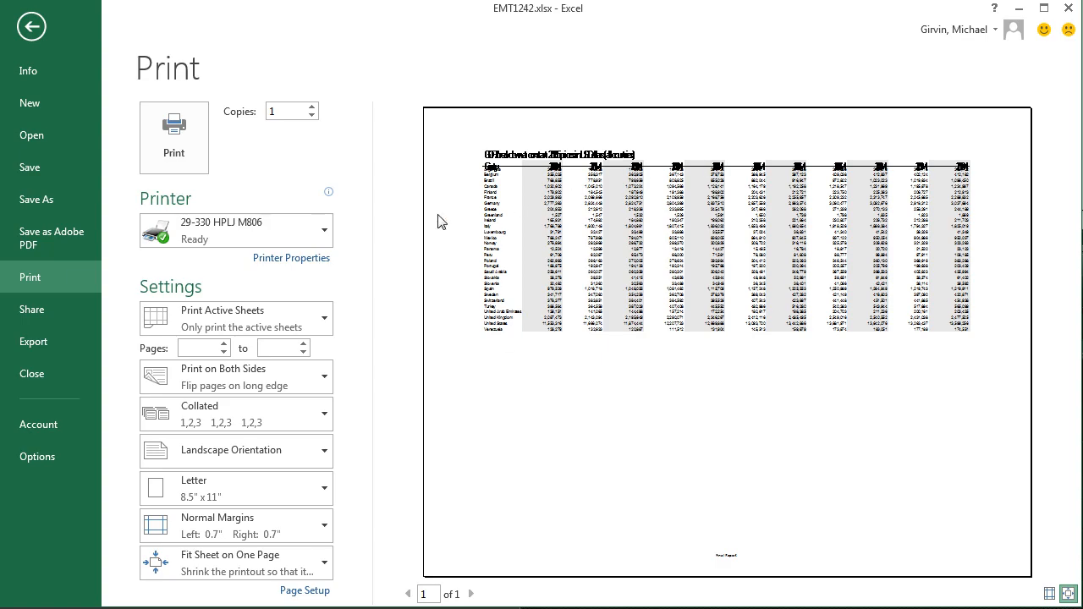
# Leave the 1 of 1 landscape preview and return to the Final Report sheet.
pyautogui.click(31, 27)
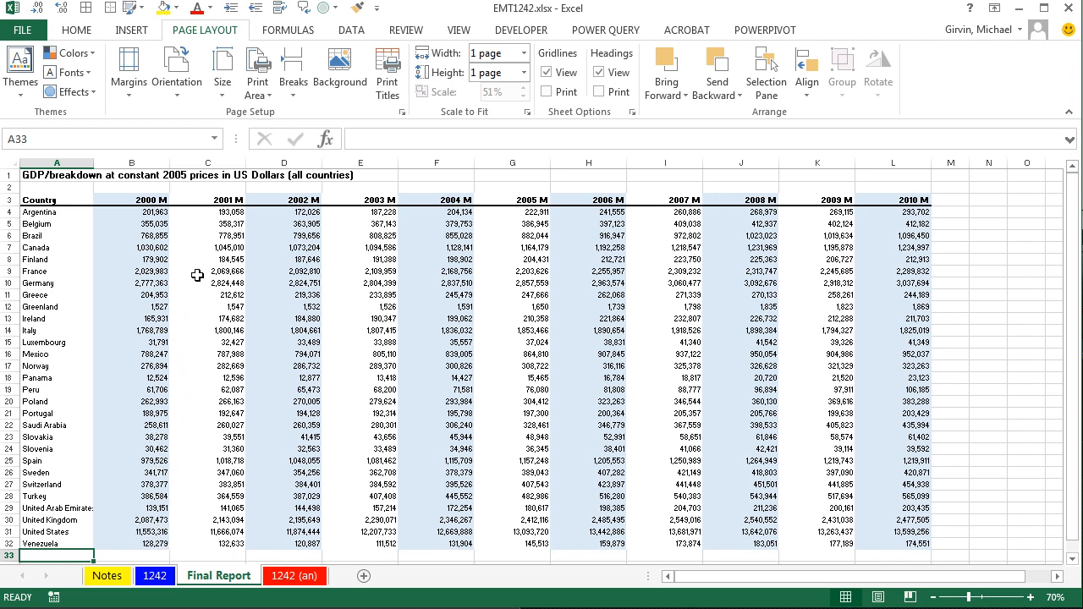
pyautogui.moveTo(225, 271)
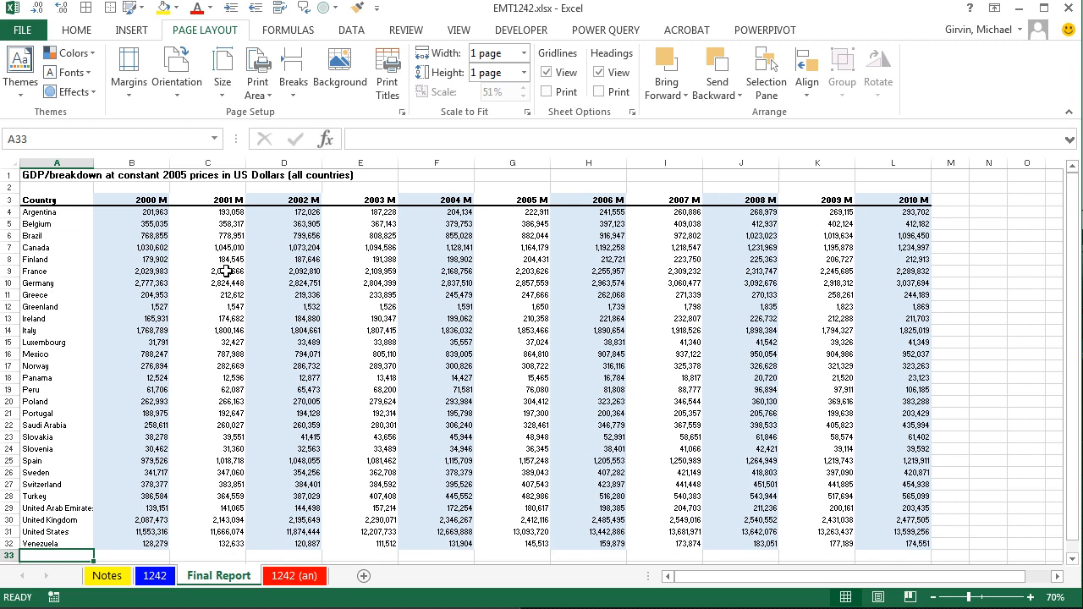
pyautogui.moveTo(377, 173)
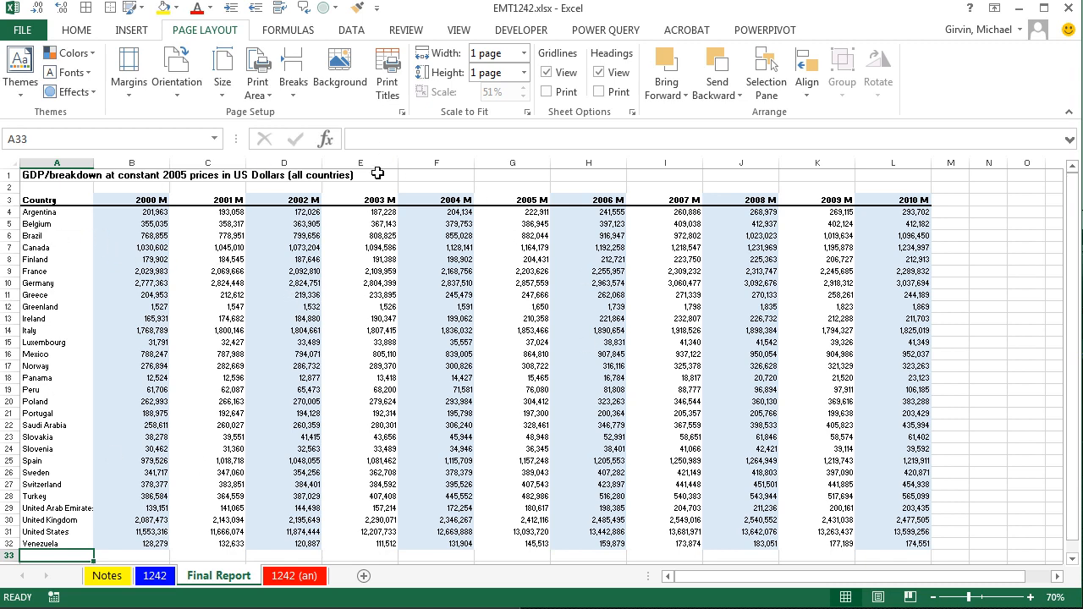
pyautogui.moveTo(347, 232)
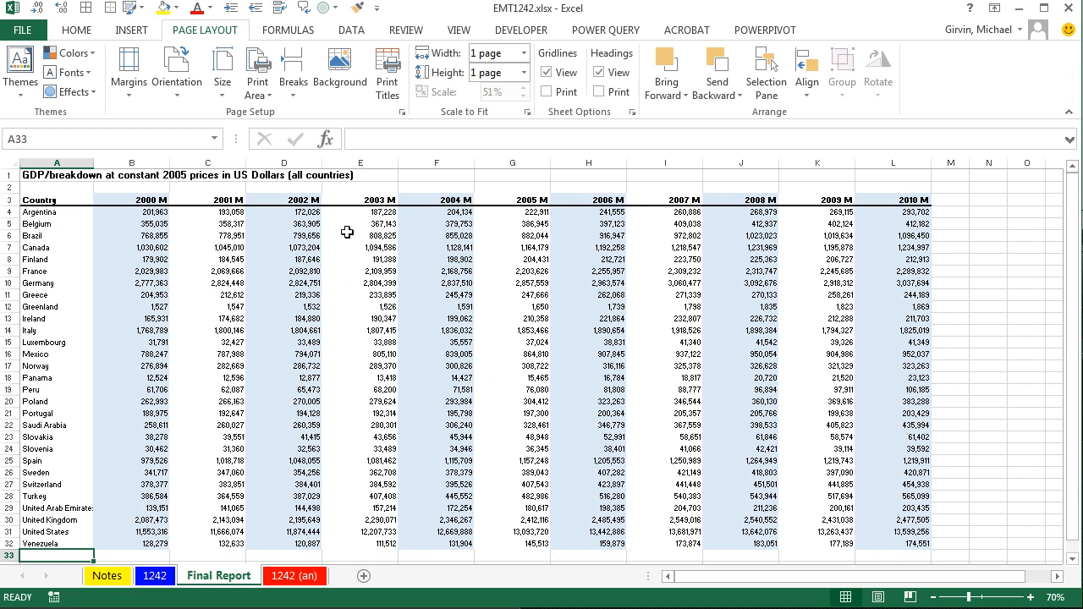